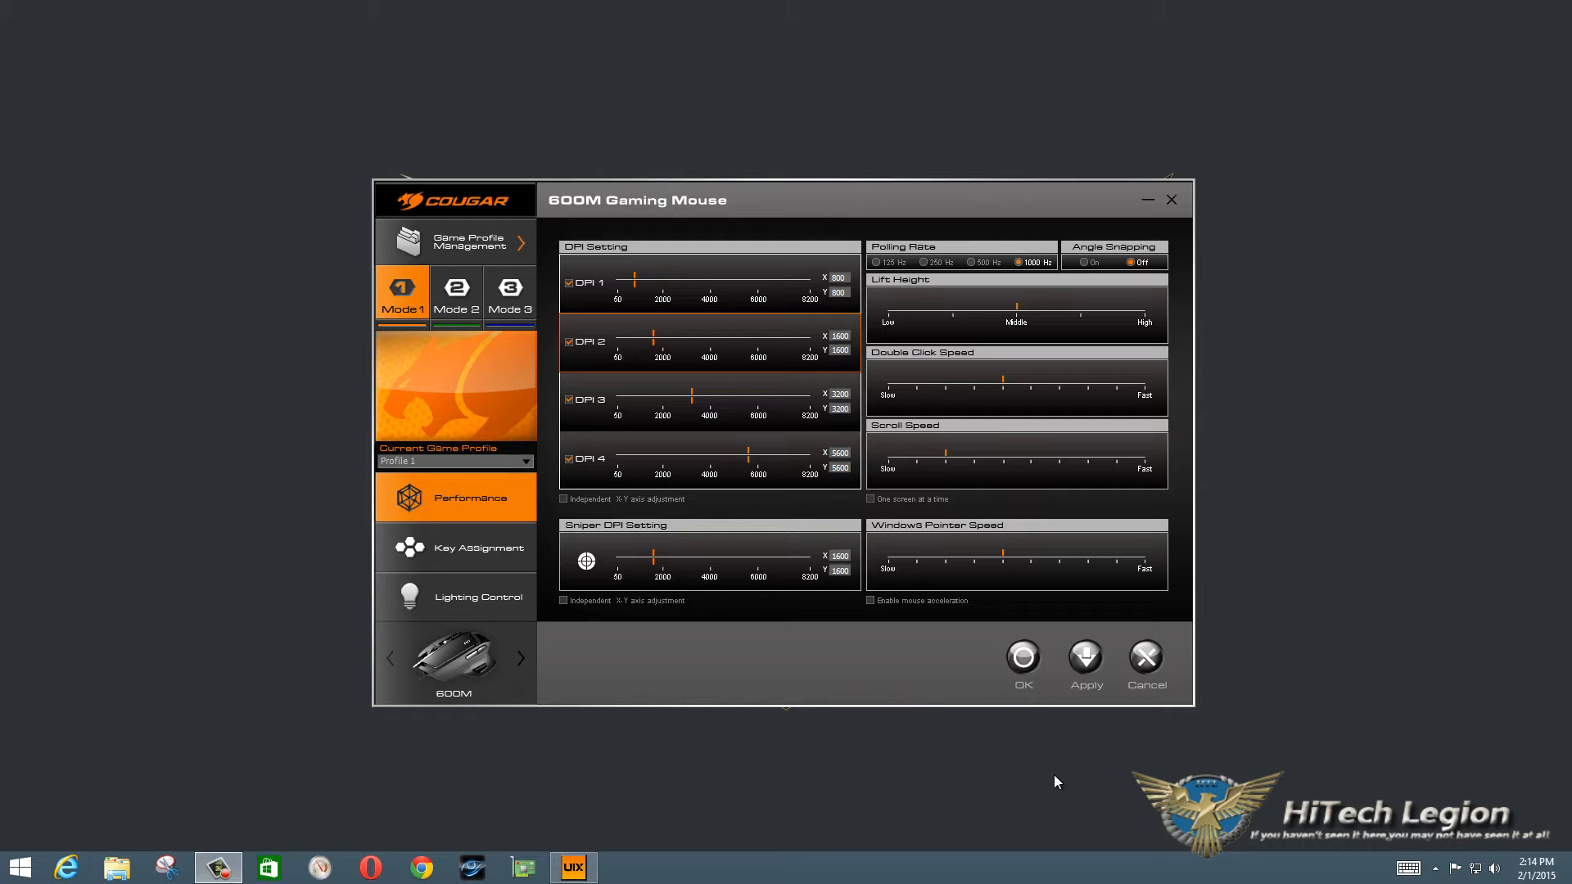
pyautogui.moveTo(1151, 703)
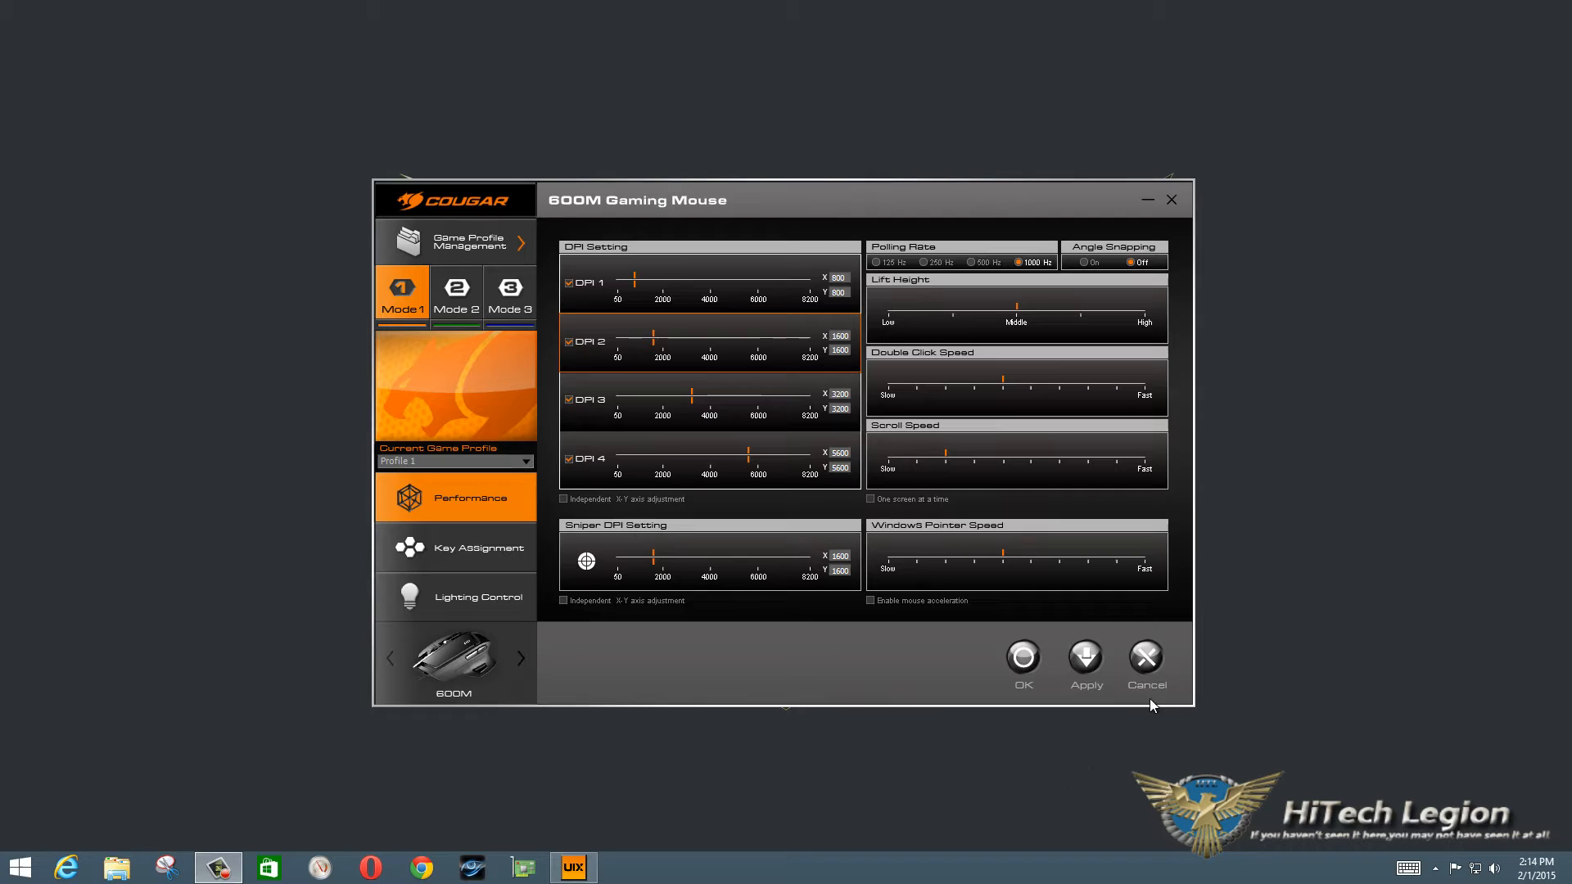
pyautogui.moveTo(498, 662)
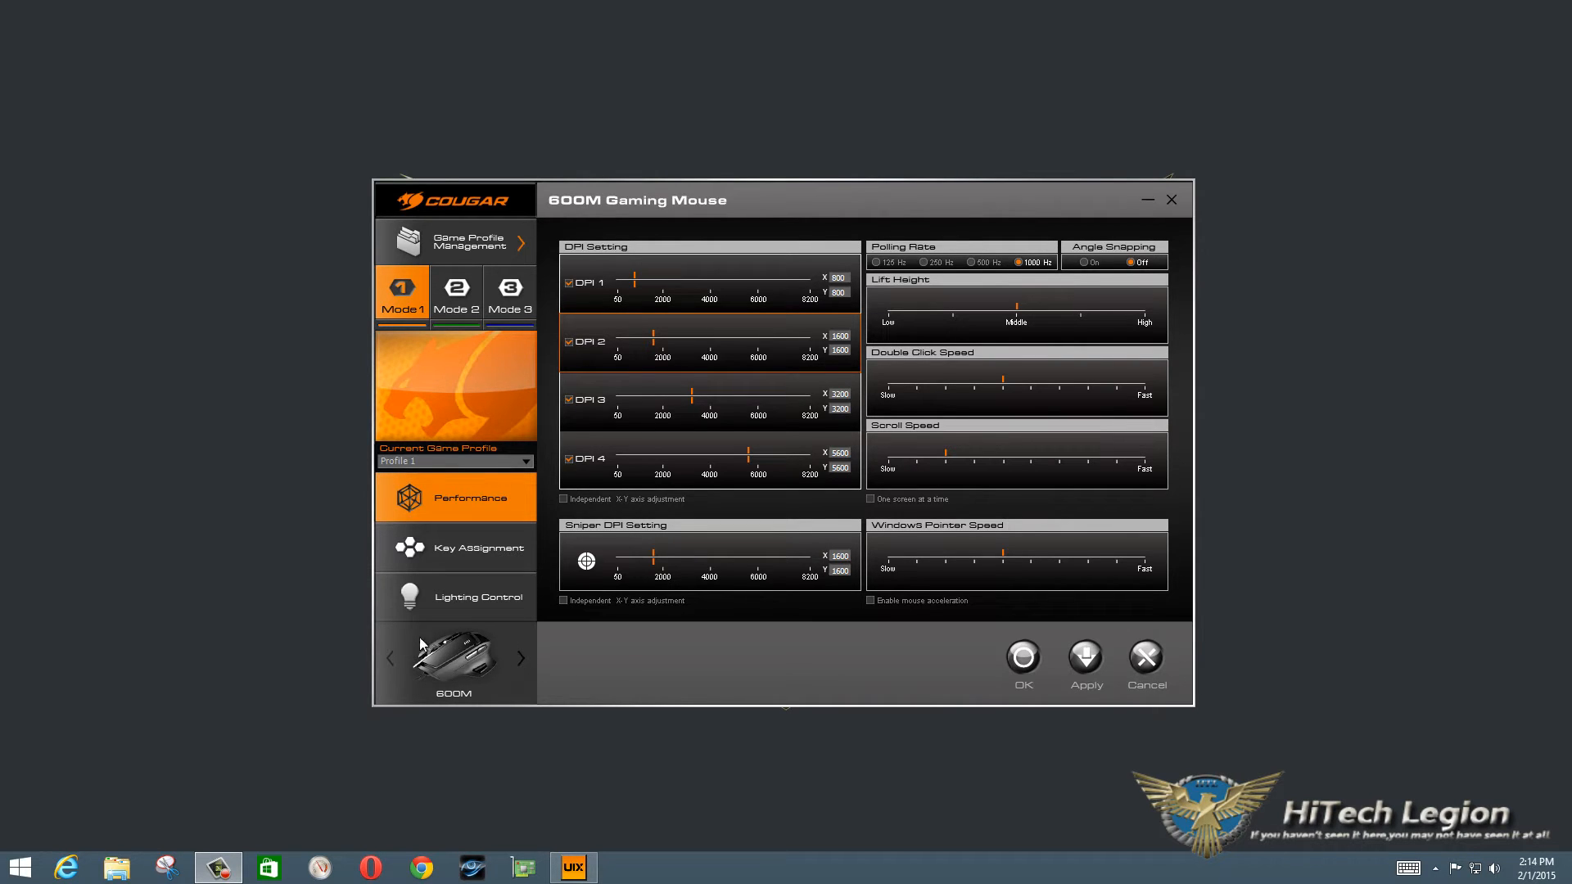
pyautogui.moveTo(467, 681)
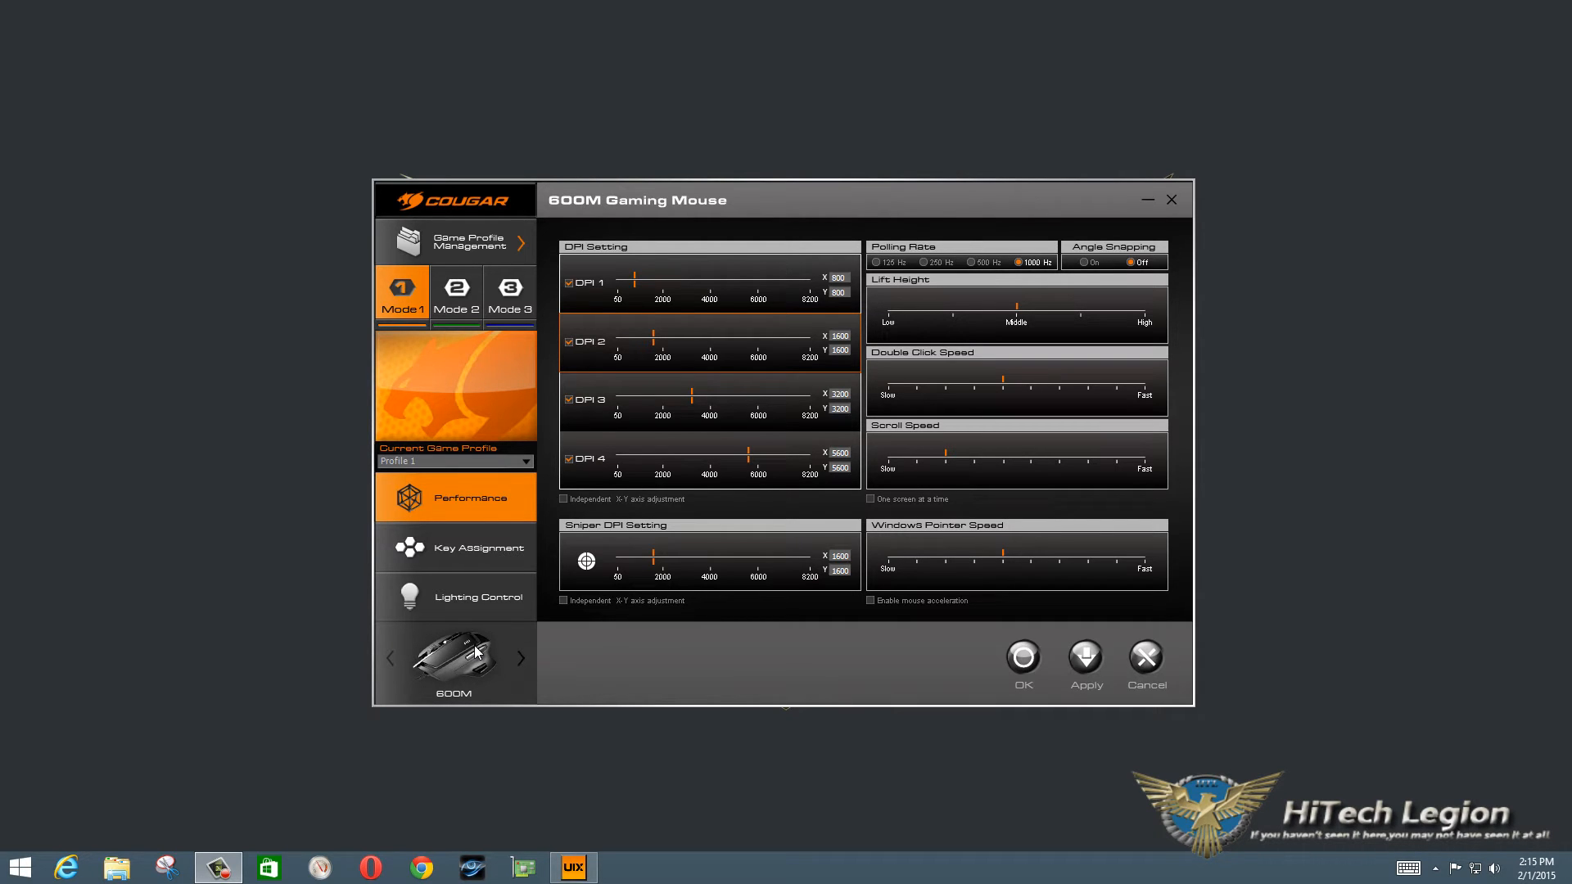
pyautogui.moveTo(642, 689)
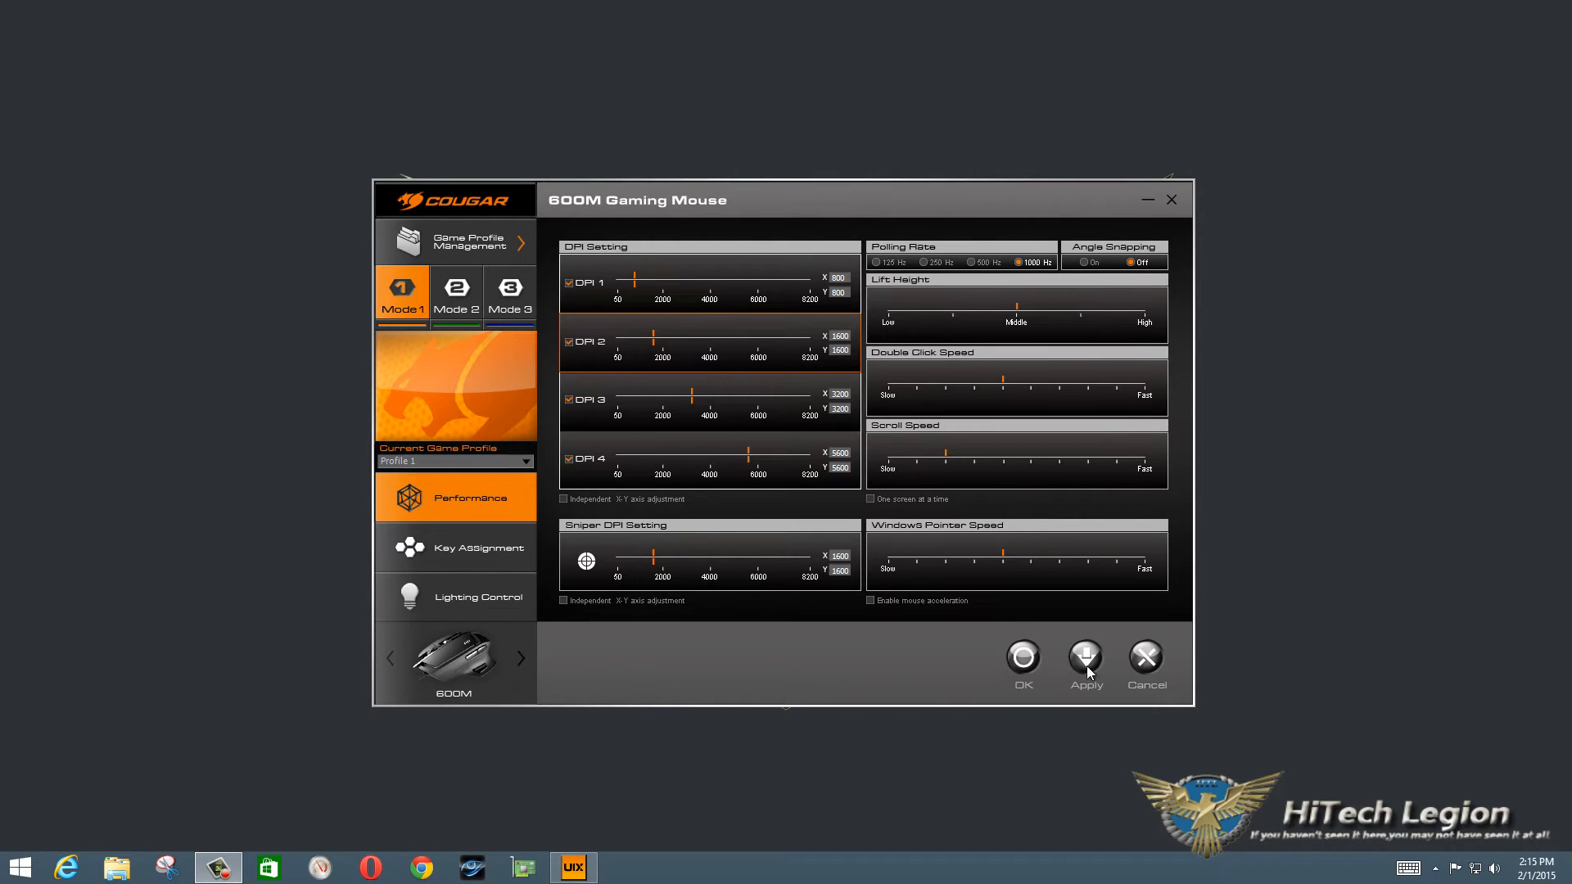
pyautogui.moveTo(1047, 670)
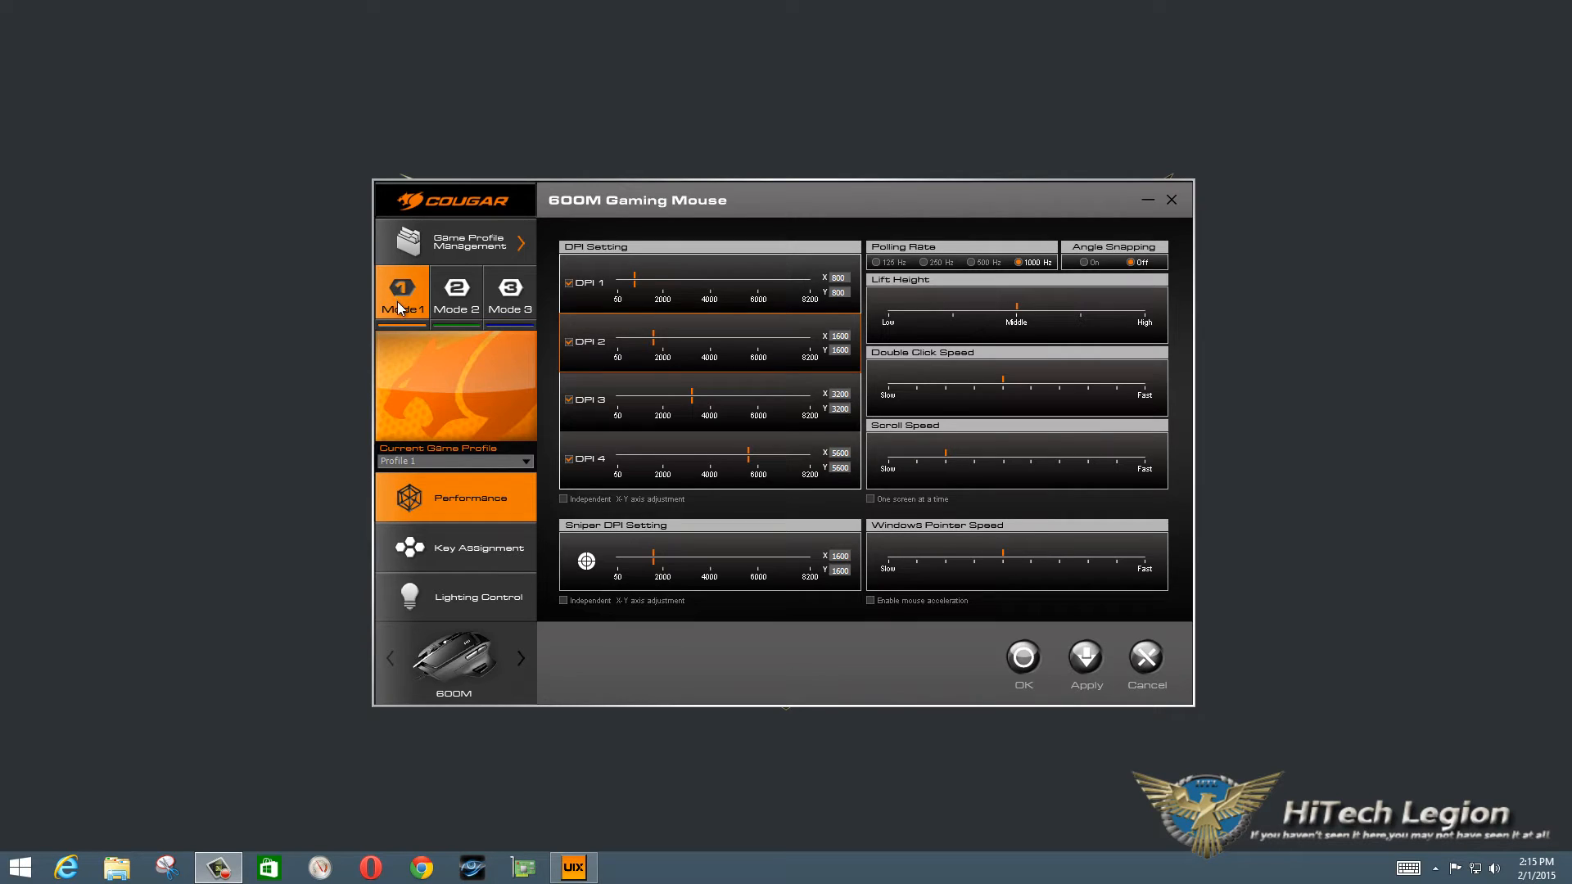
pyautogui.moveTo(452, 333)
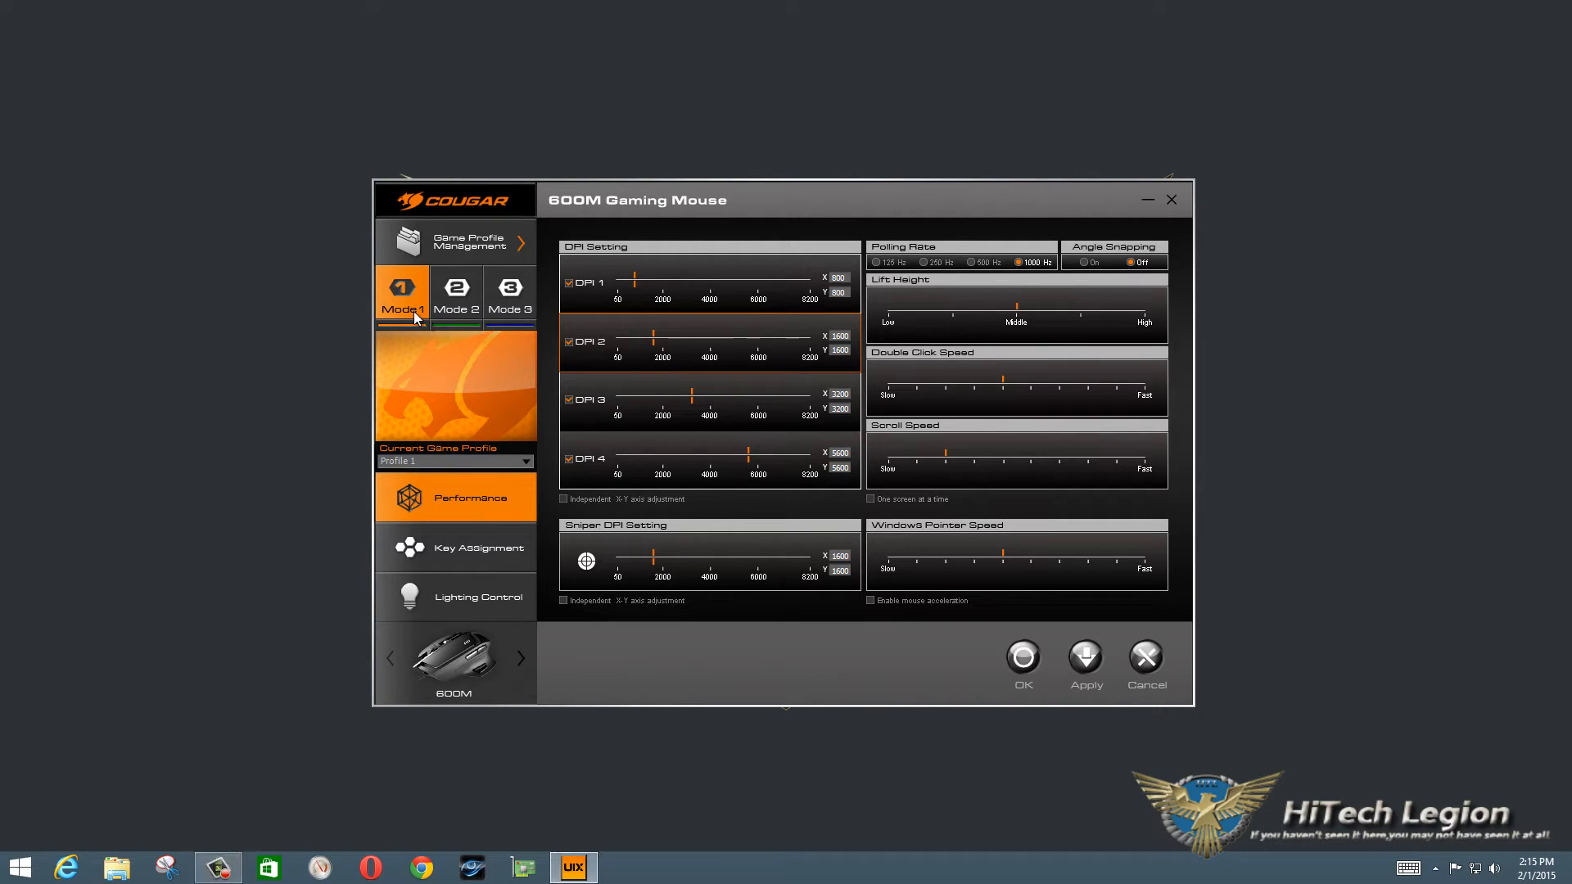
pyautogui.moveTo(432, 343)
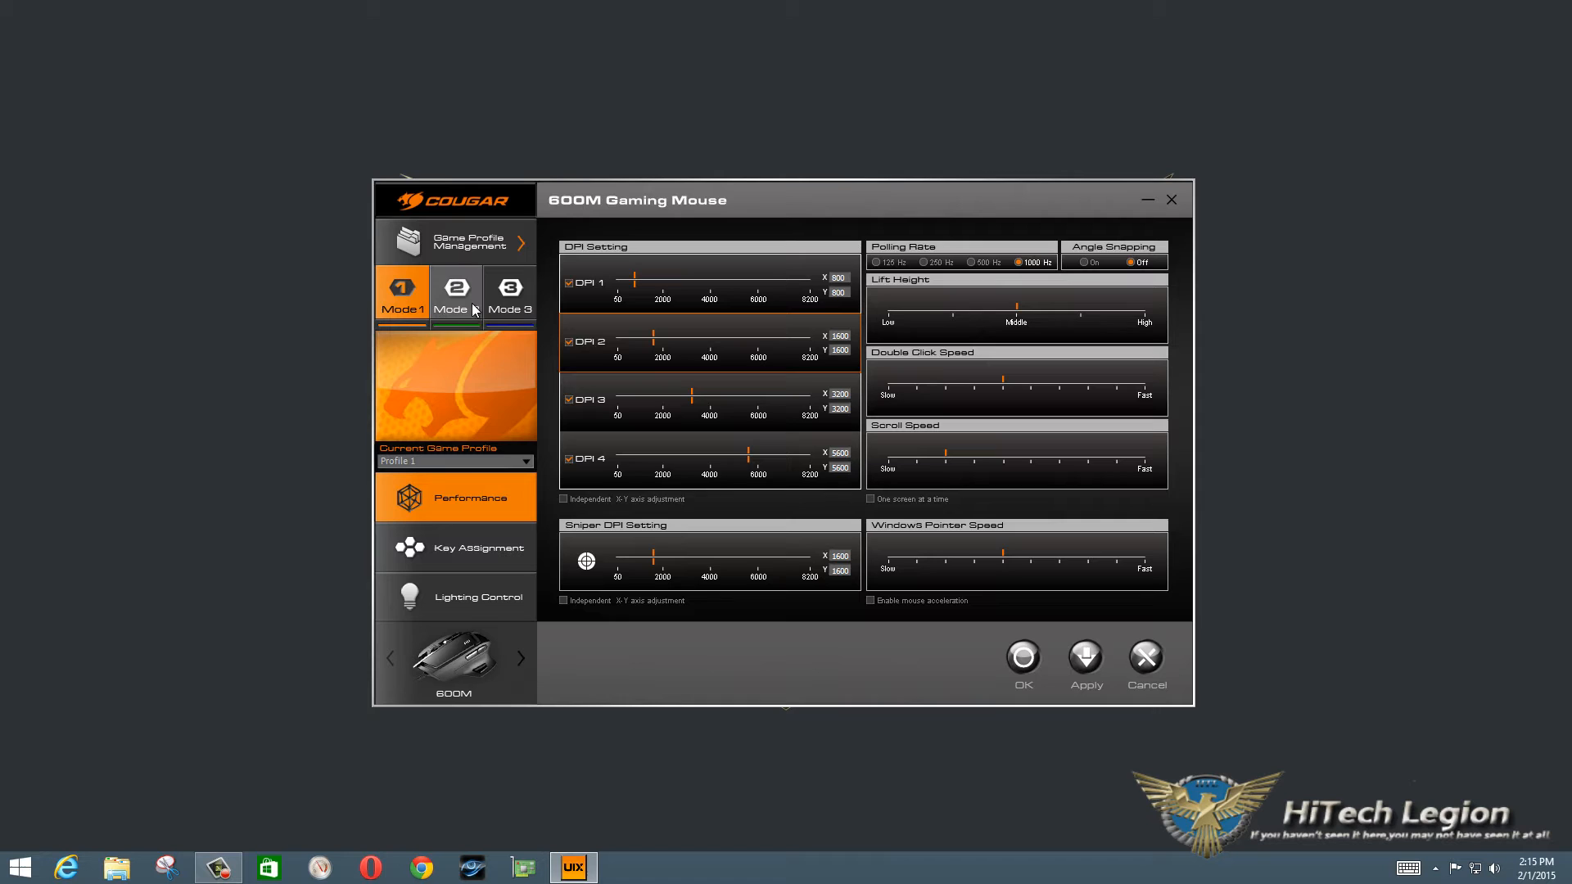
pyautogui.moveTo(185, 244)
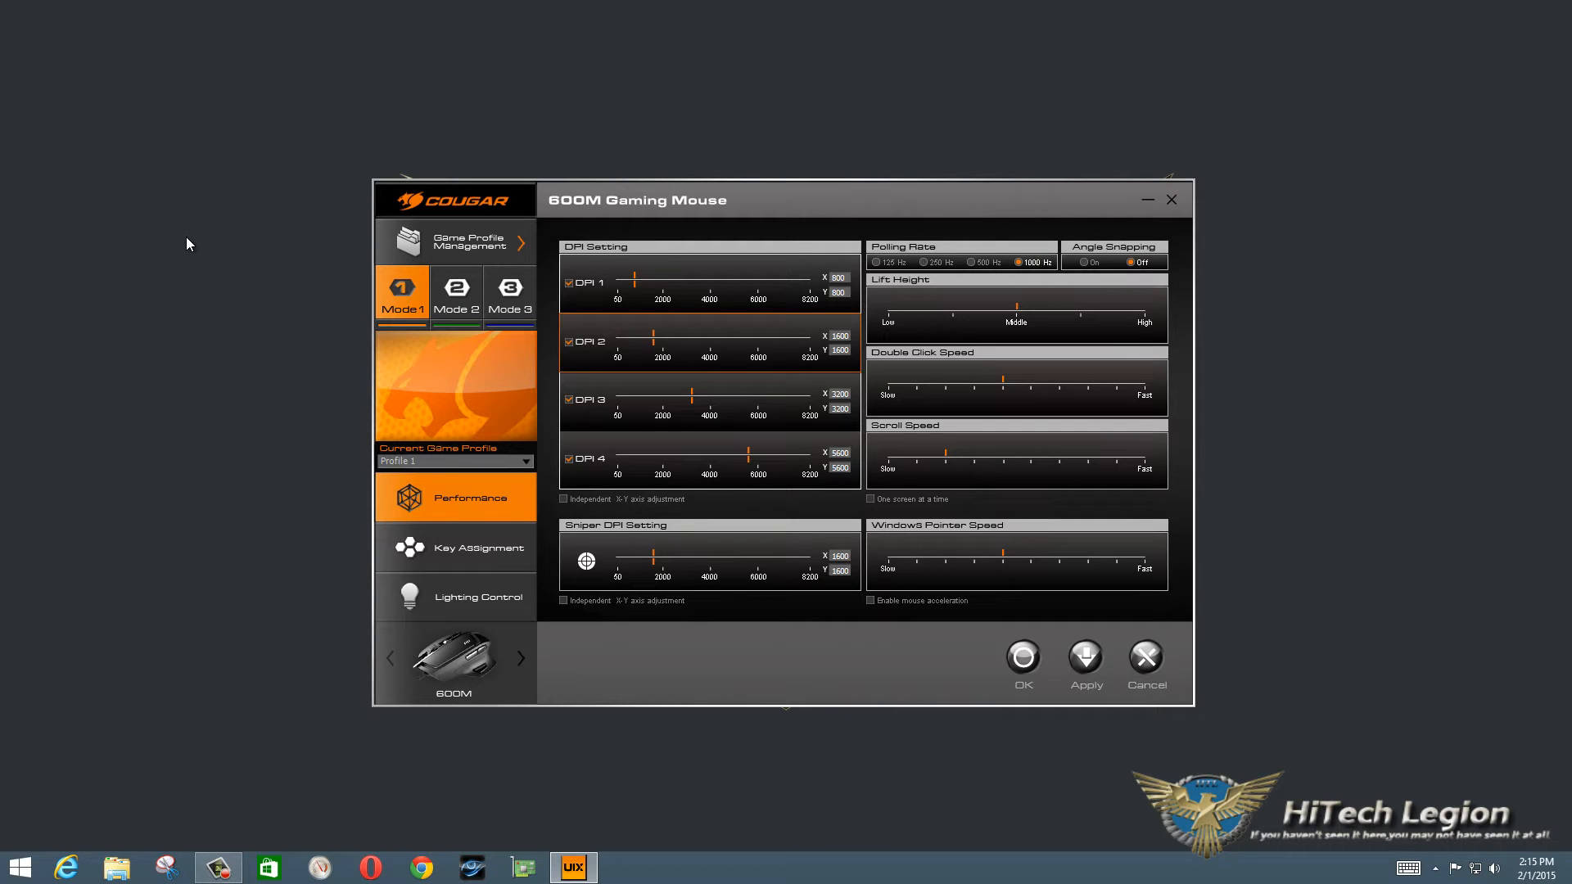
pyautogui.moveTo(399, 308)
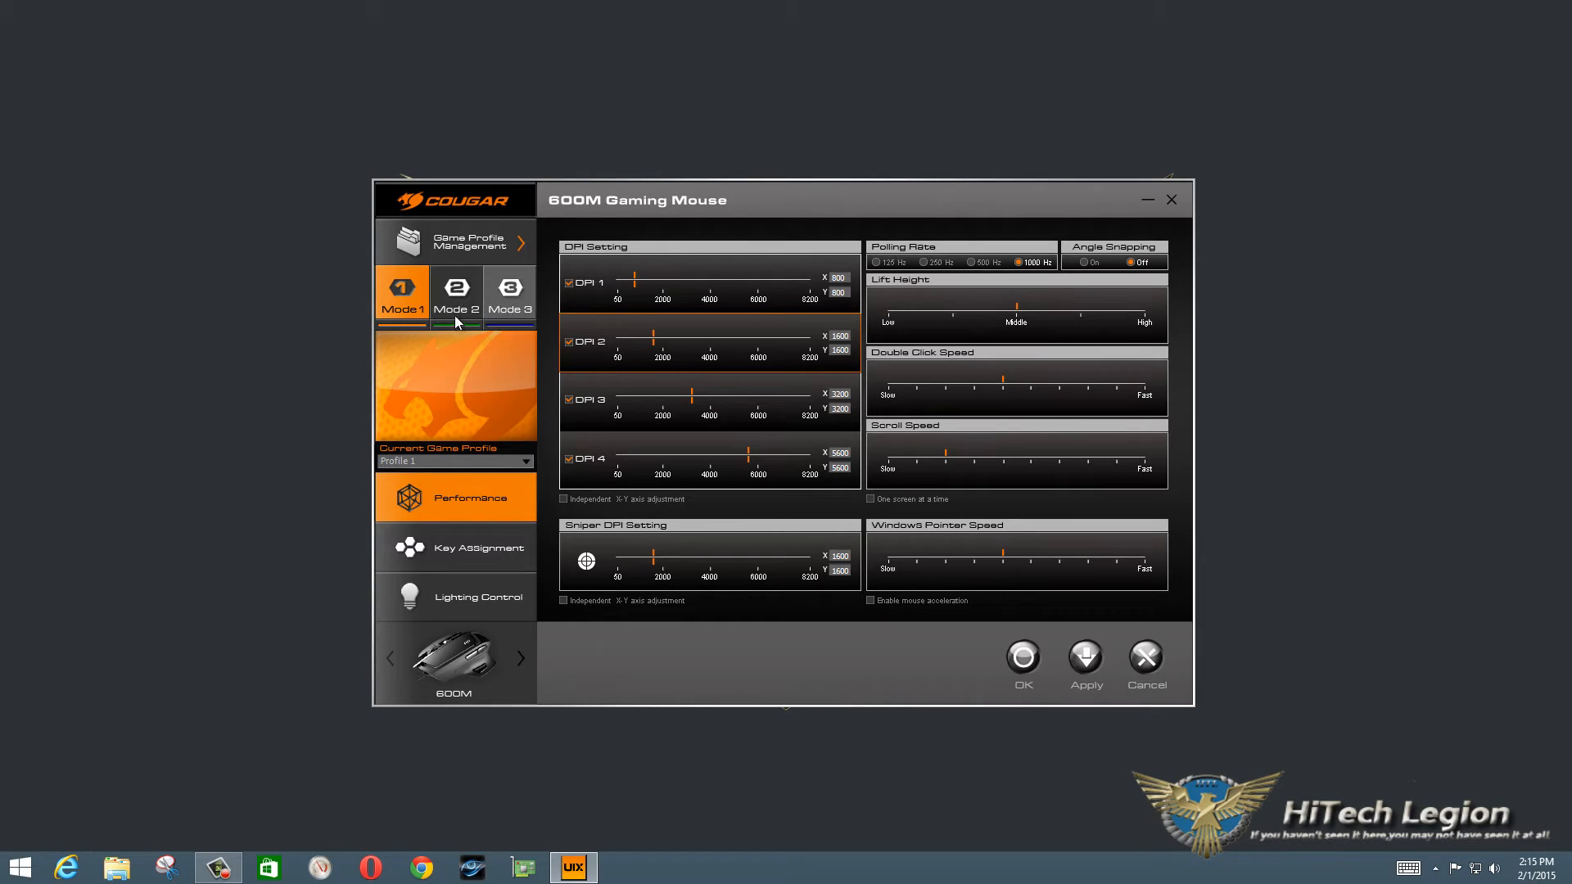
pyautogui.moveTo(491, 439)
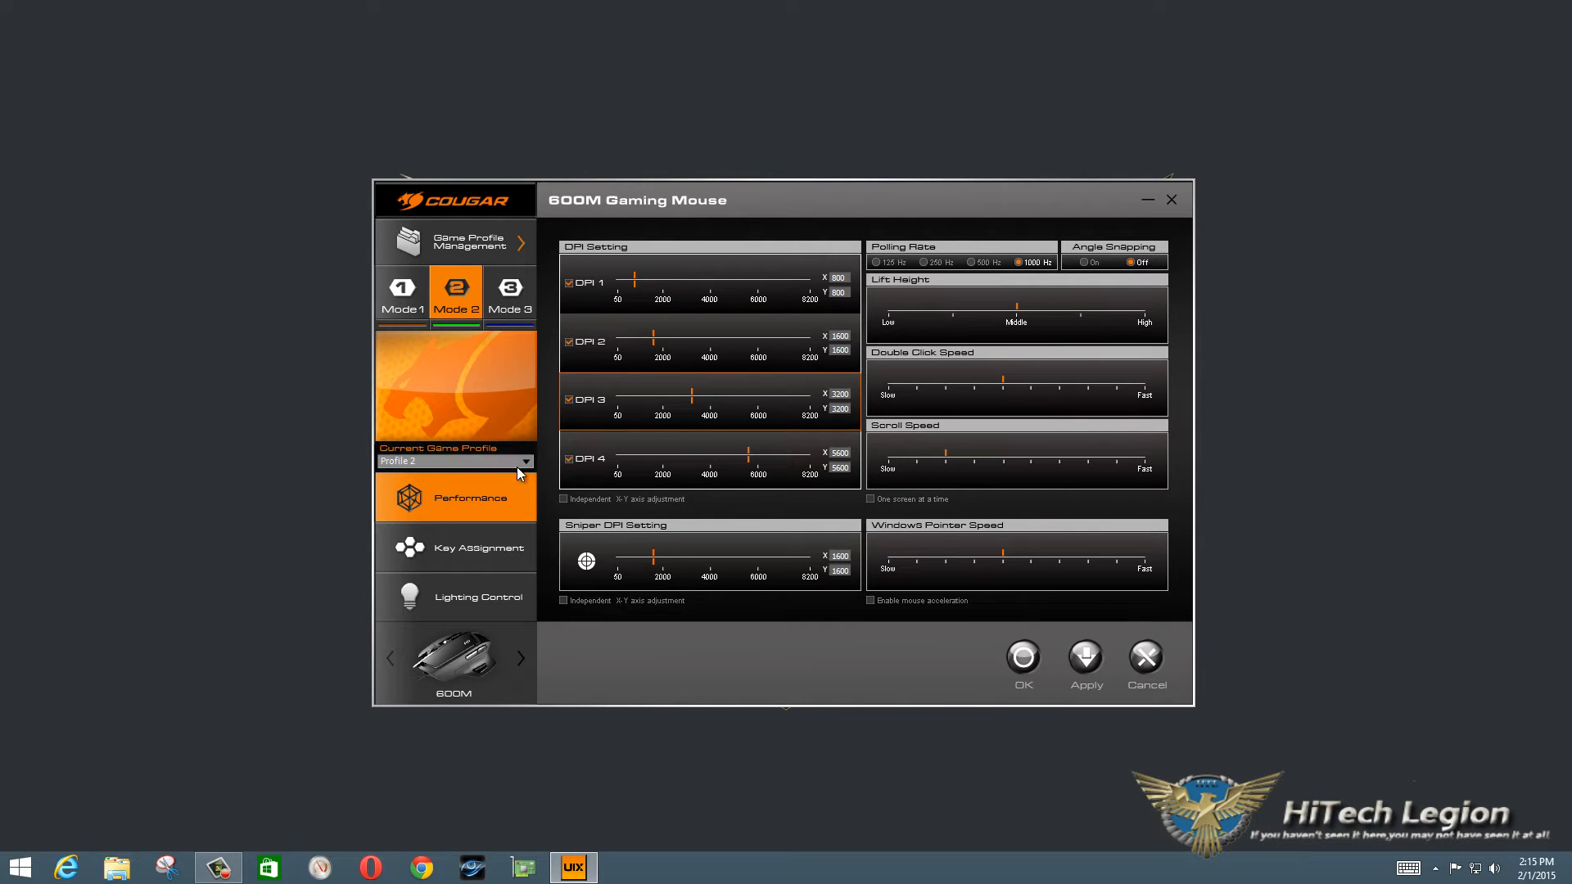
# - Give Profile 1 a grey cougar-head picture in place of the orange default
pyautogui.click(401, 293)
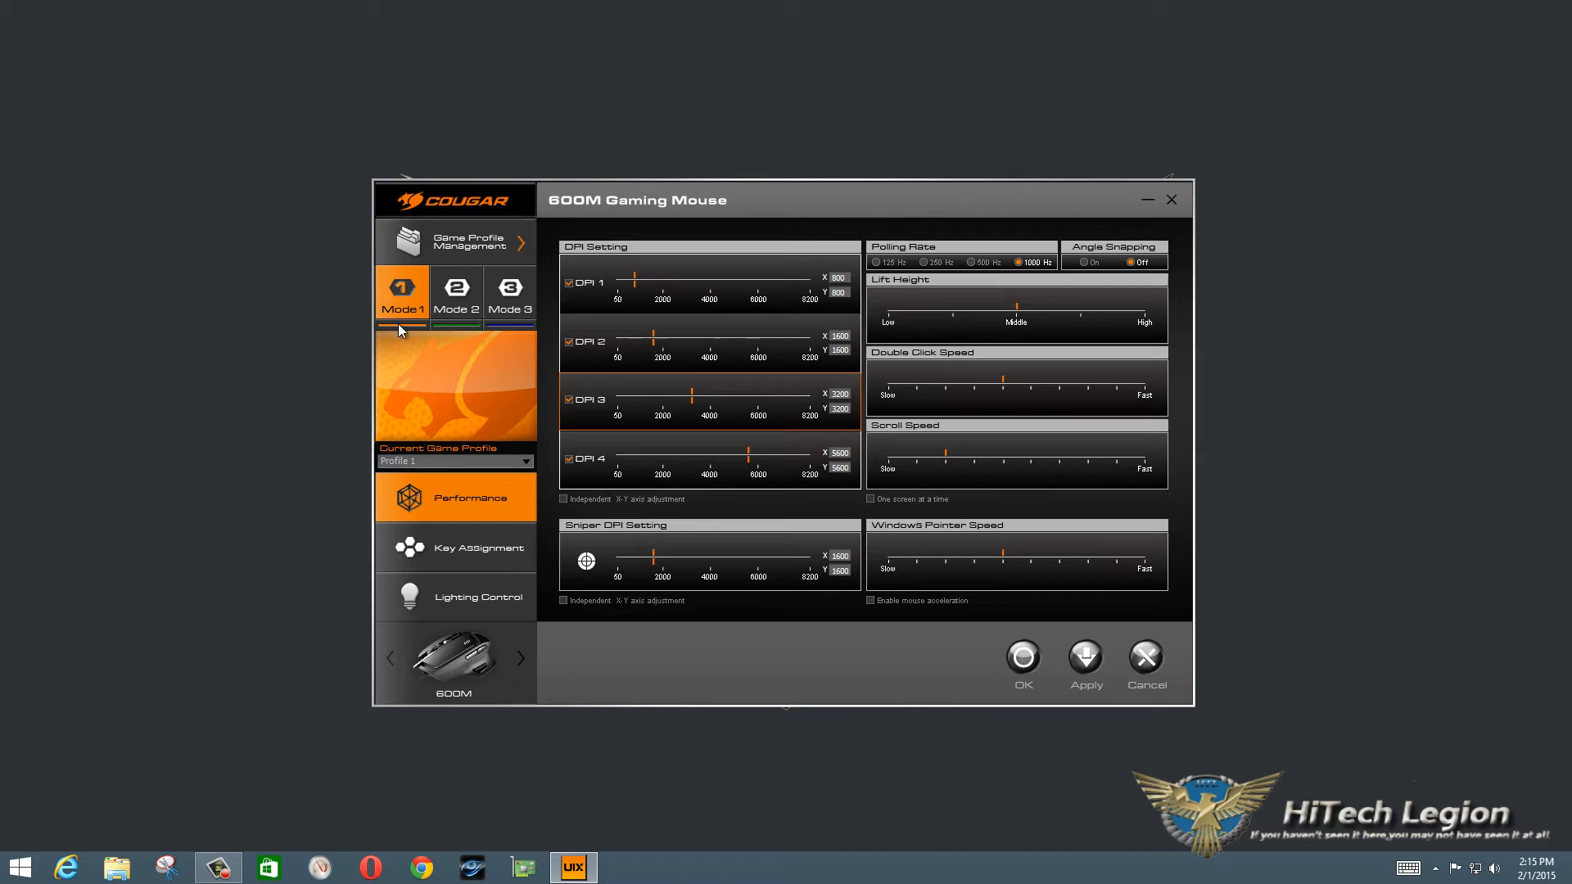
pyautogui.moveTo(425, 377)
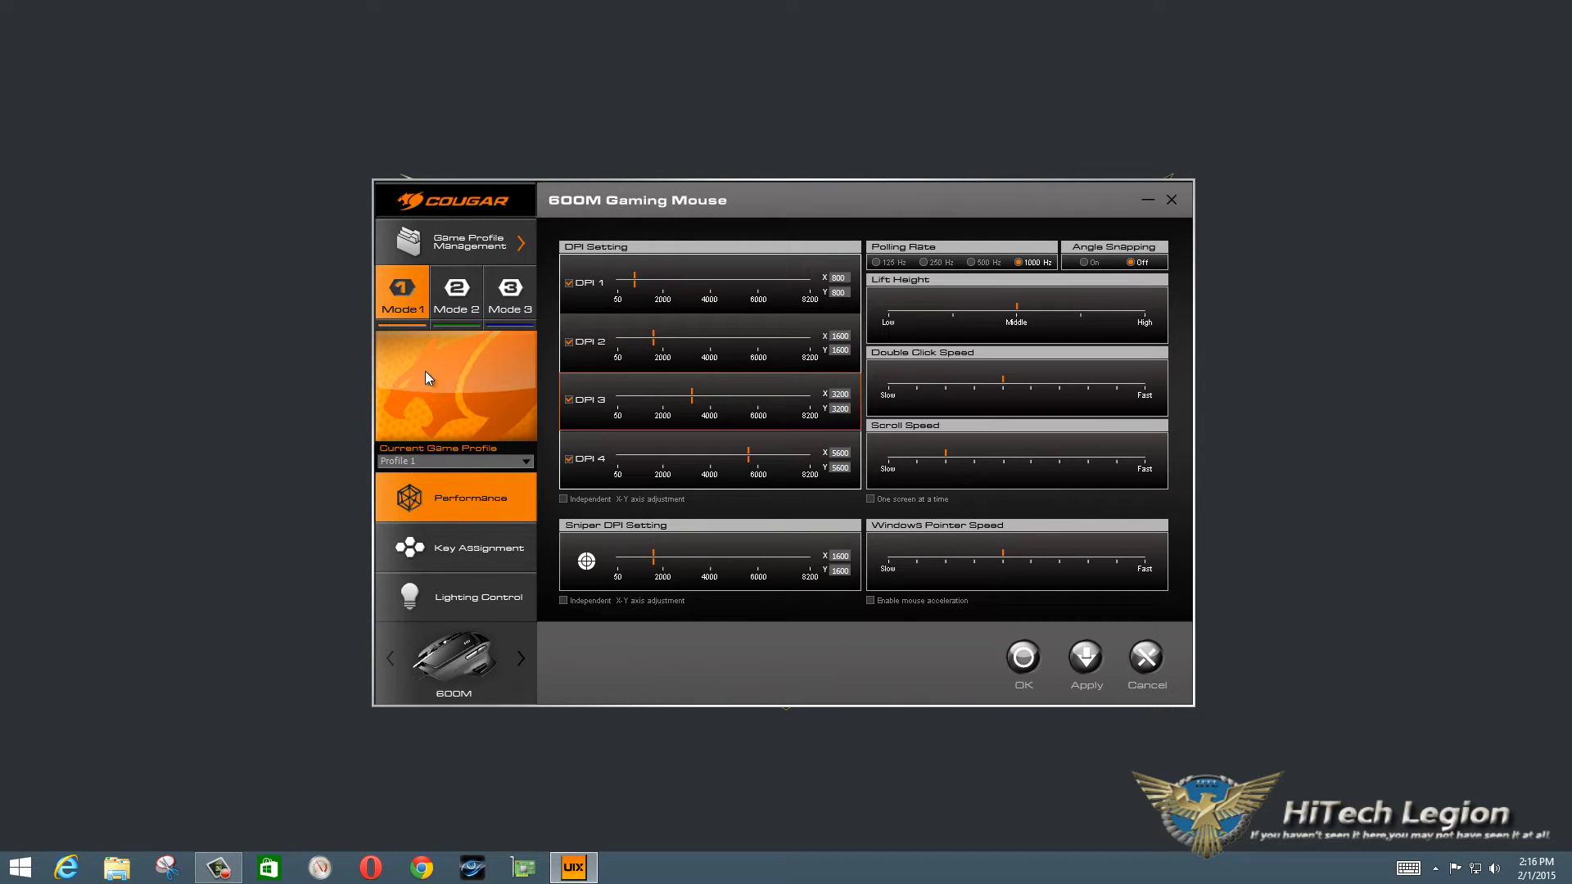
pyautogui.moveTo(454, 344)
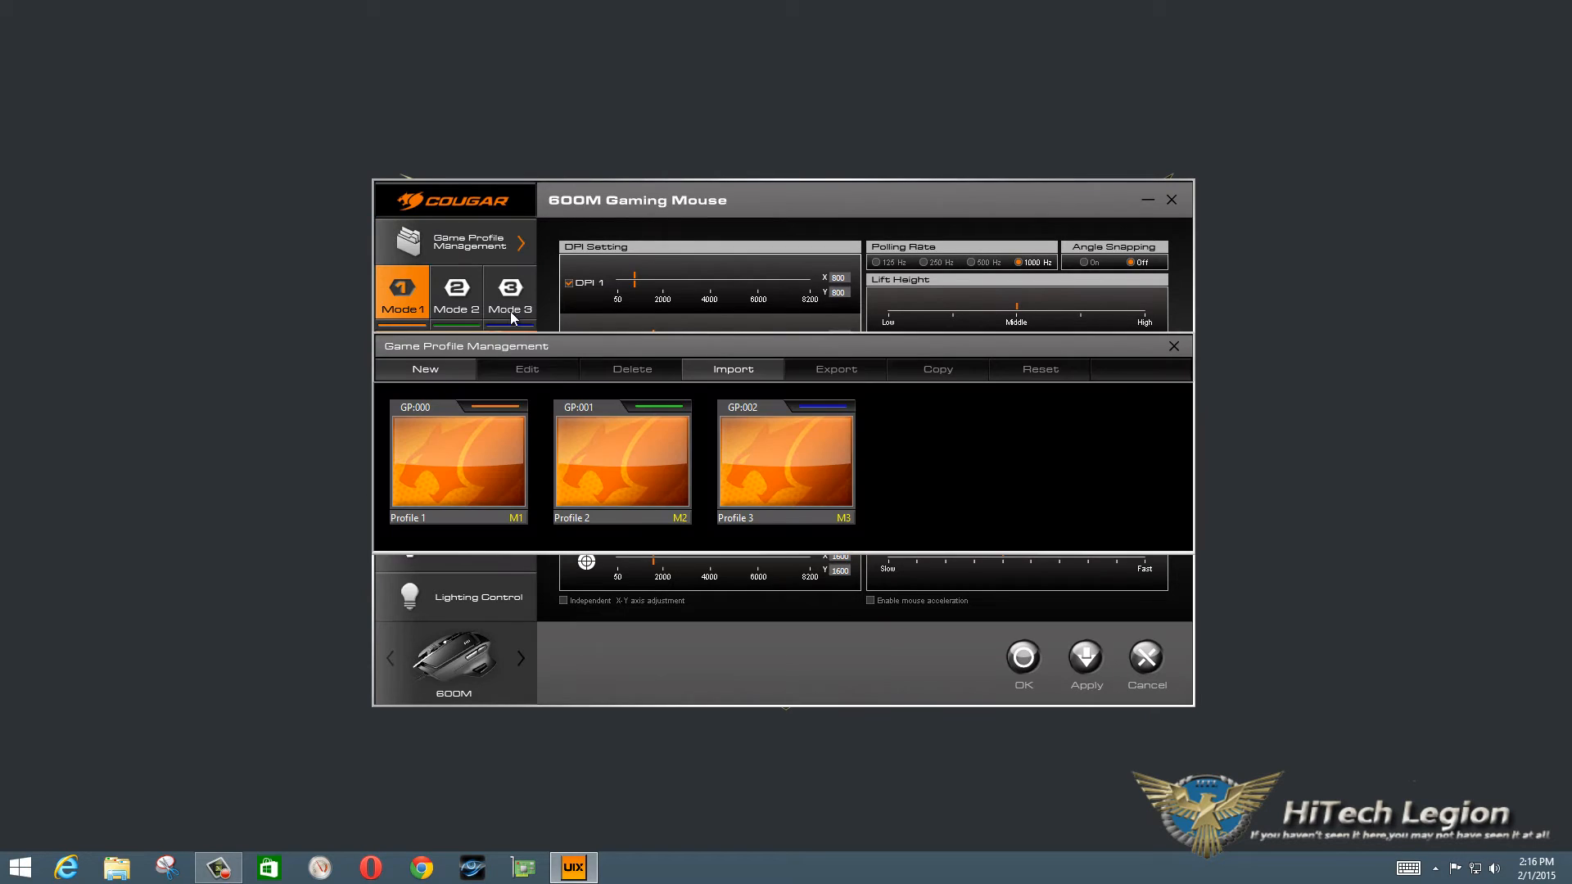
pyautogui.click(456, 461)
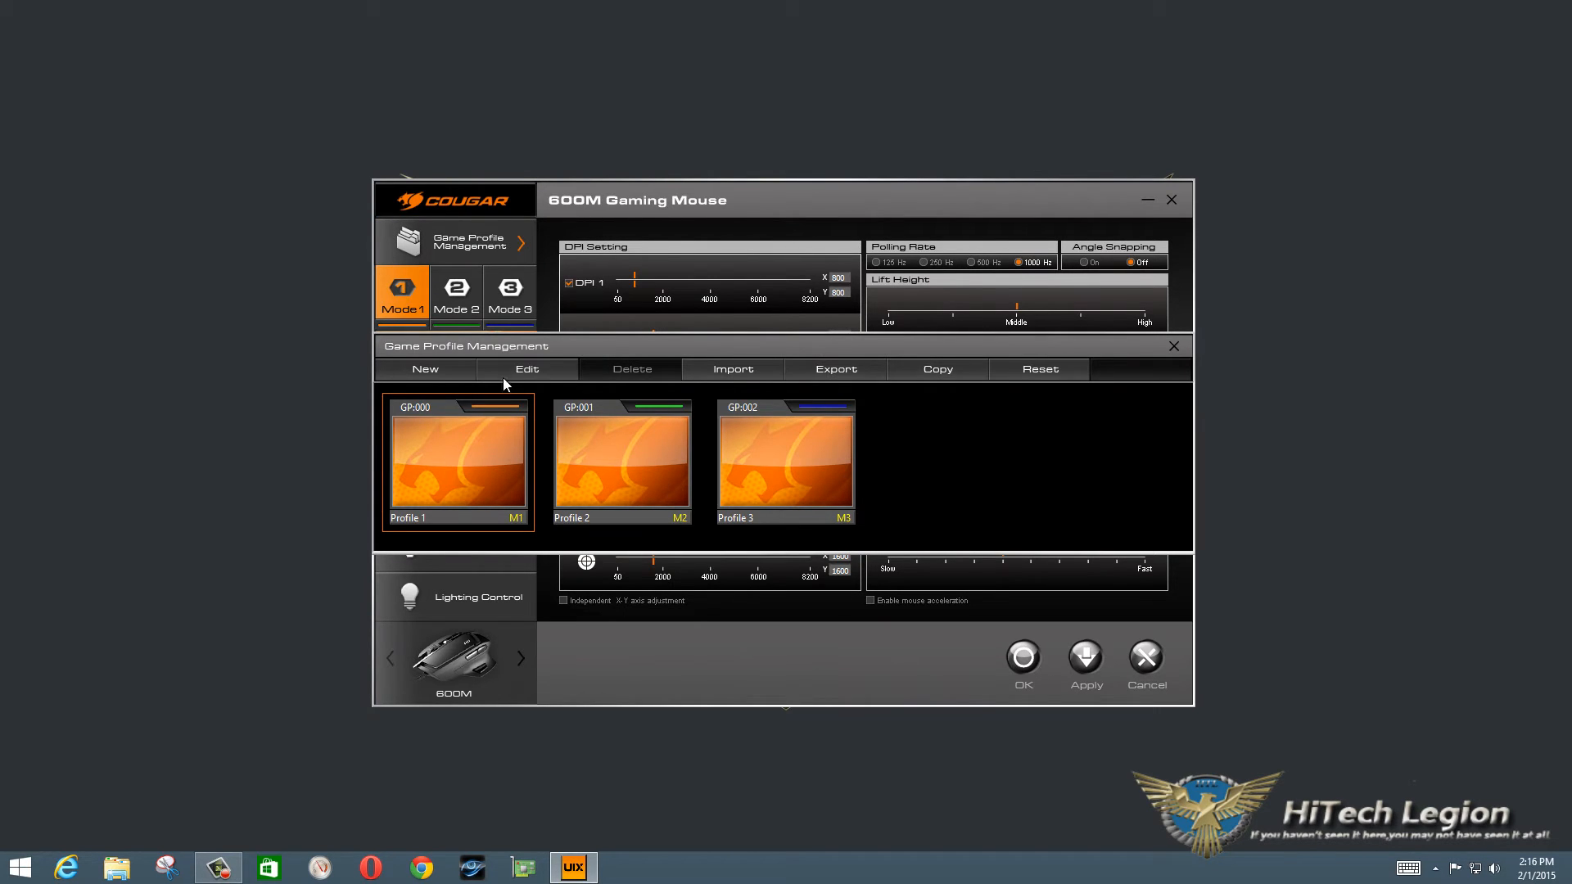
pyautogui.click(525, 369)
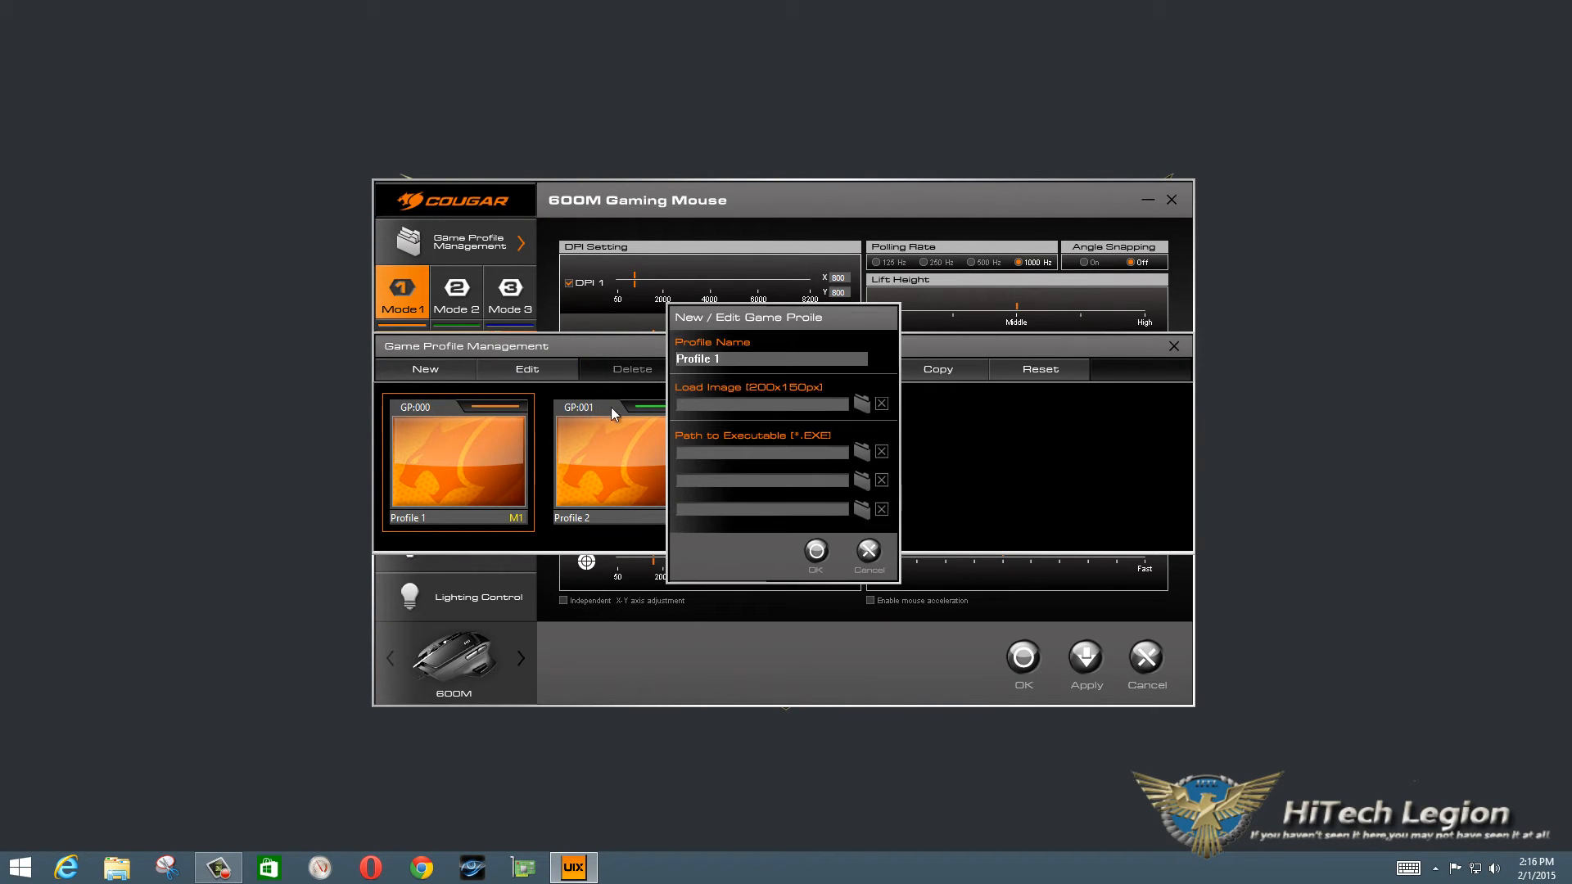
pyautogui.click(859, 403)
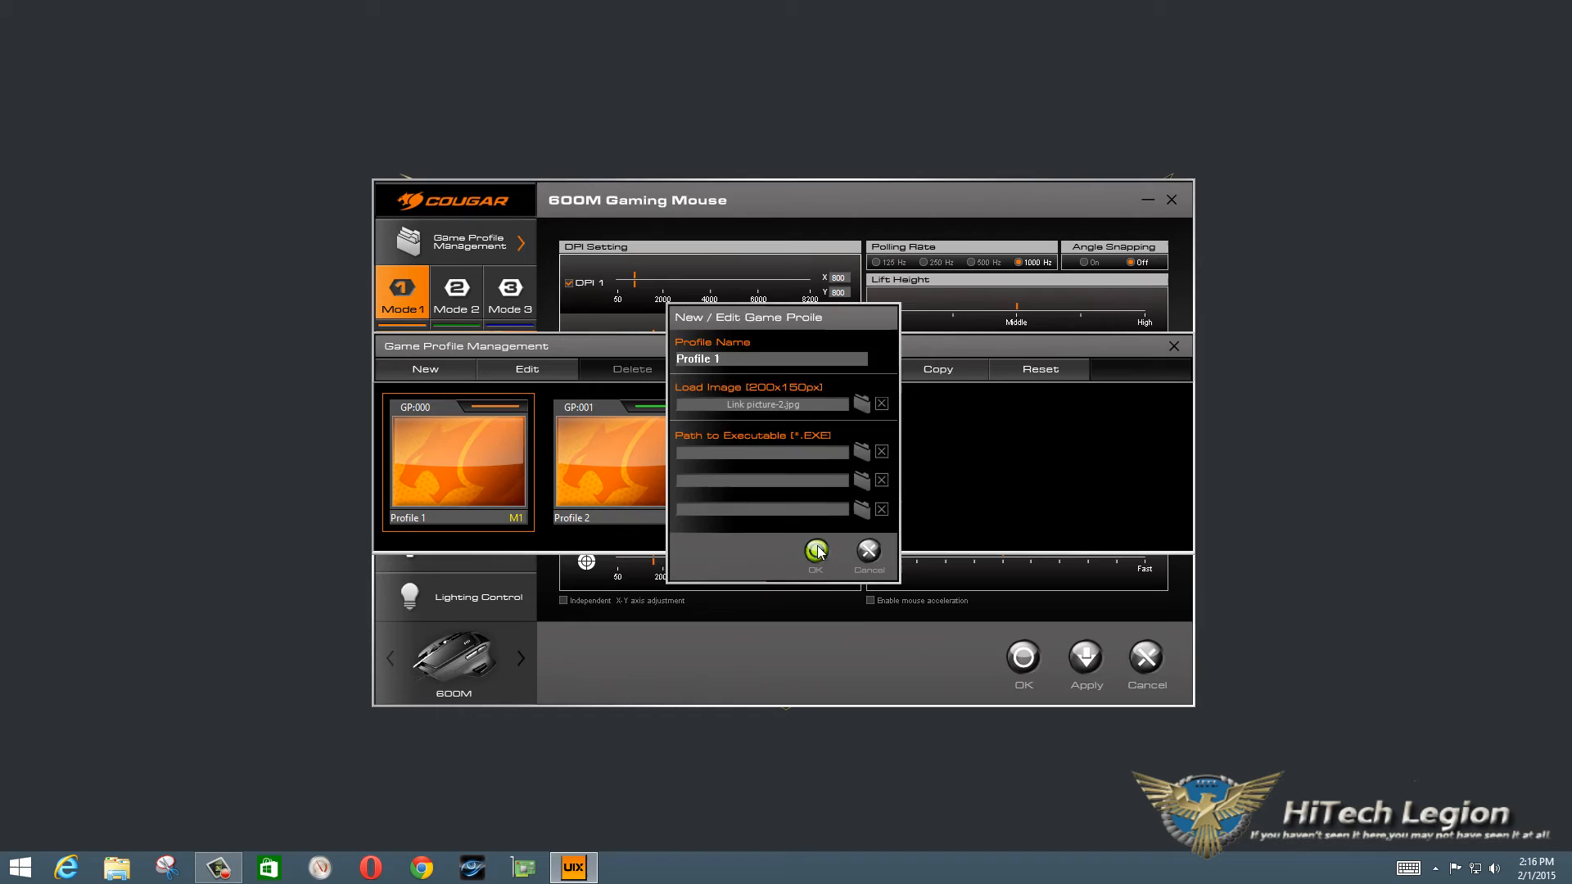
pyautogui.click(815, 550)
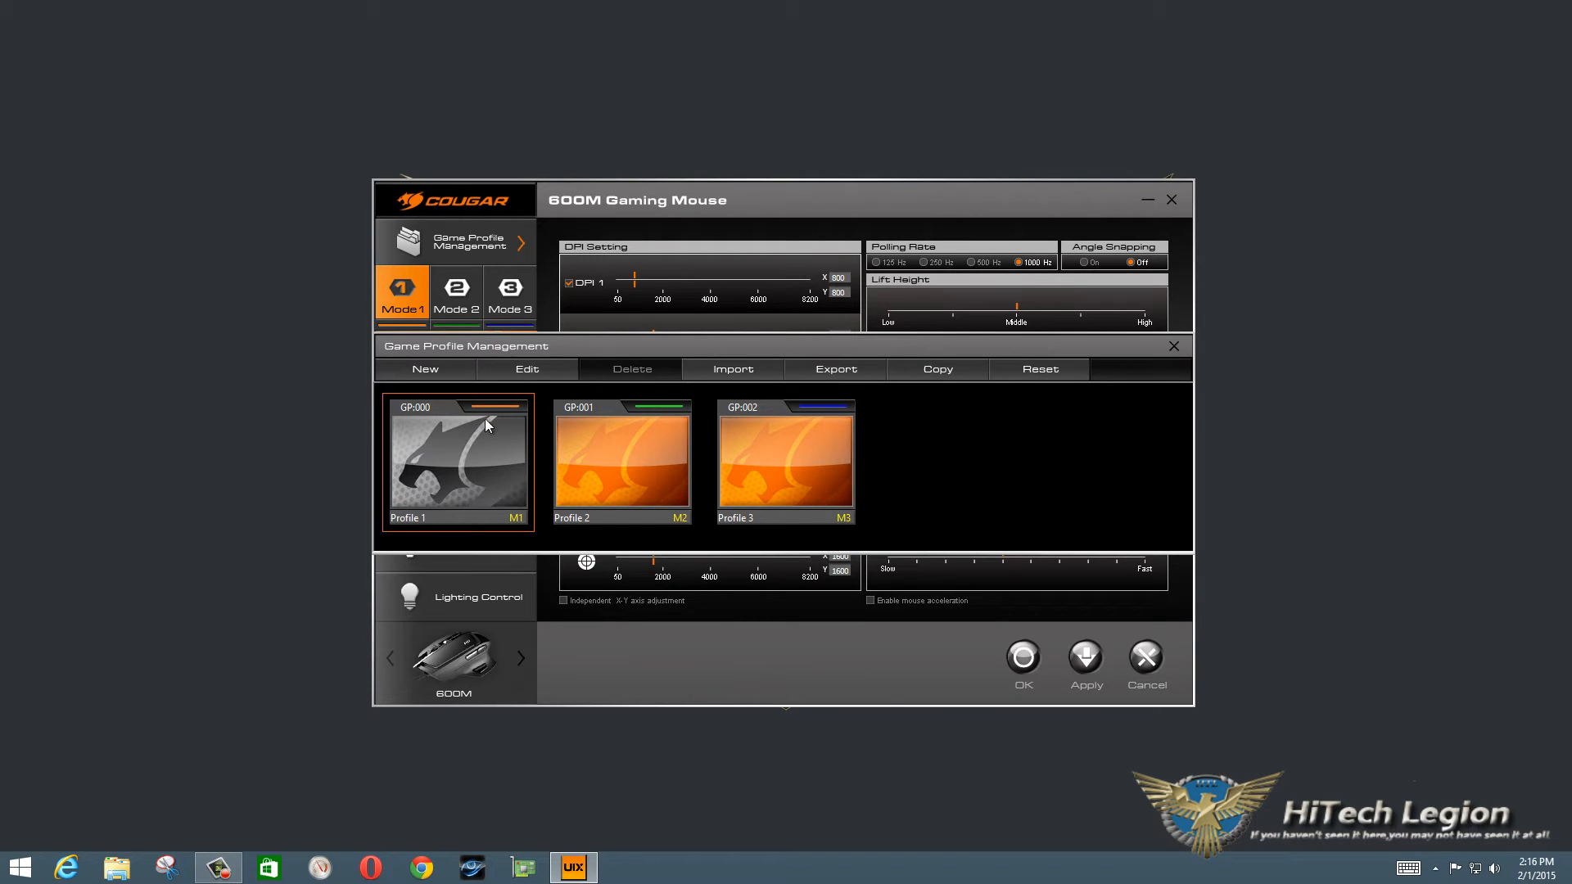
pyautogui.moveTo(731, 368)
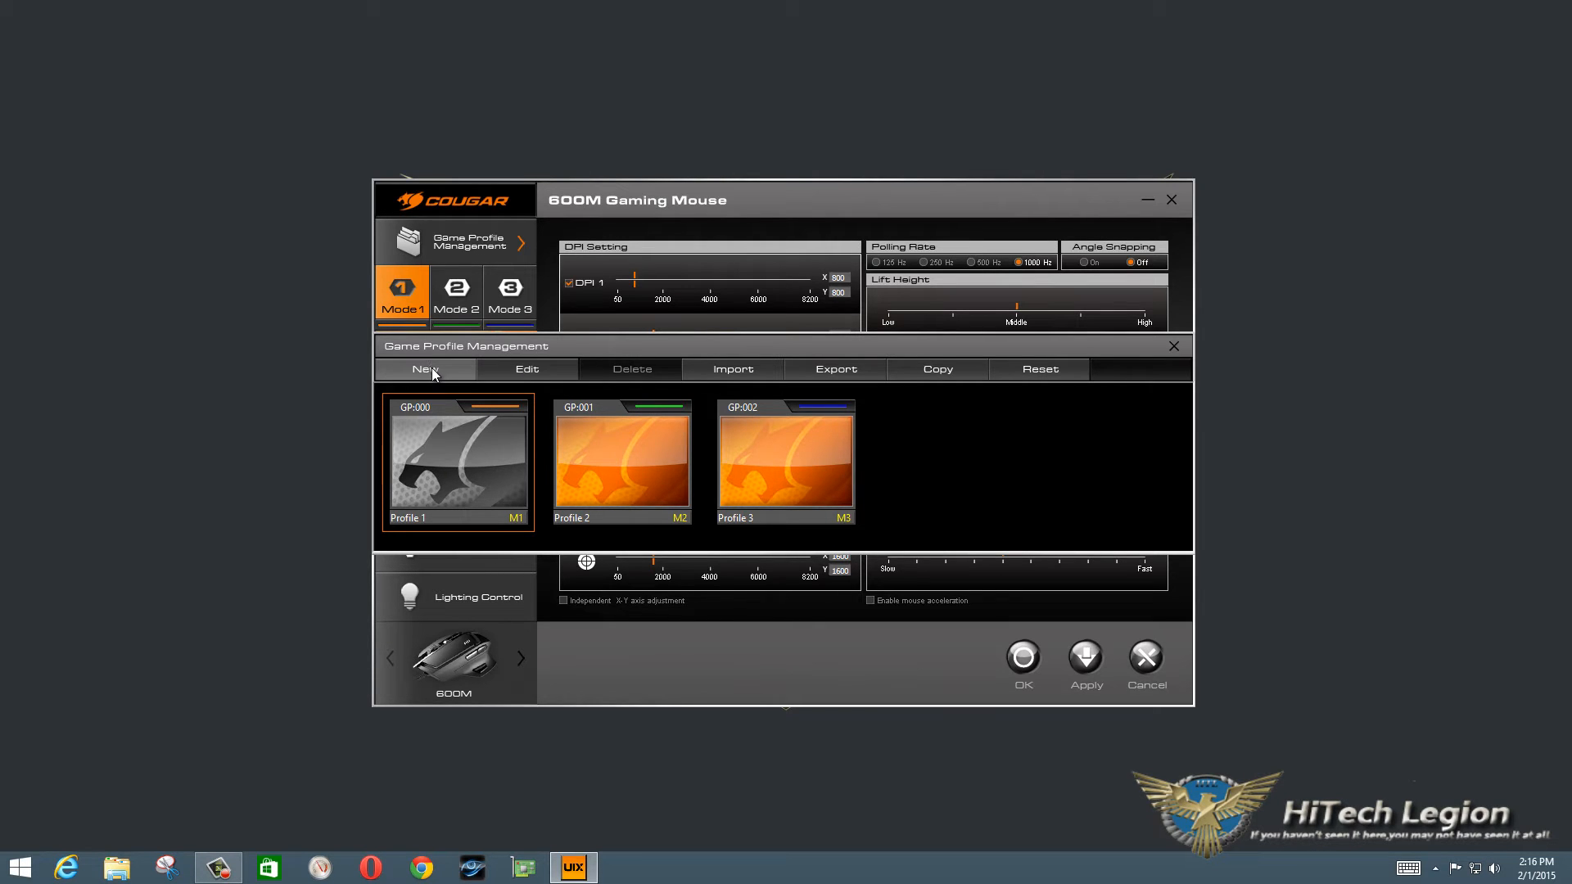
# - Start creating a new profile, then cancel it and leave Profile 1 unchanged
pyautogui.click(426, 368)
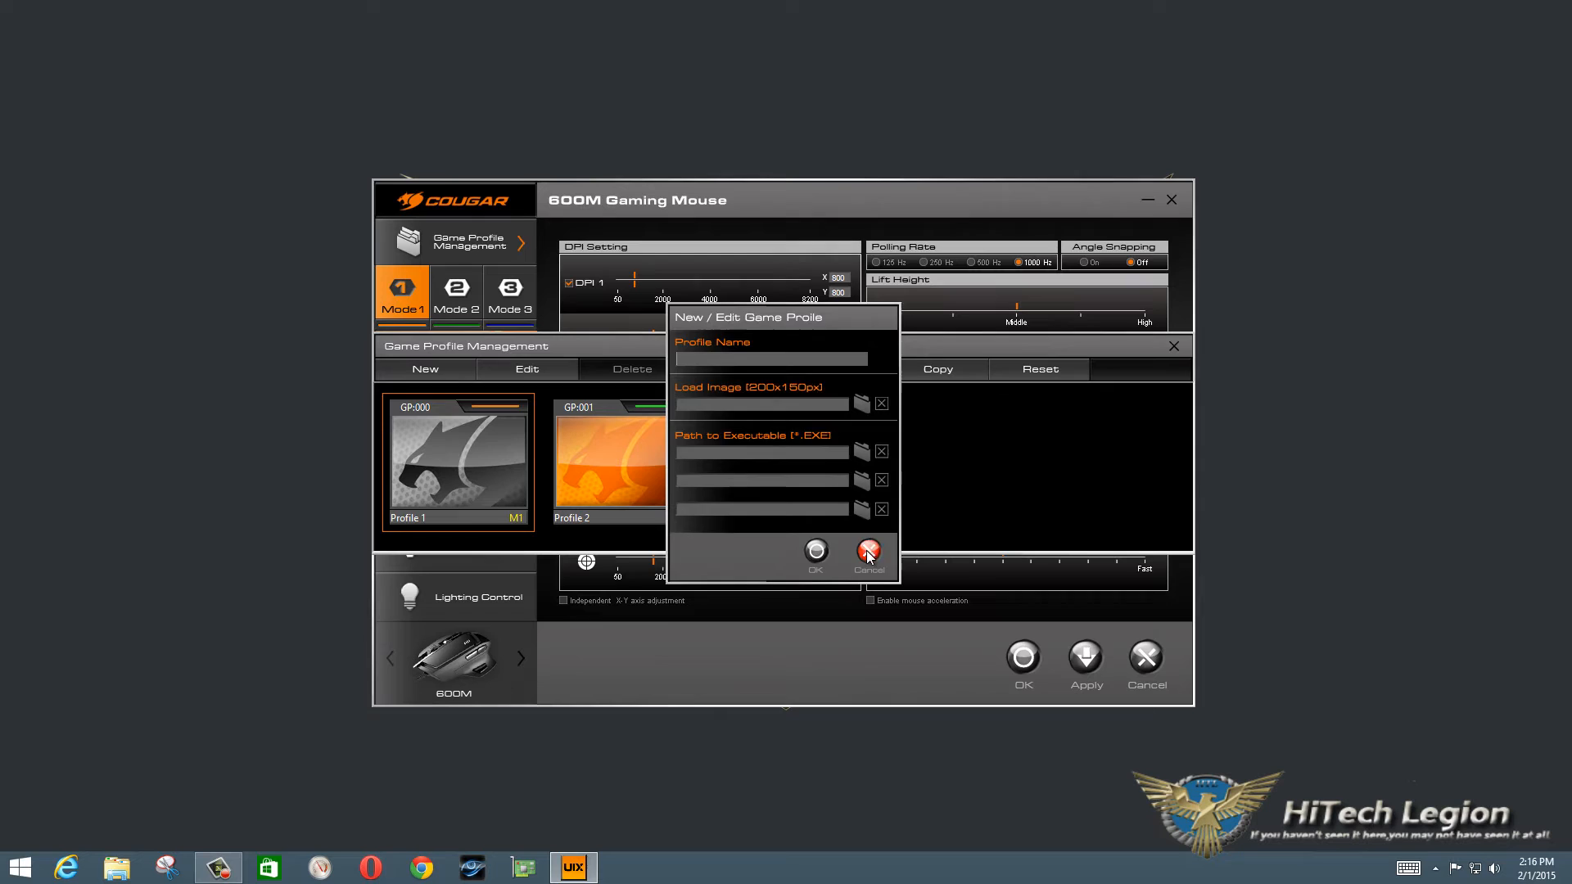
pyautogui.click(868, 553)
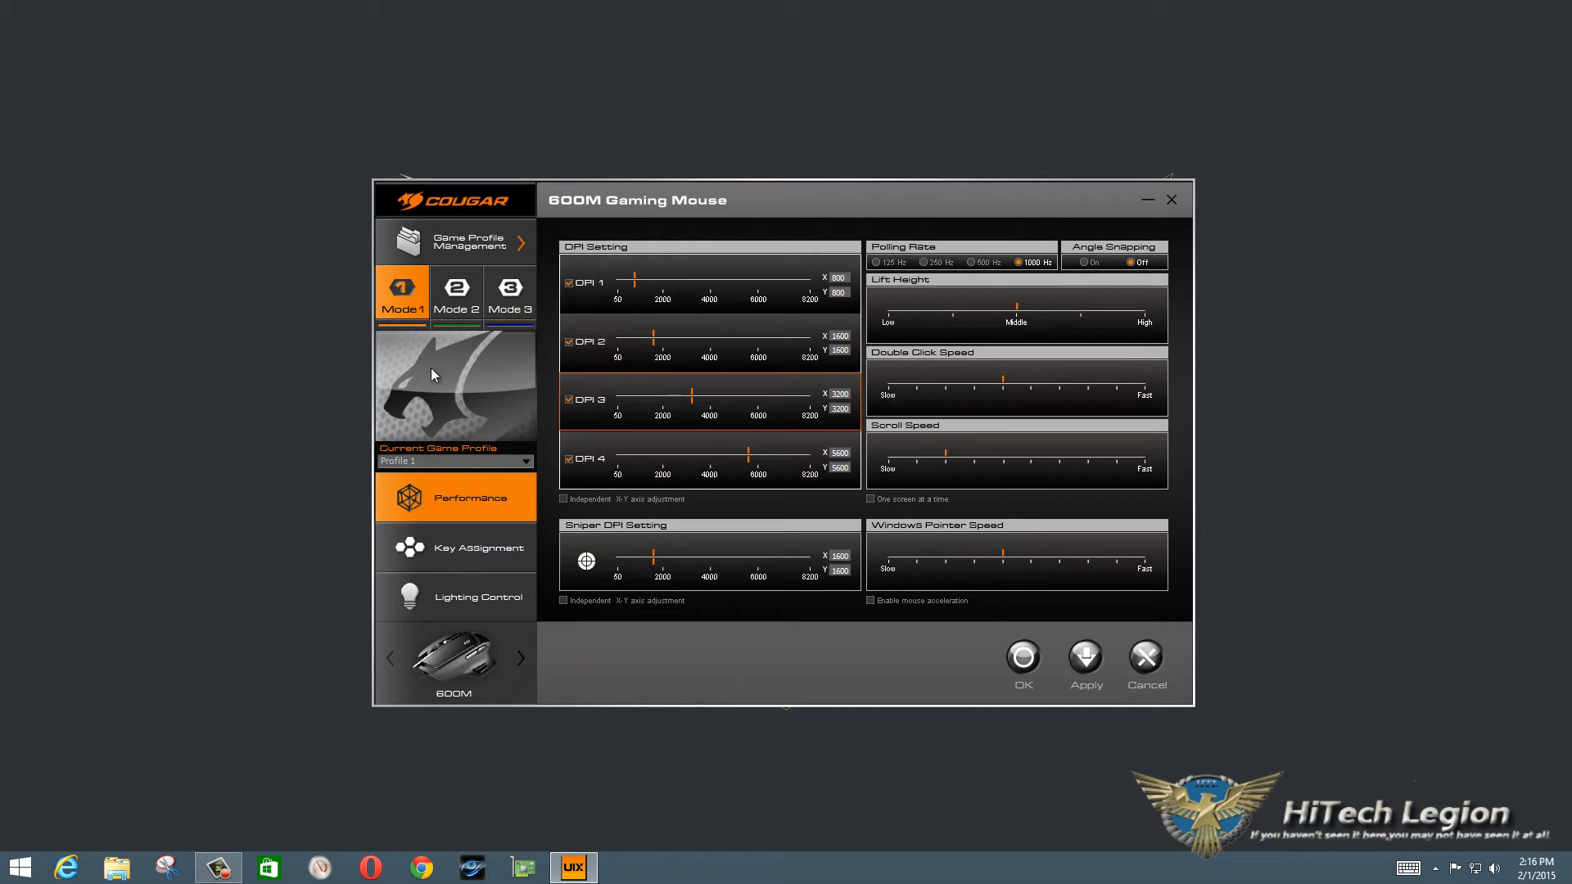
pyautogui.moveTo(471, 489)
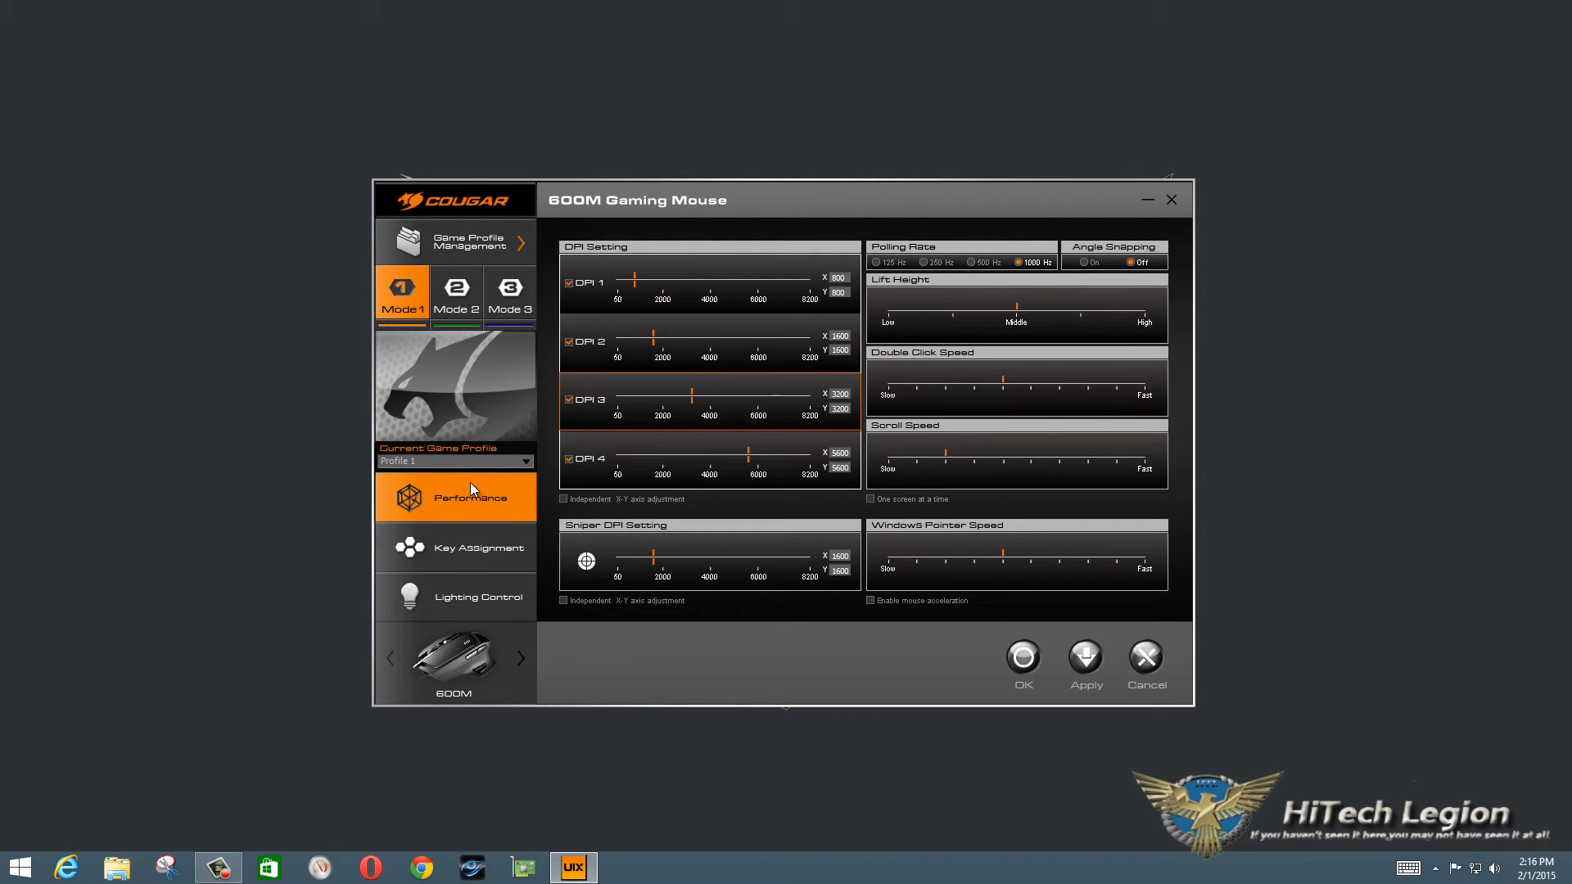
pyautogui.moveTo(788, 262)
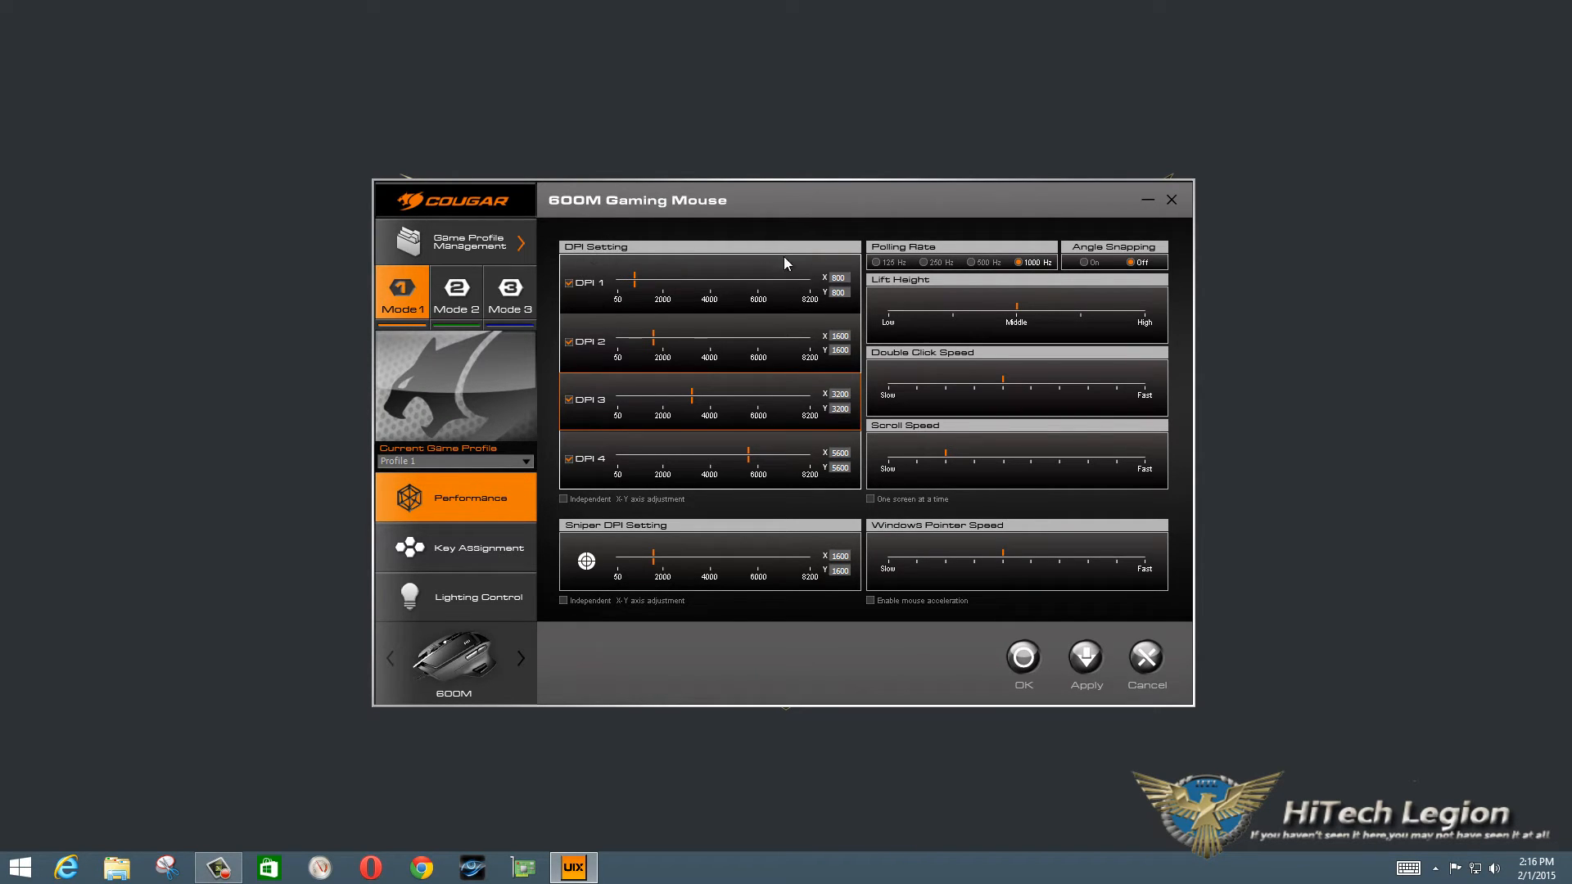
pyautogui.moveTo(632, 348)
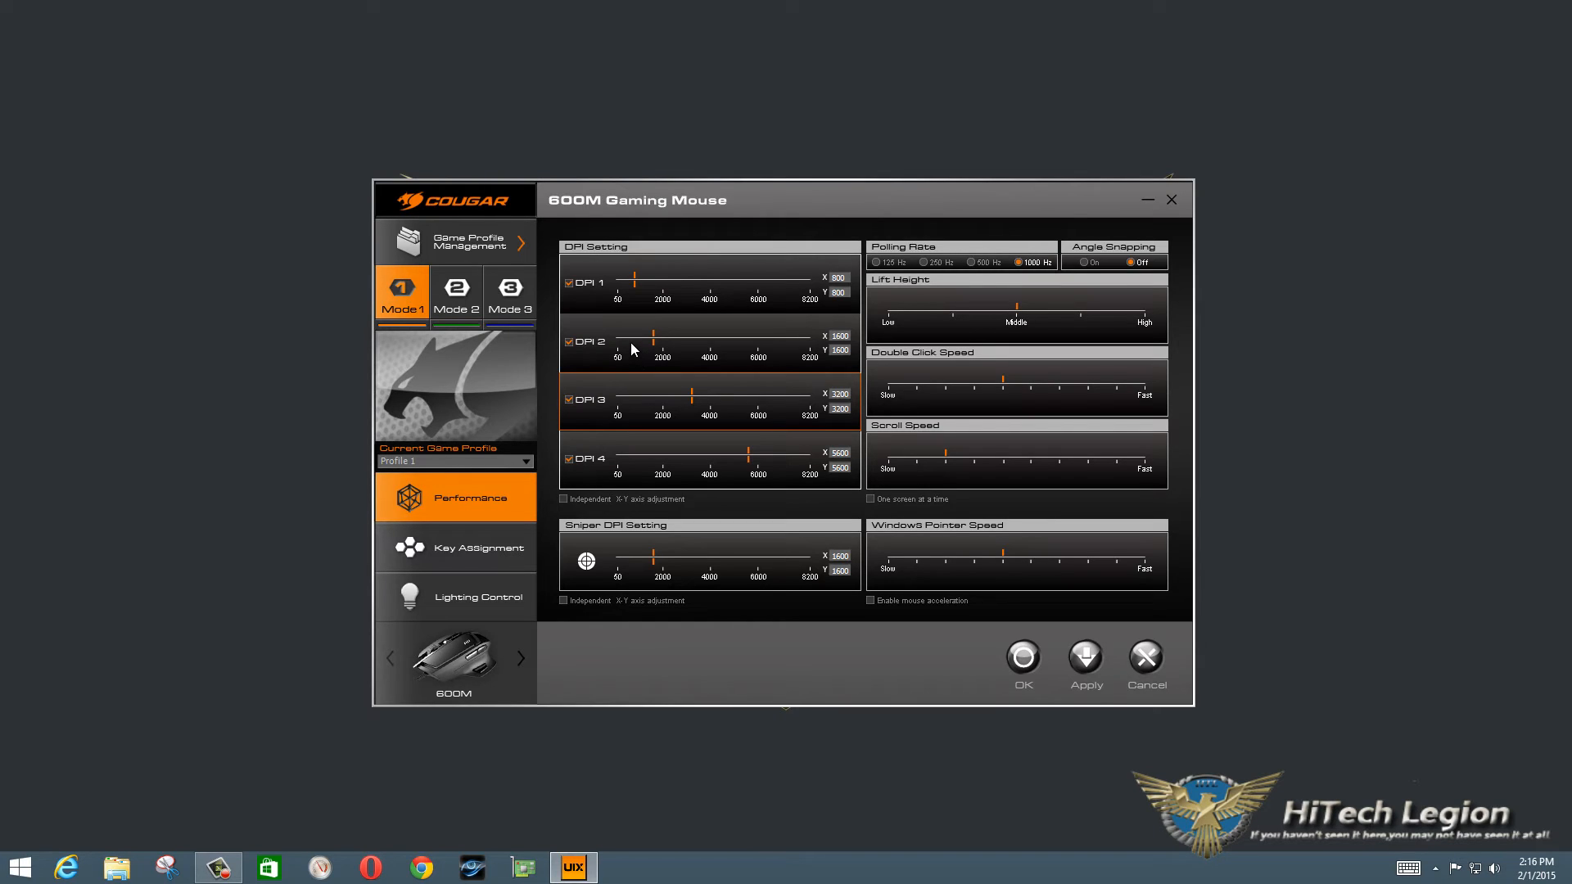
pyautogui.moveTo(606, 344)
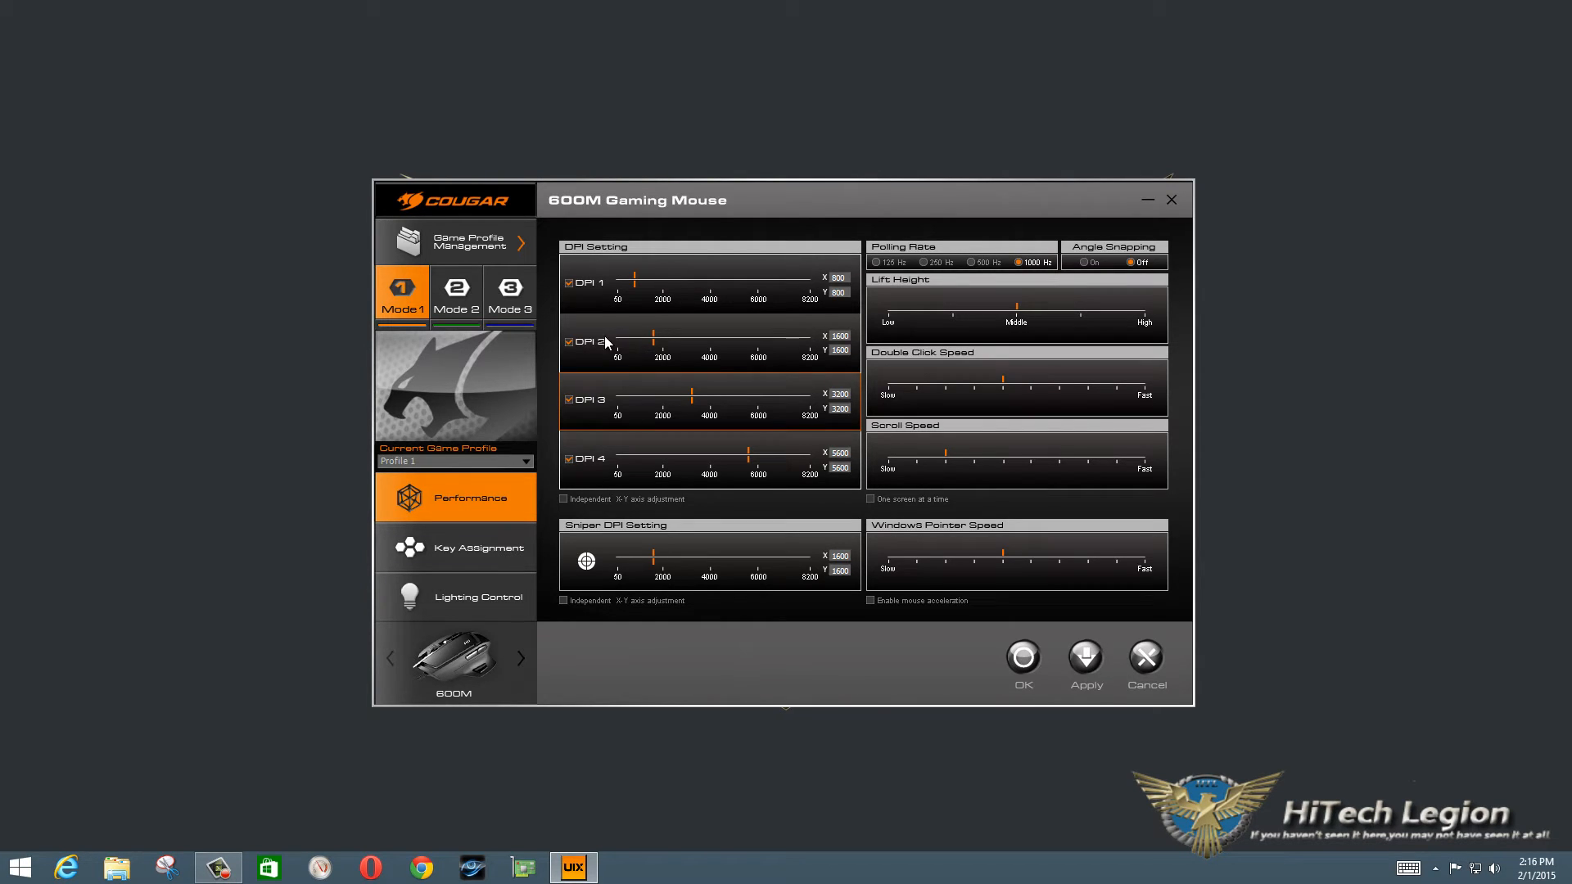
pyautogui.moveTo(585, 478)
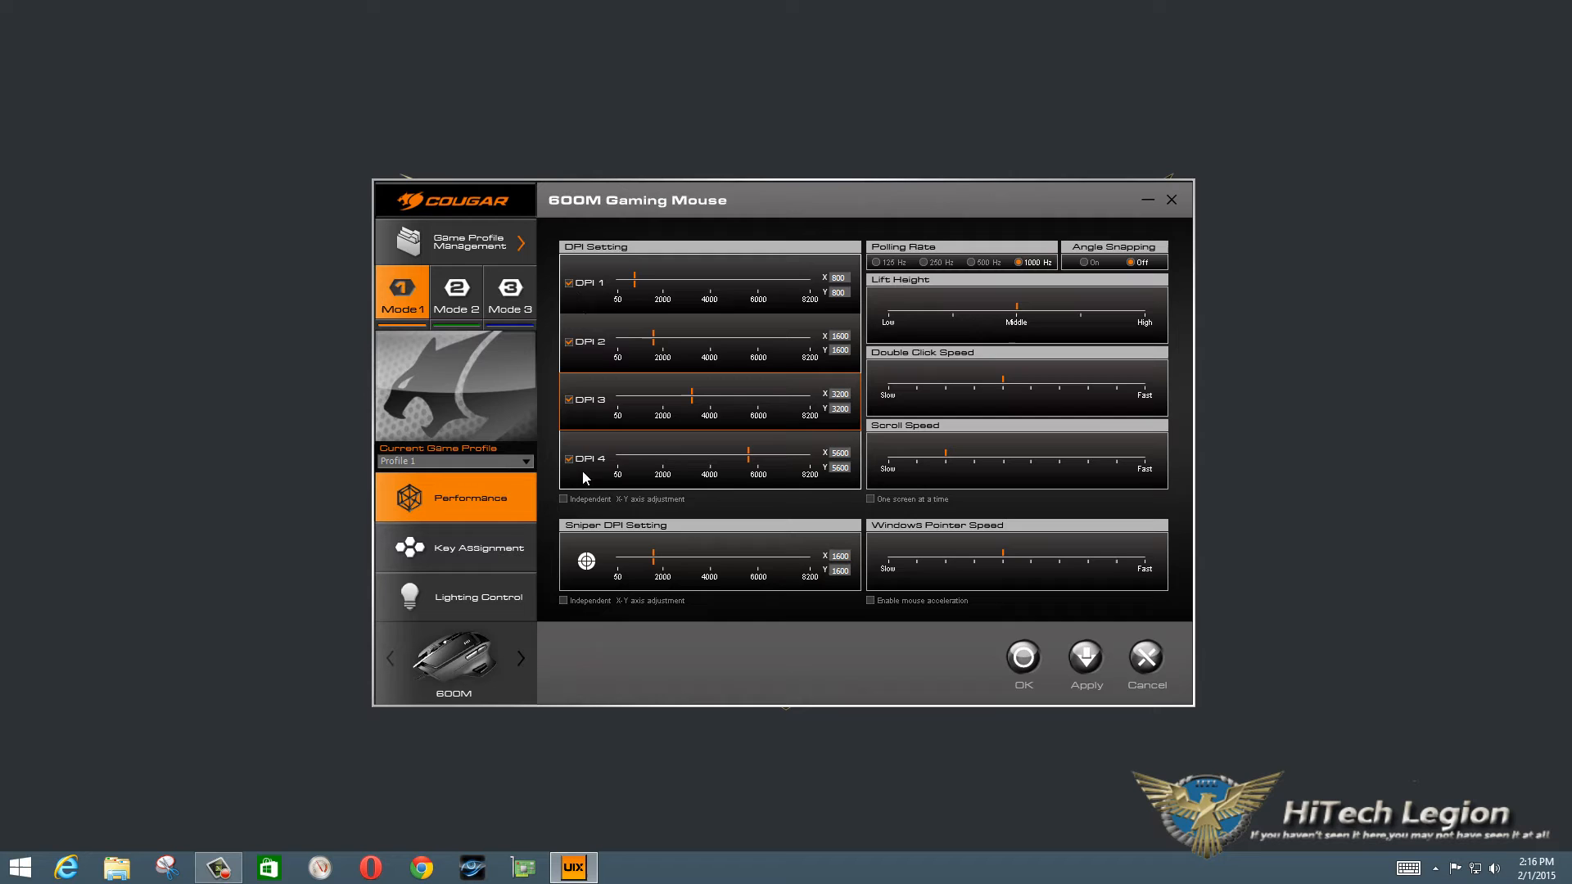
pyautogui.moveTo(570, 453)
pyautogui.write('3050')
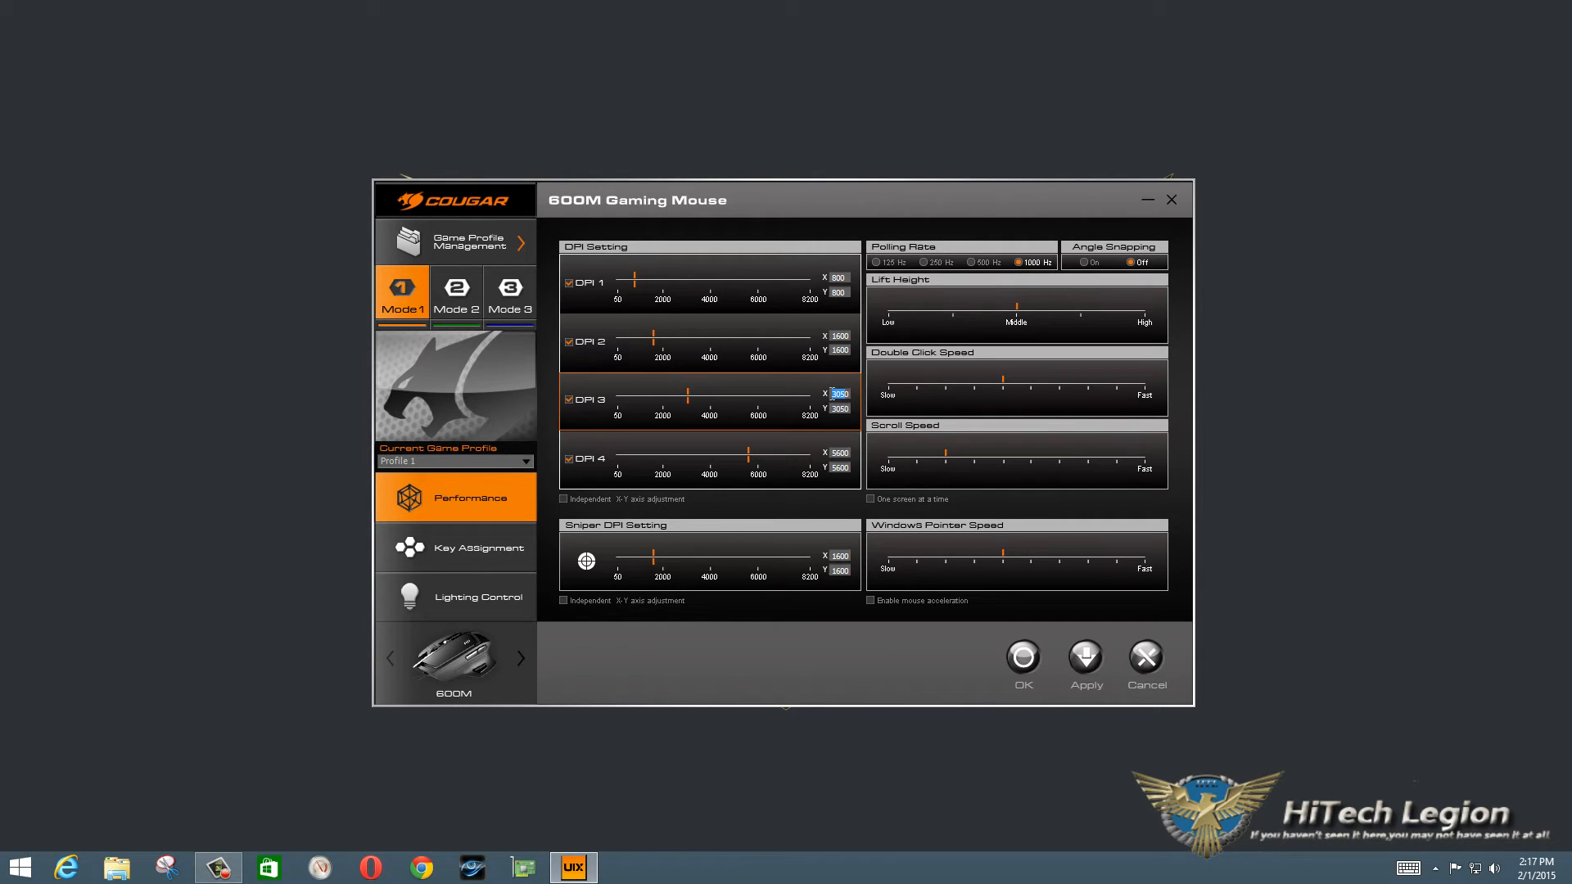
pyautogui.moveTo(823, 424)
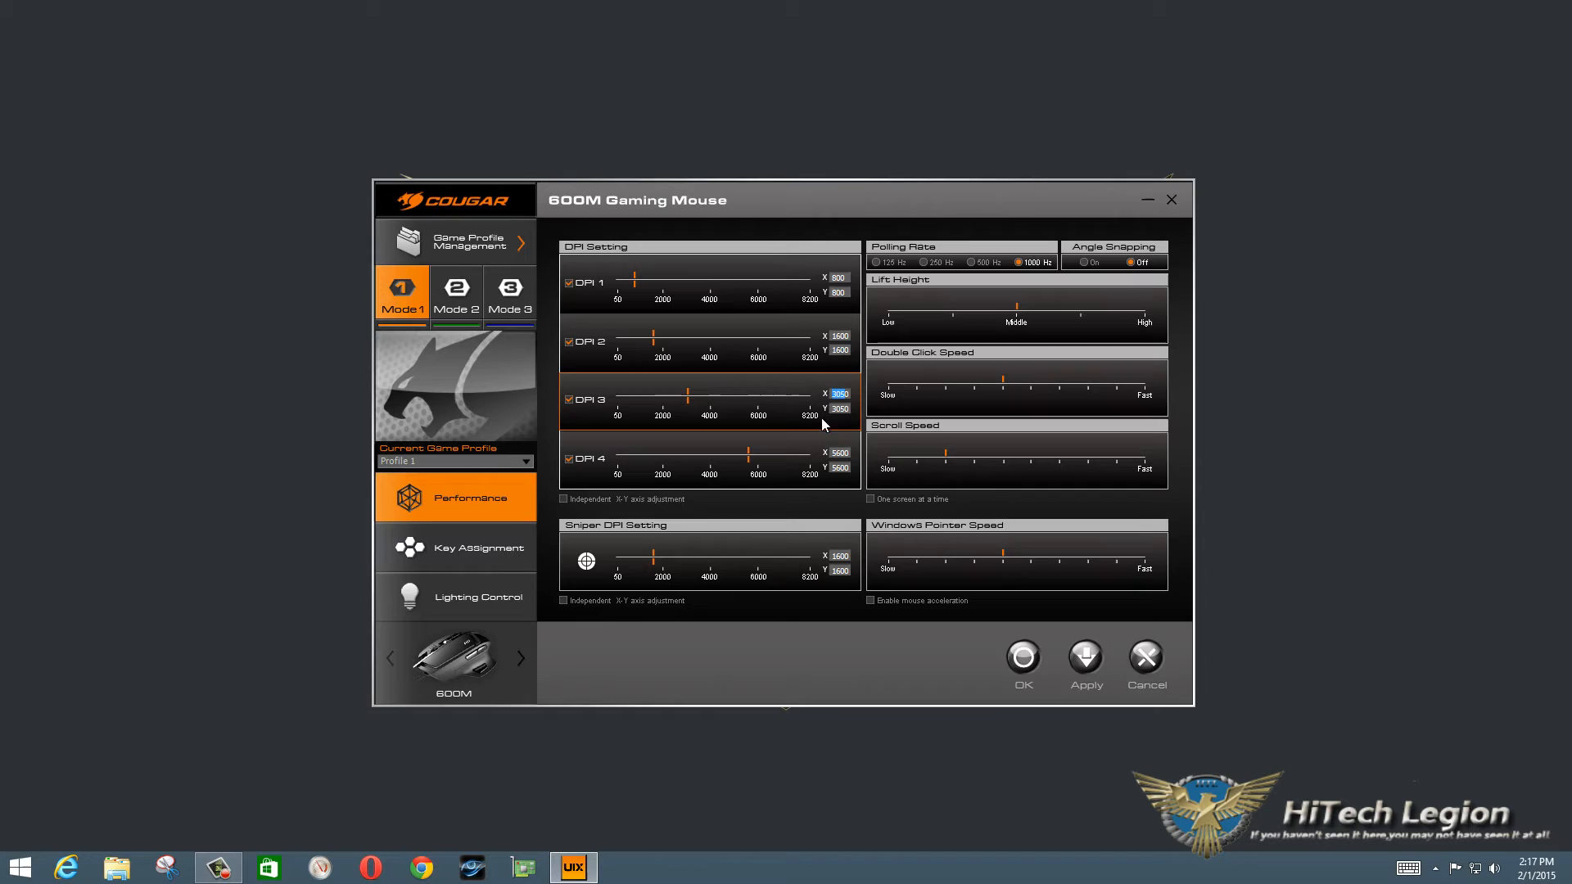
pyautogui.moveTo(835, 419)
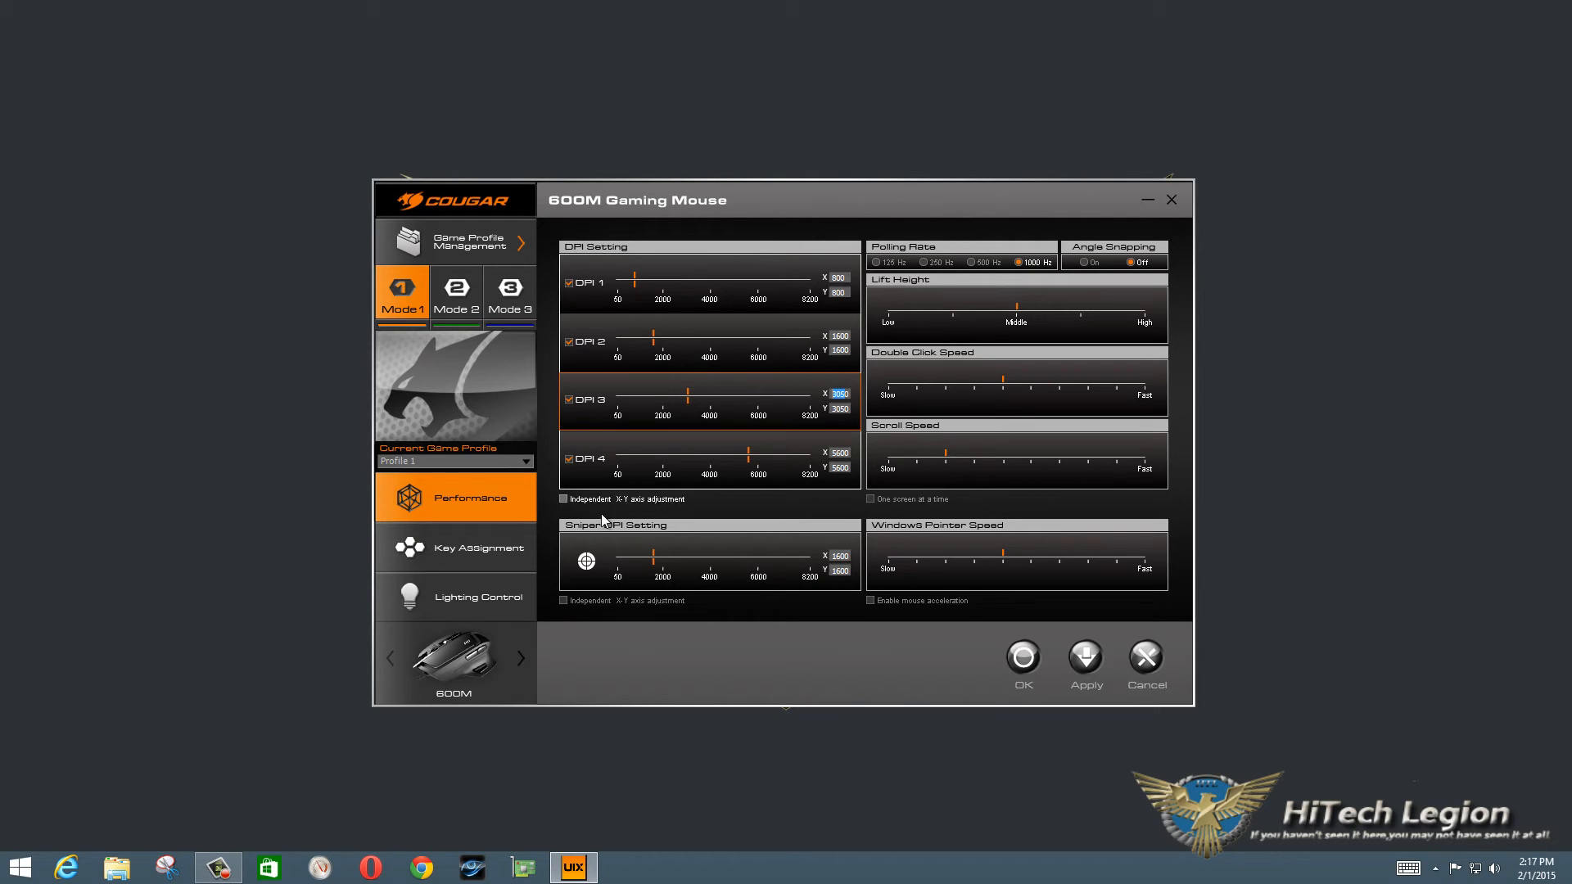
pyautogui.moveTo(592, 543)
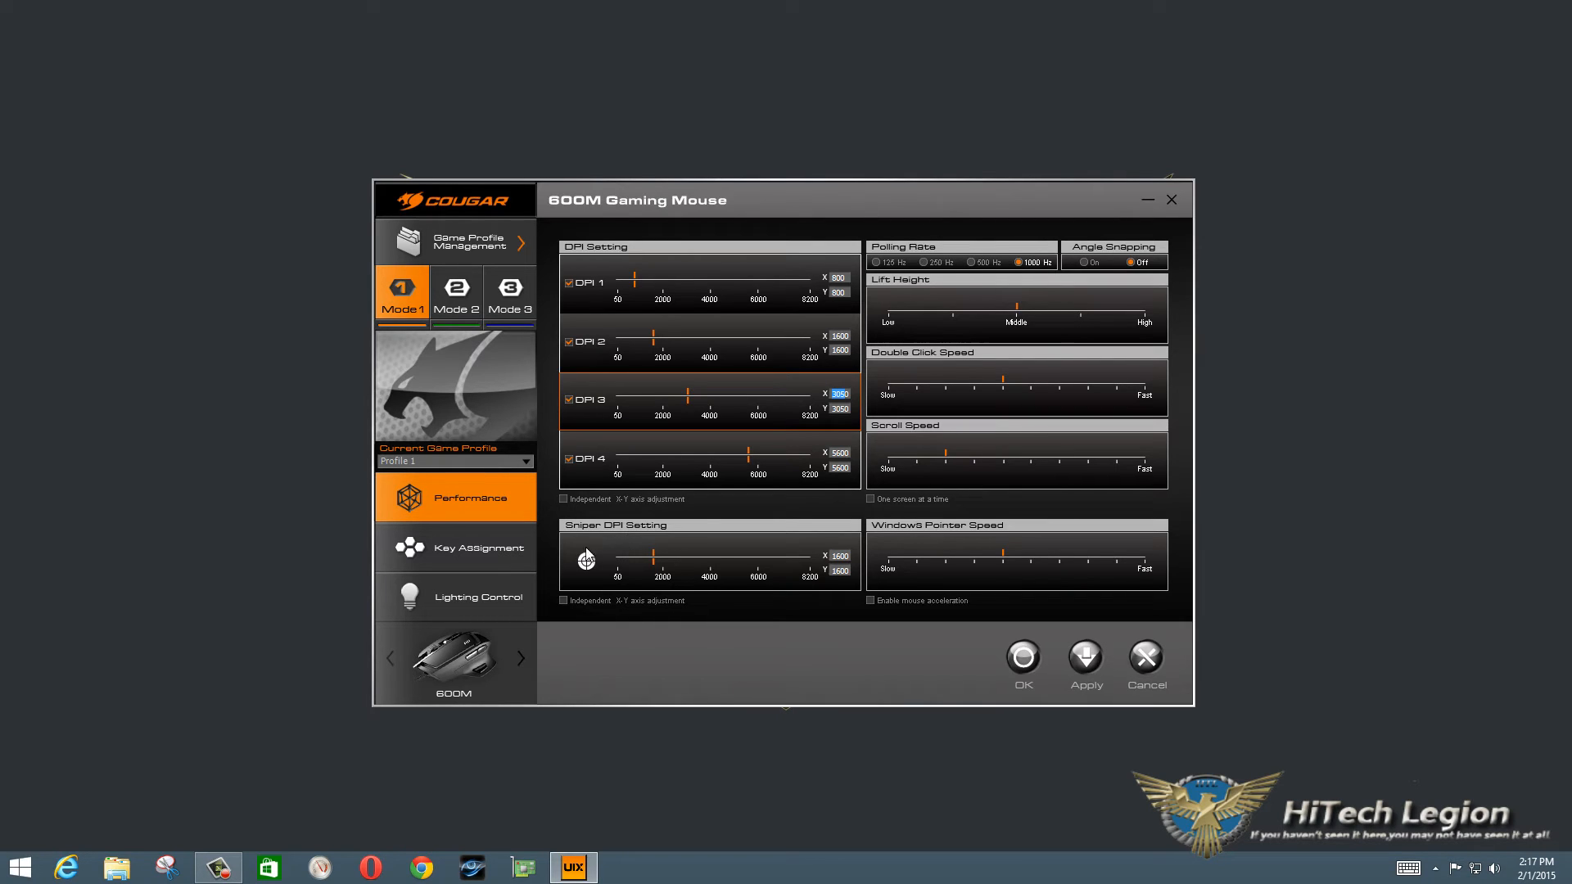
pyautogui.moveTo(681, 463)
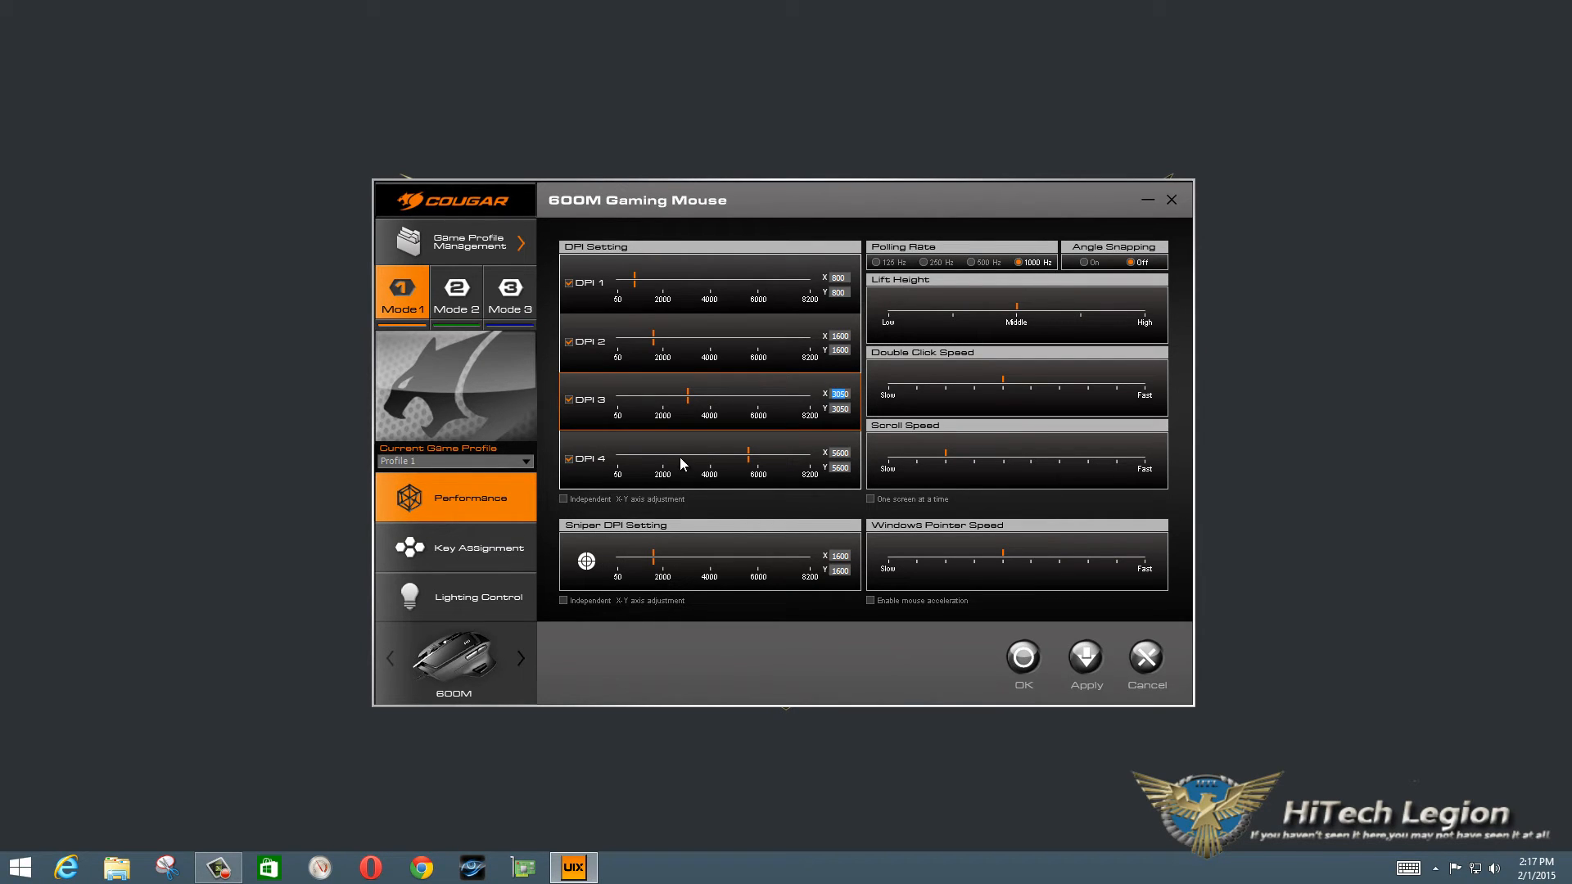
pyautogui.moveTo(605, 434)
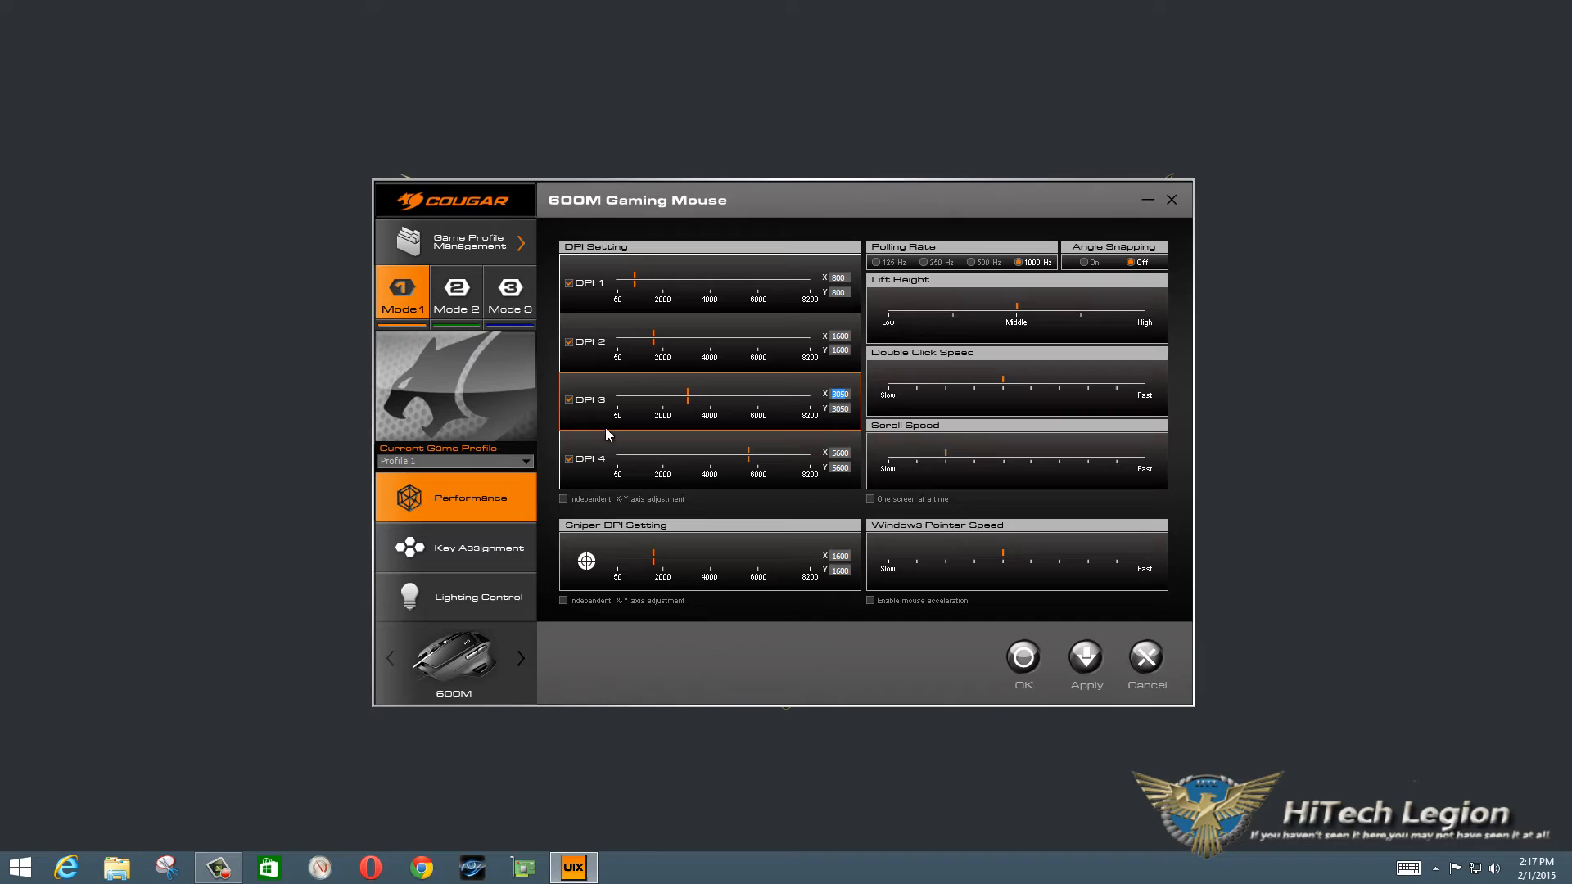
pyautogui.moveTo(678, 568)
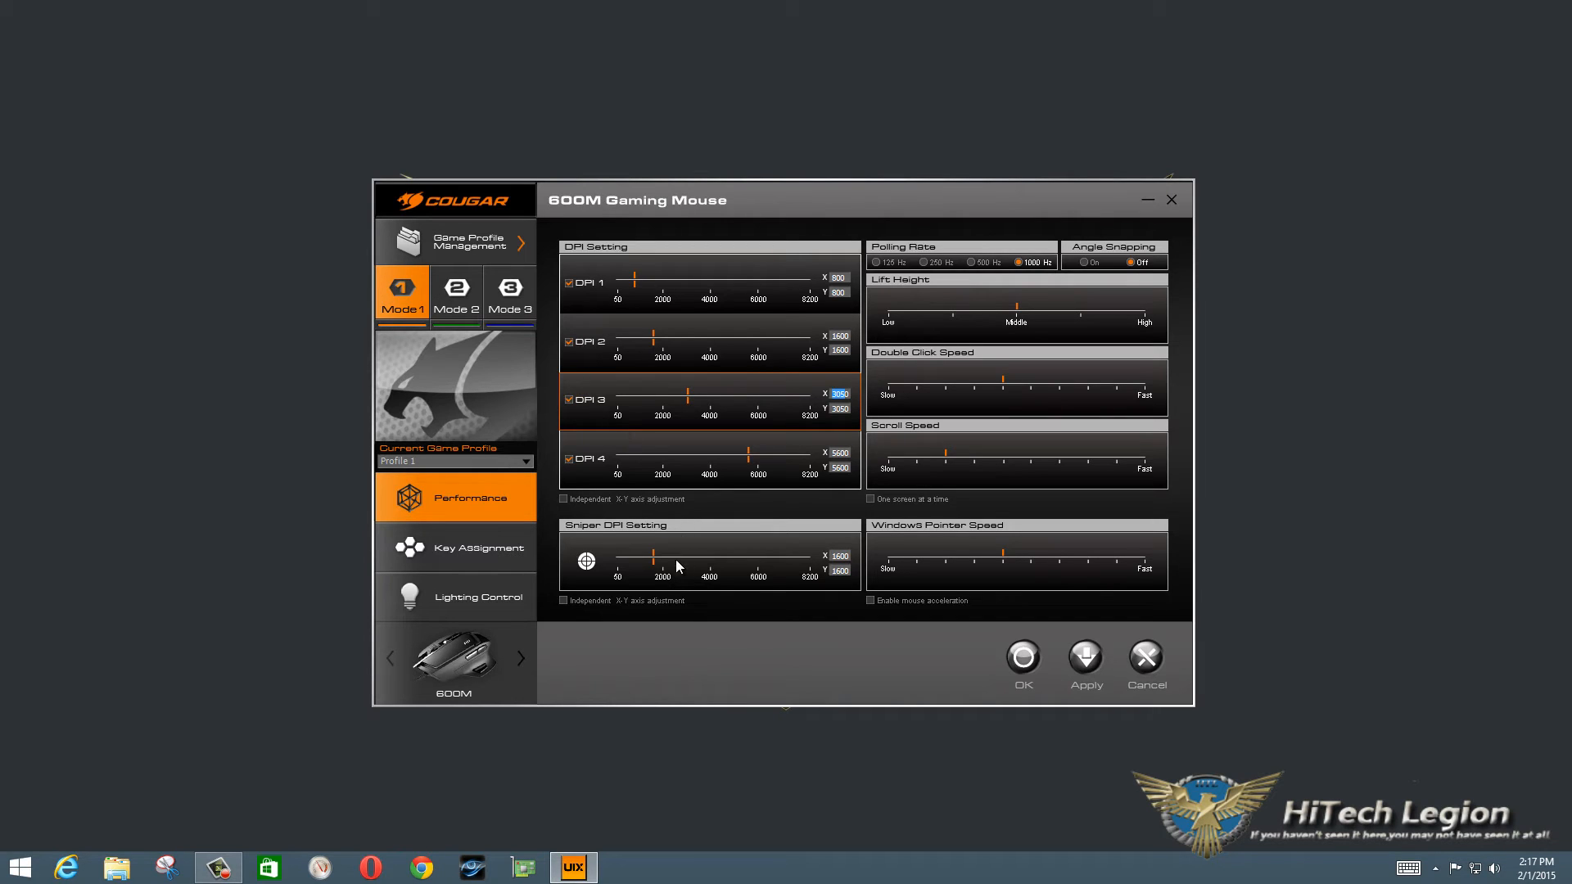
pyautogui.moveTo(645, 537)
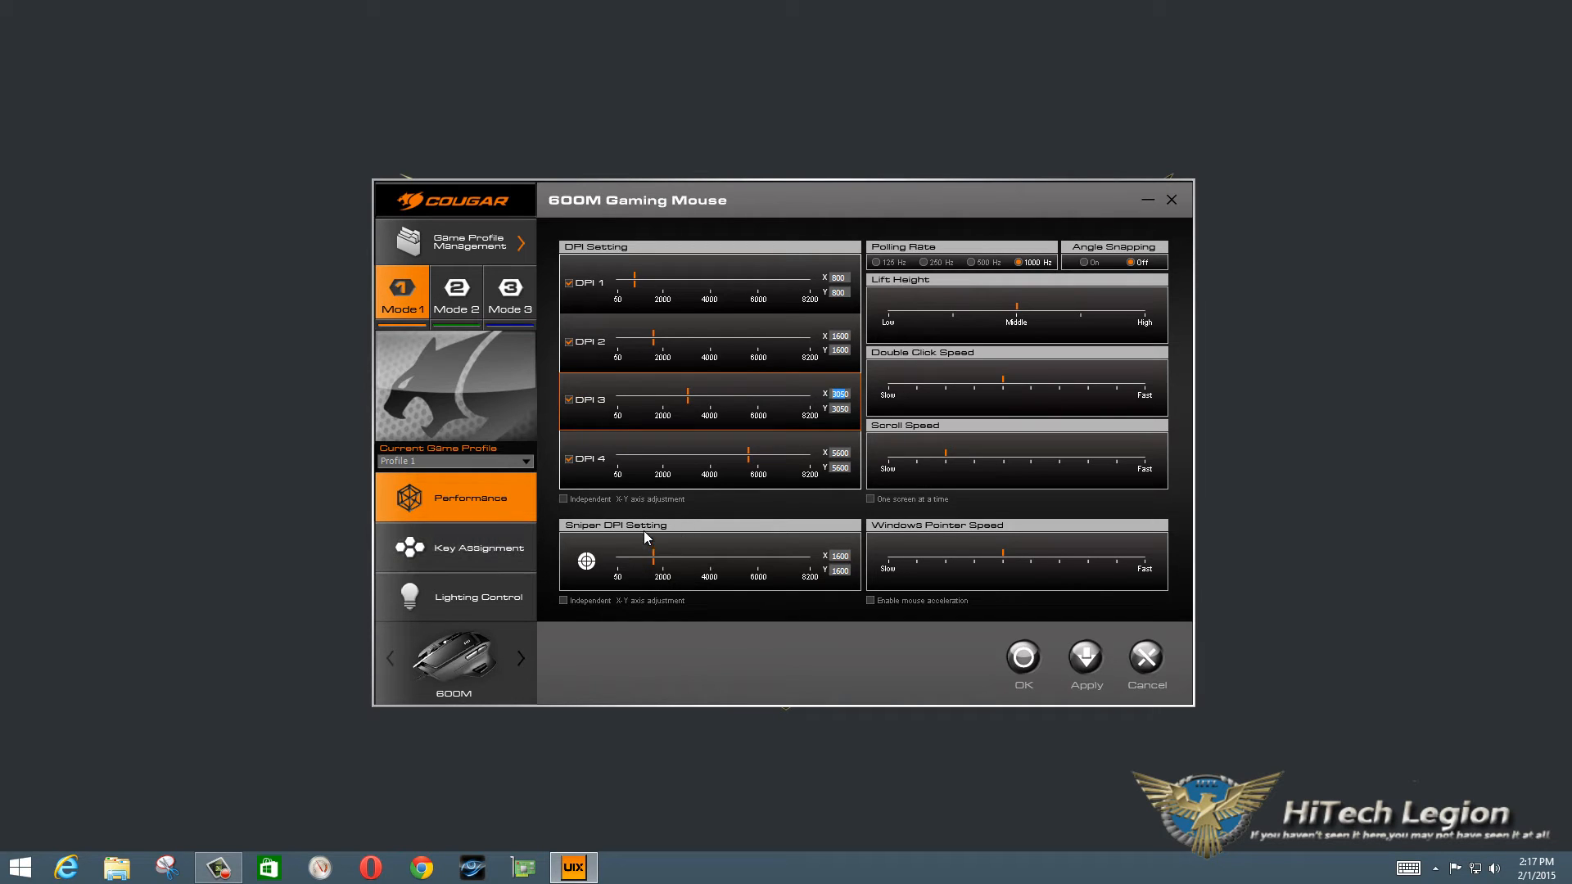
pyautogui.moveTo(741, 566)
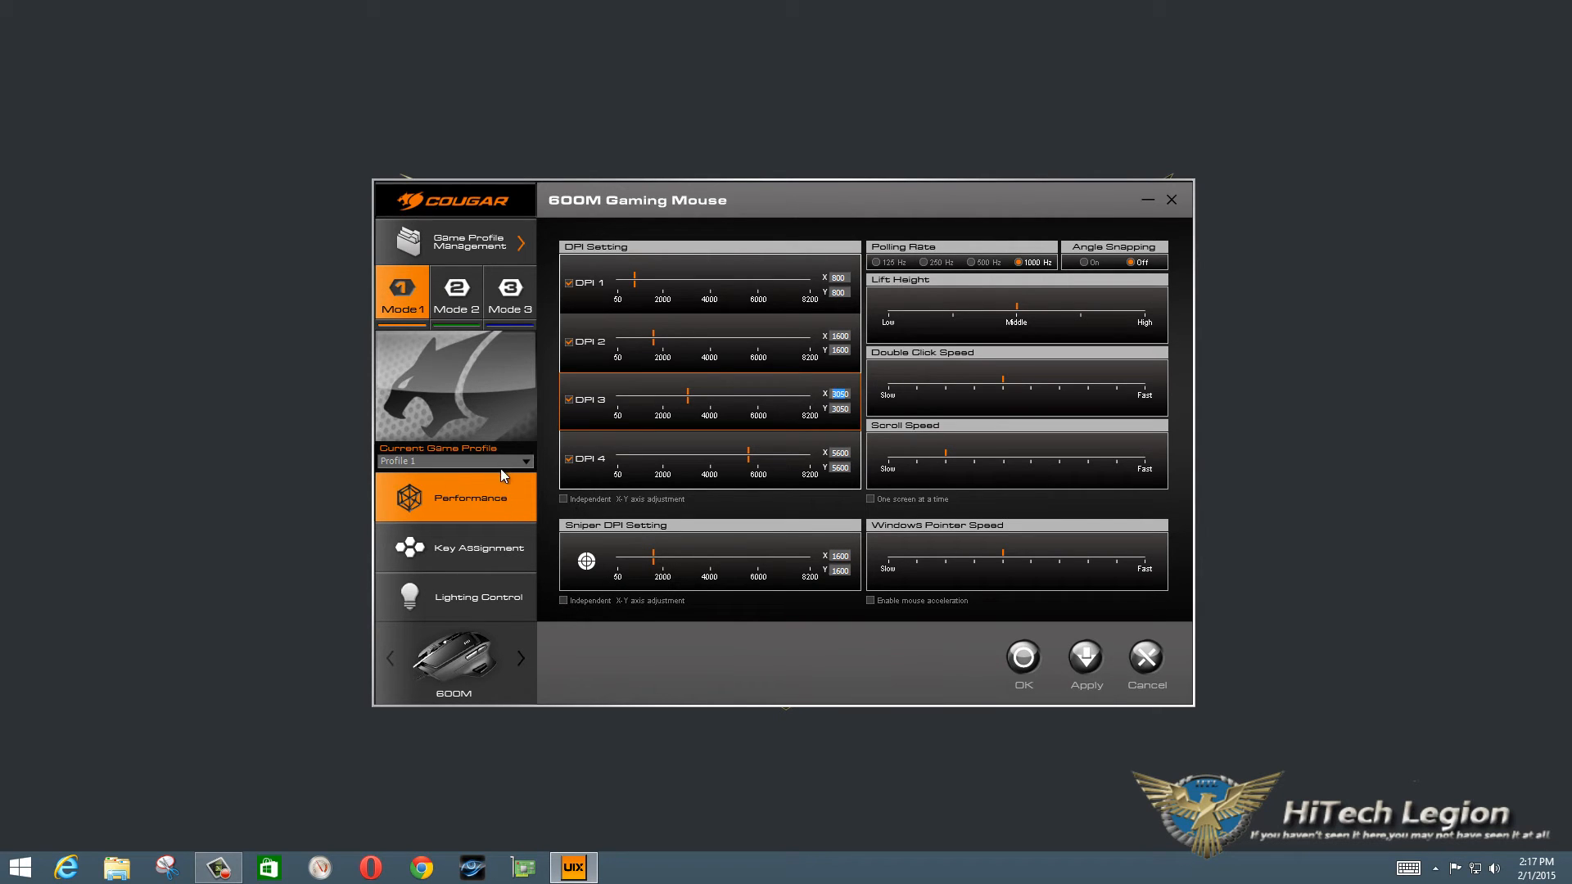
pyautogui.moveTo(568, 510)
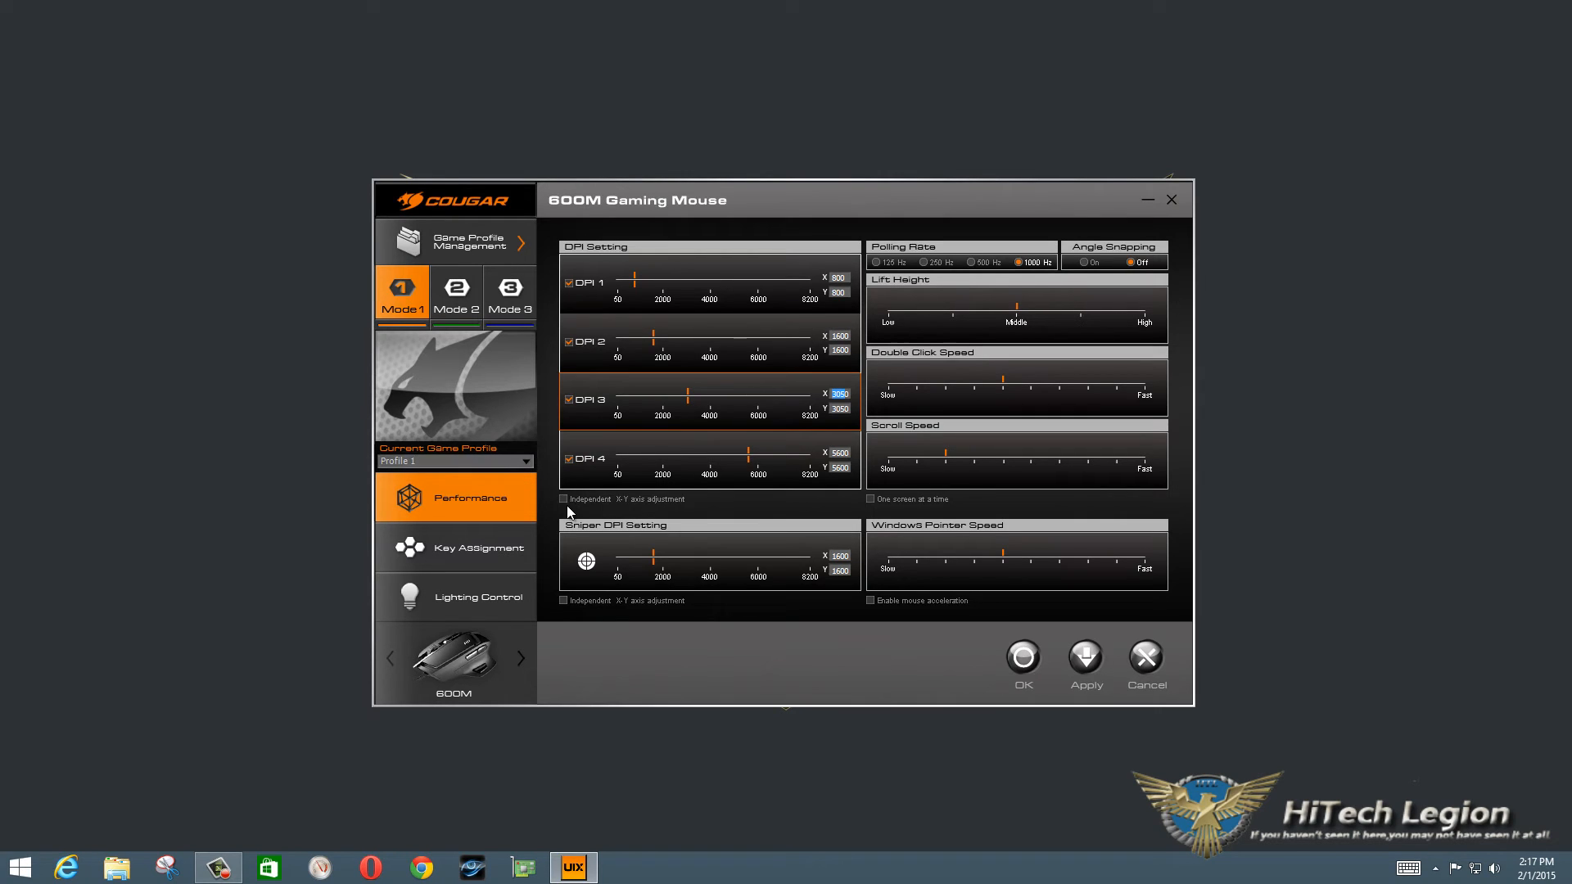
pyautogui.click(564, 499)
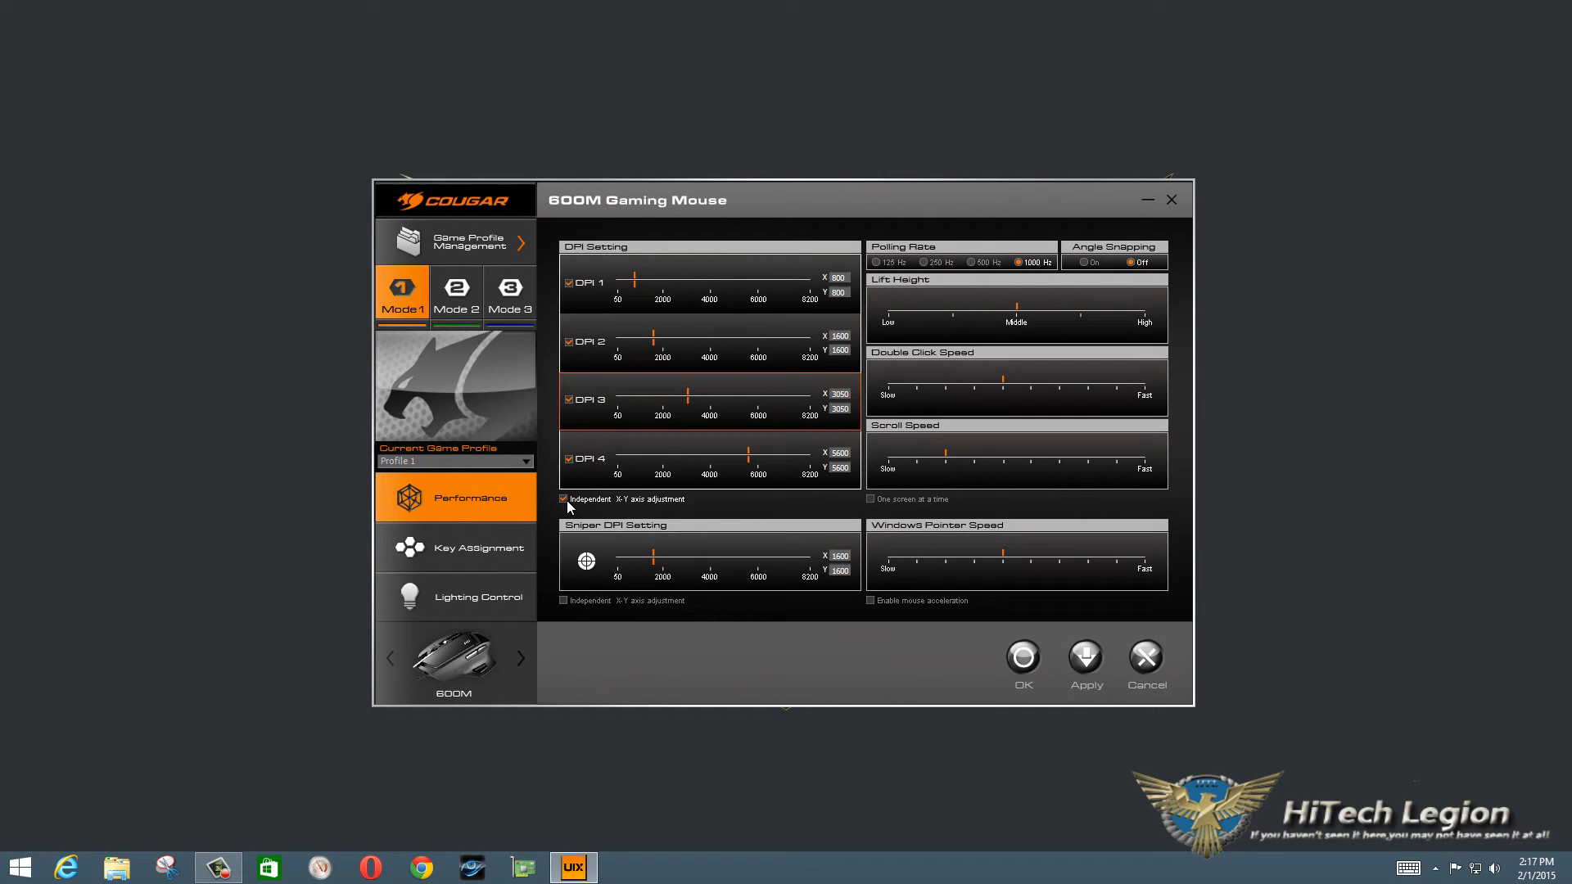
pyautogui.click(565, 499)
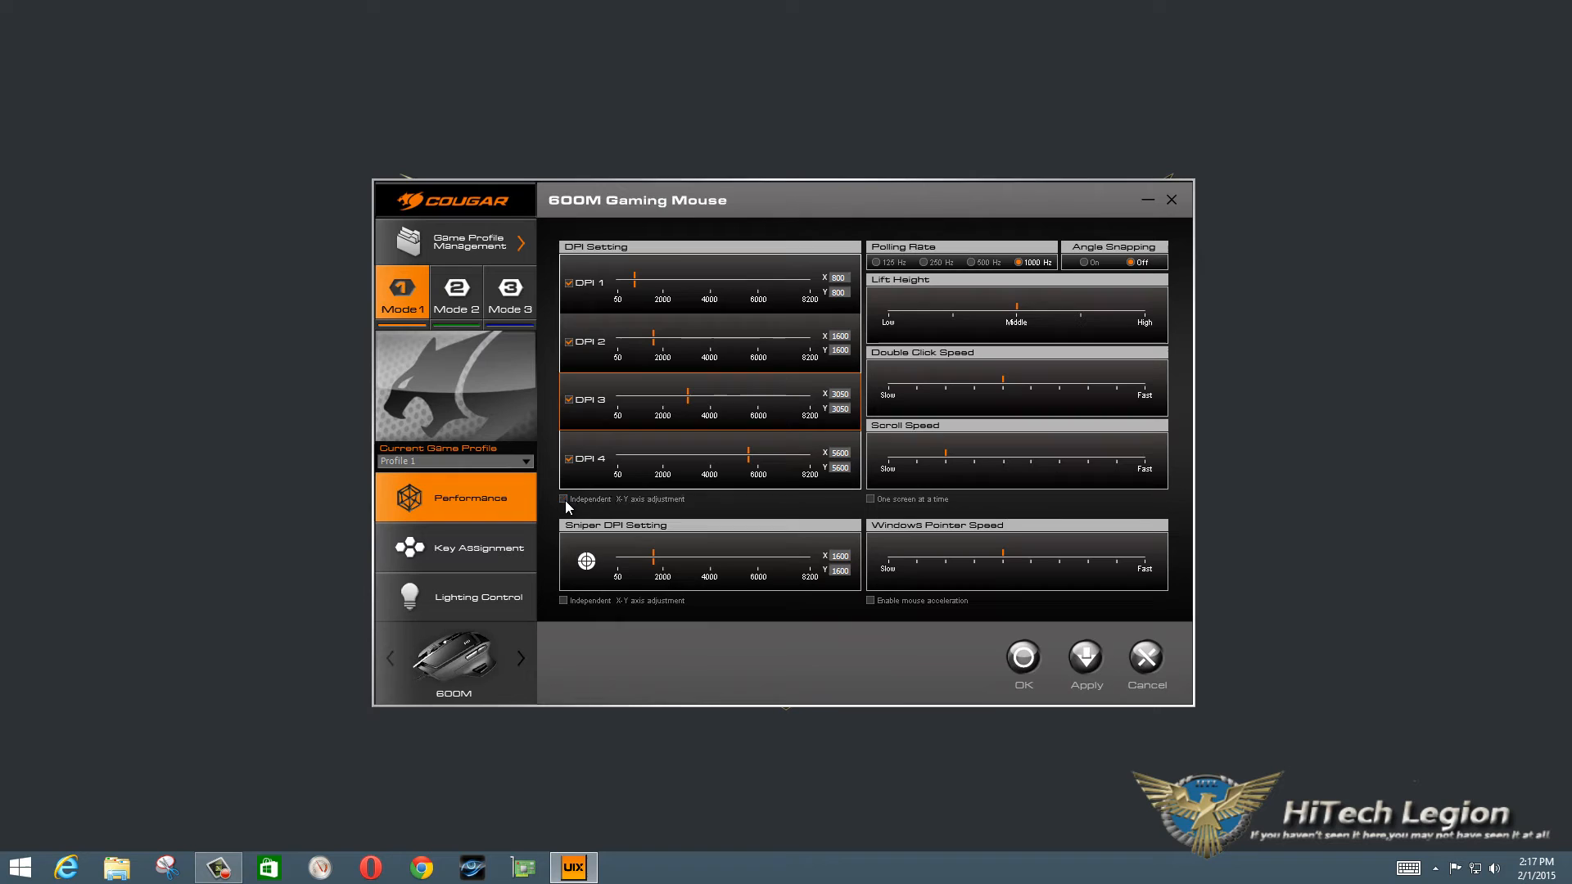
pyautogui.moveTo(803, 364)
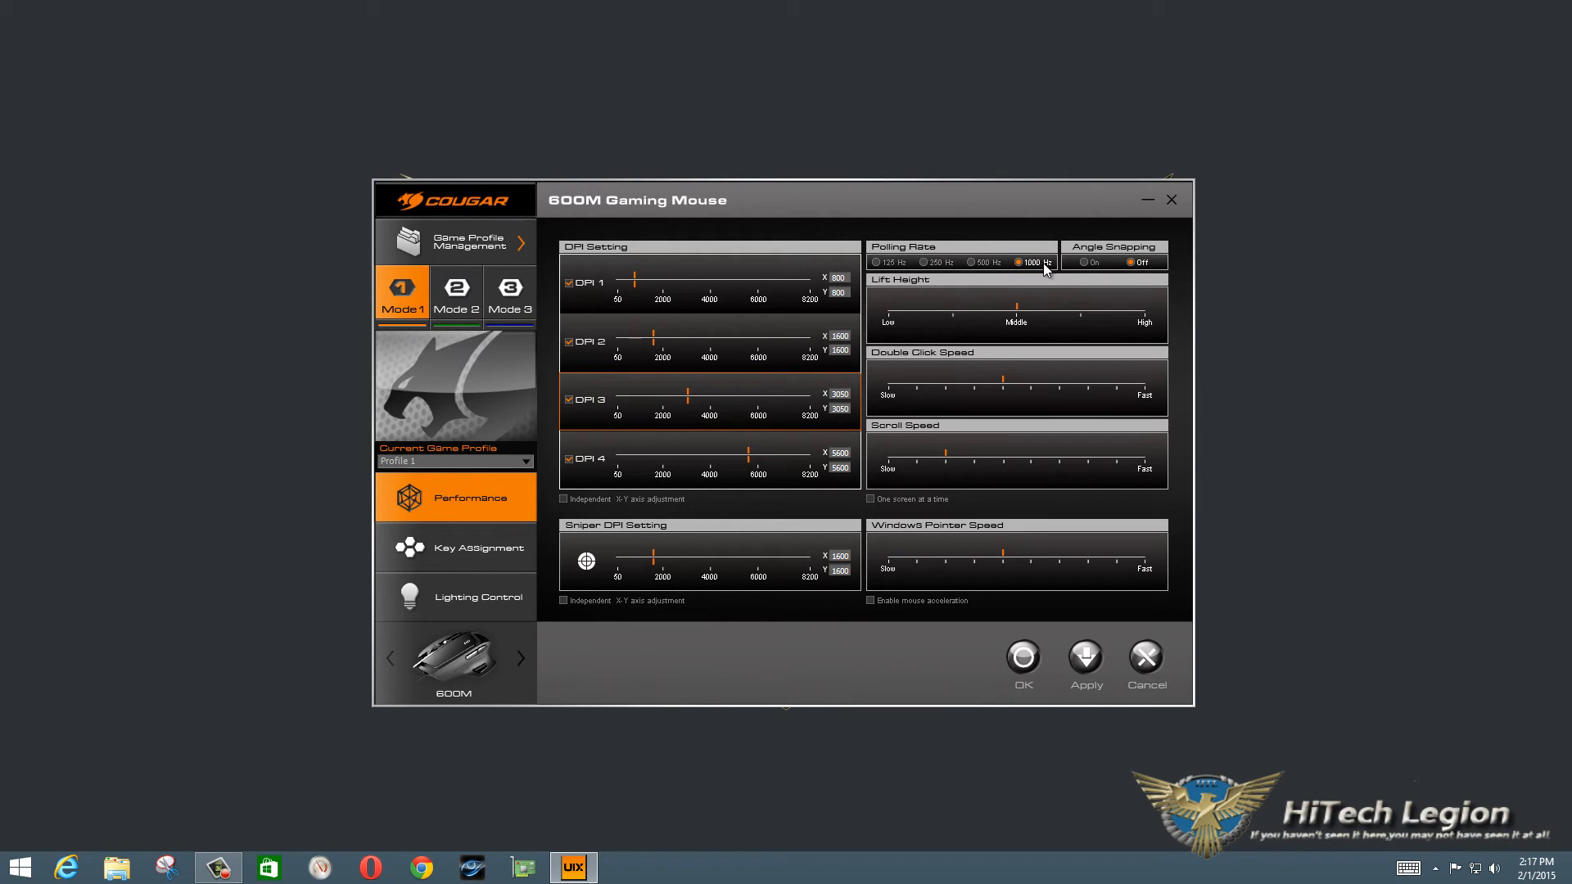
pyautogui.moveTo(905, 316)
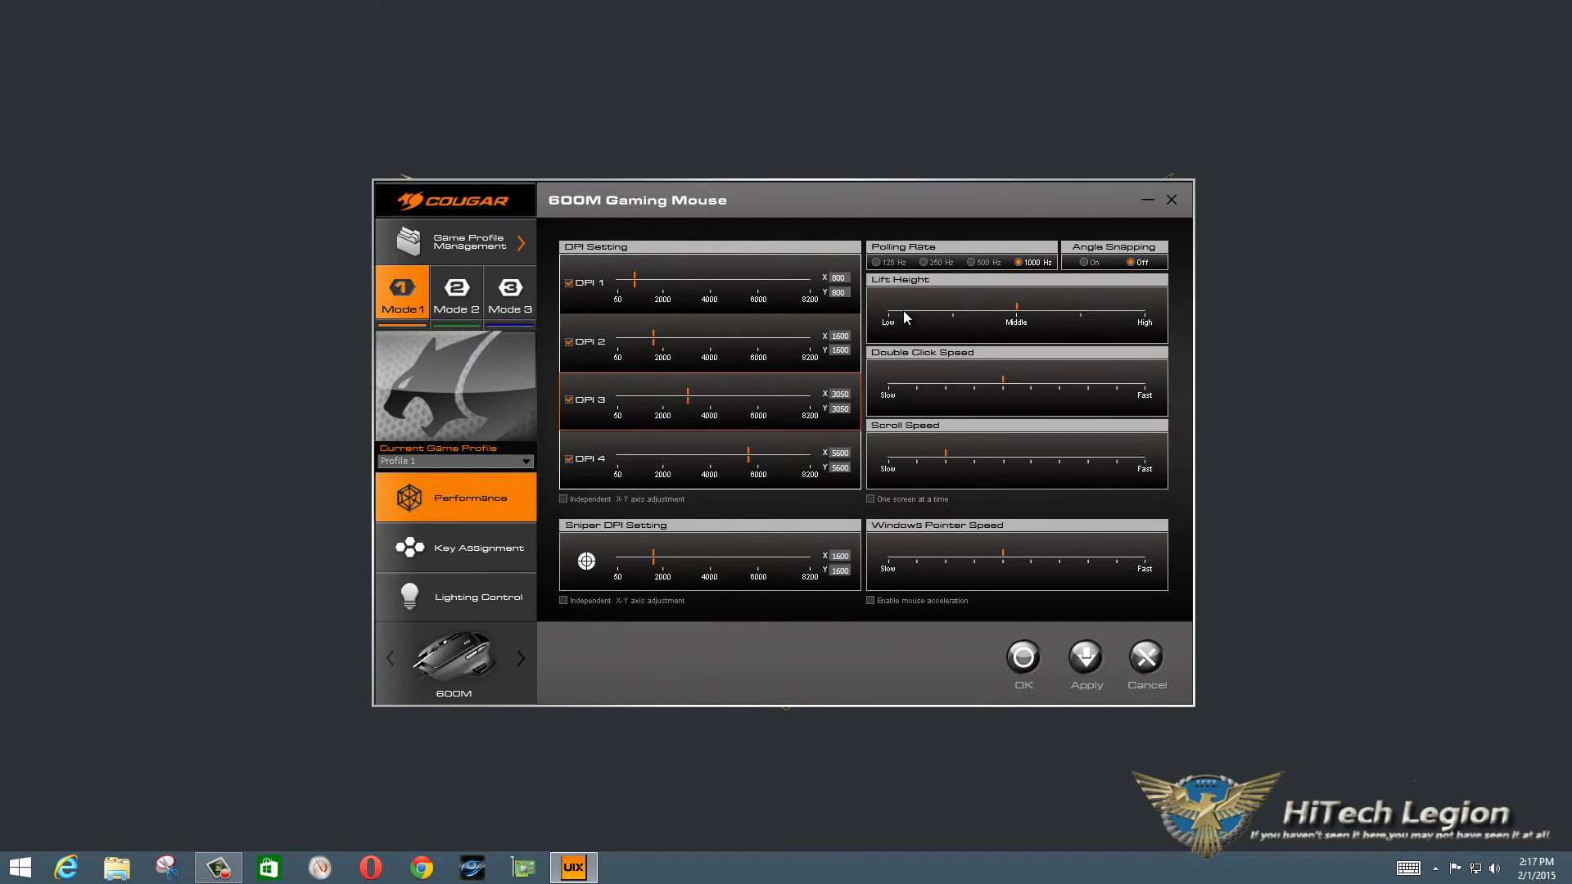
pyautogui.moveTo(1053, 316)
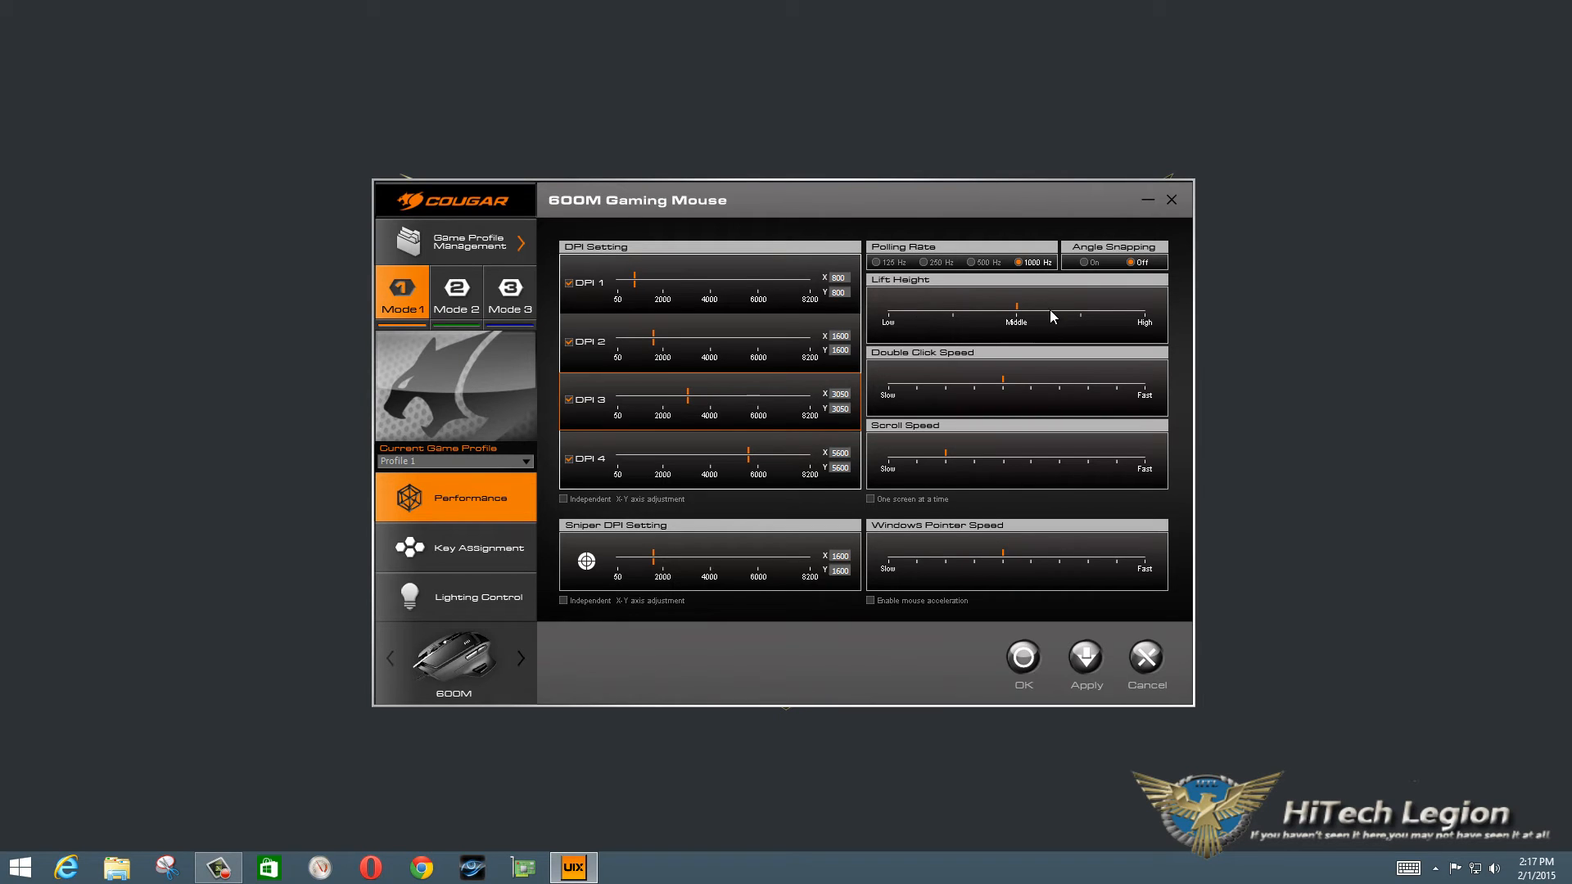
pyautogui.moveTo(969, 332)
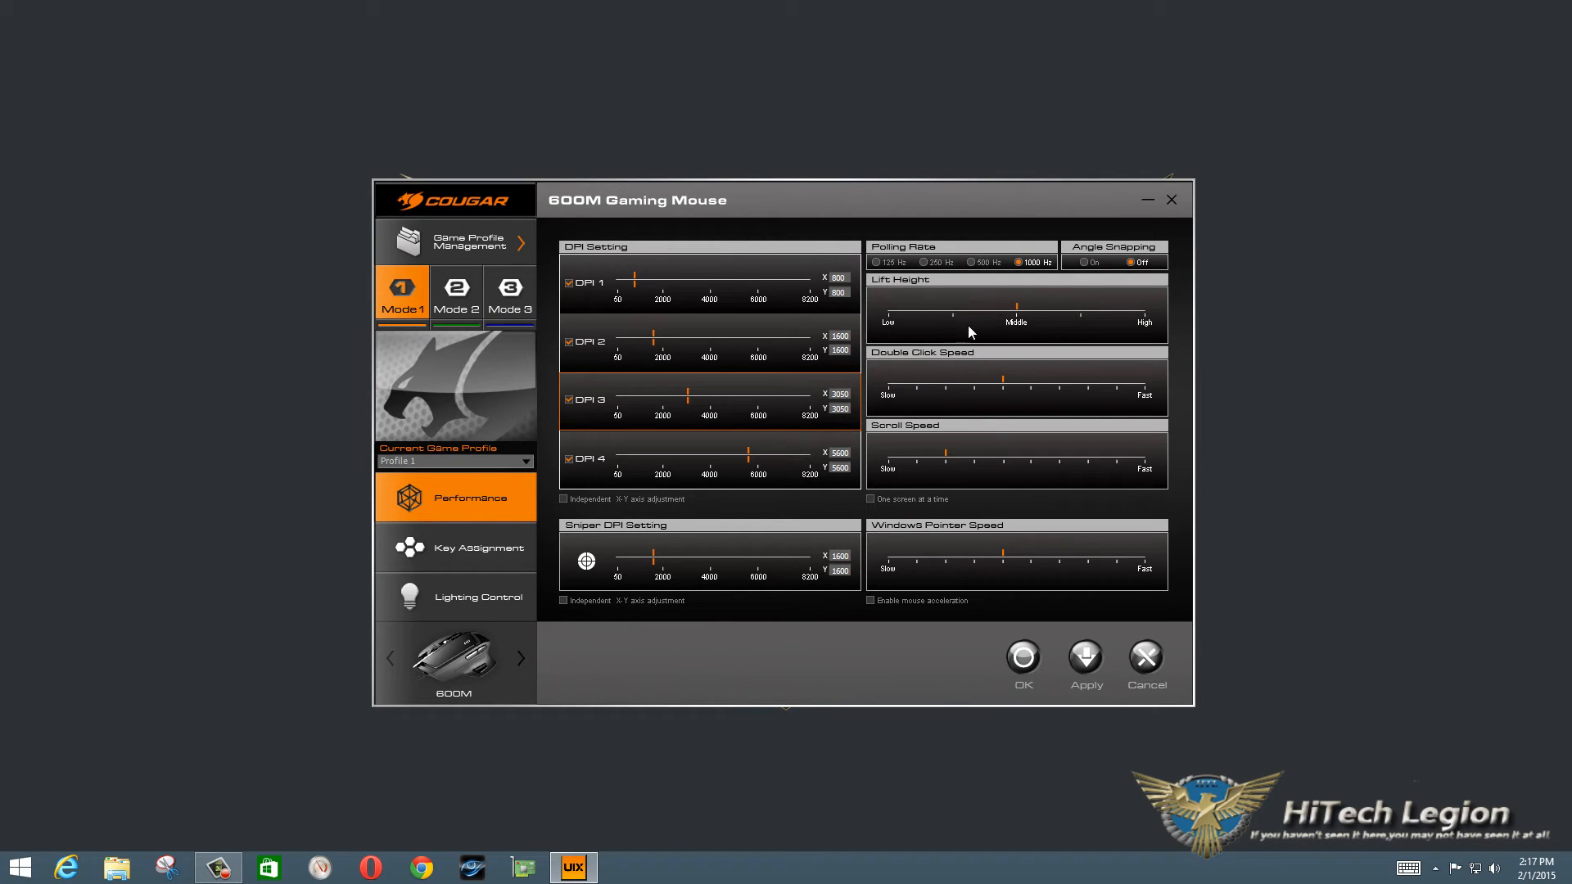
pyautogui.moveTo(1038, 323)
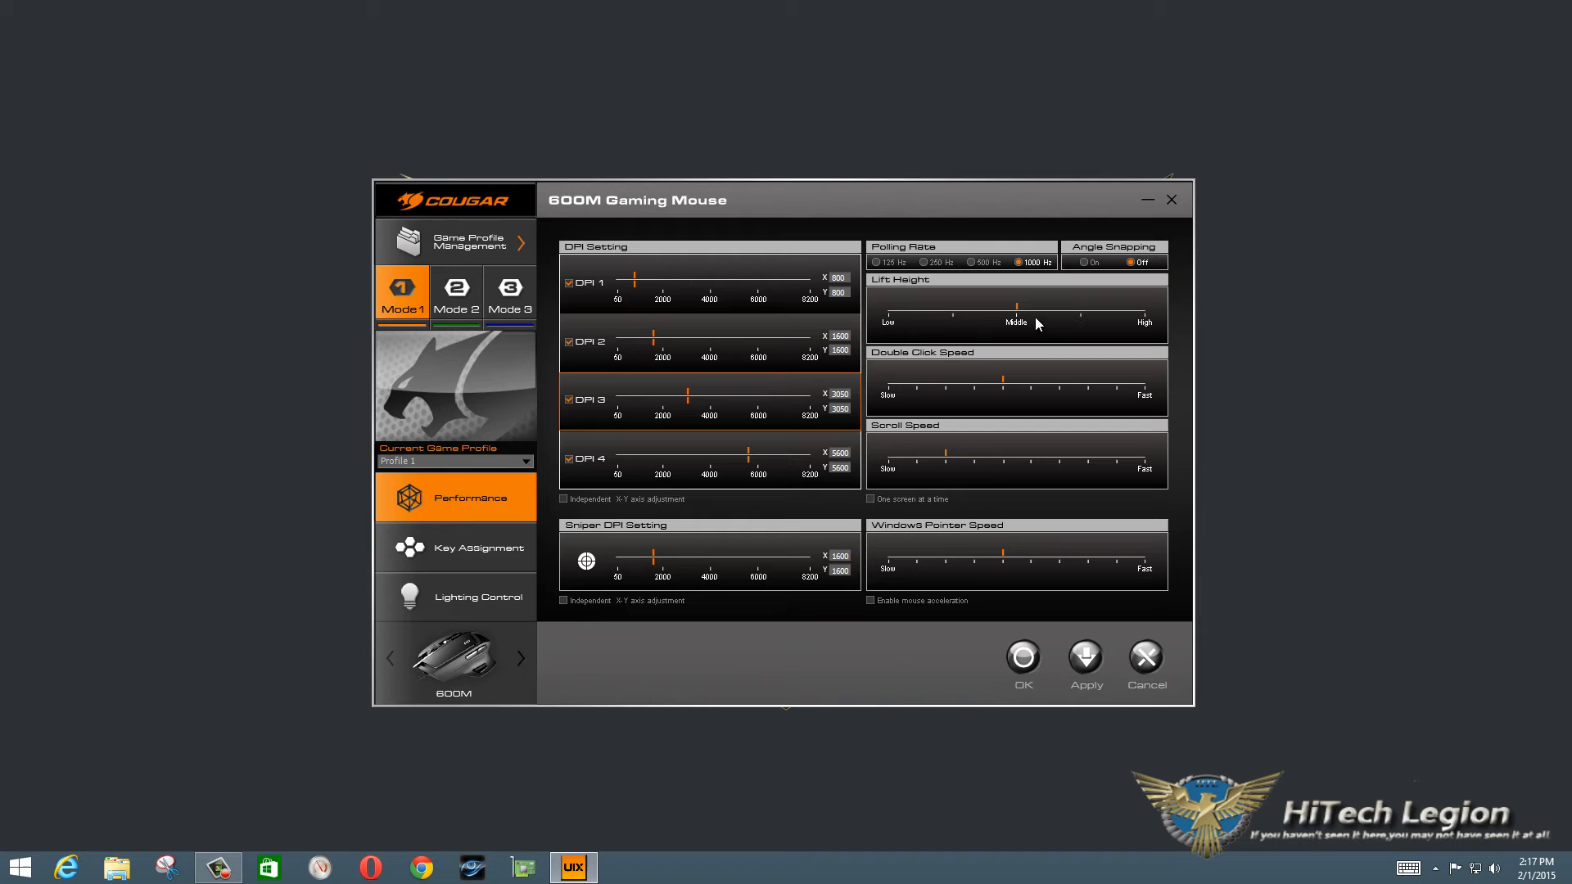
pyautogui.moveTo(1025, 324)
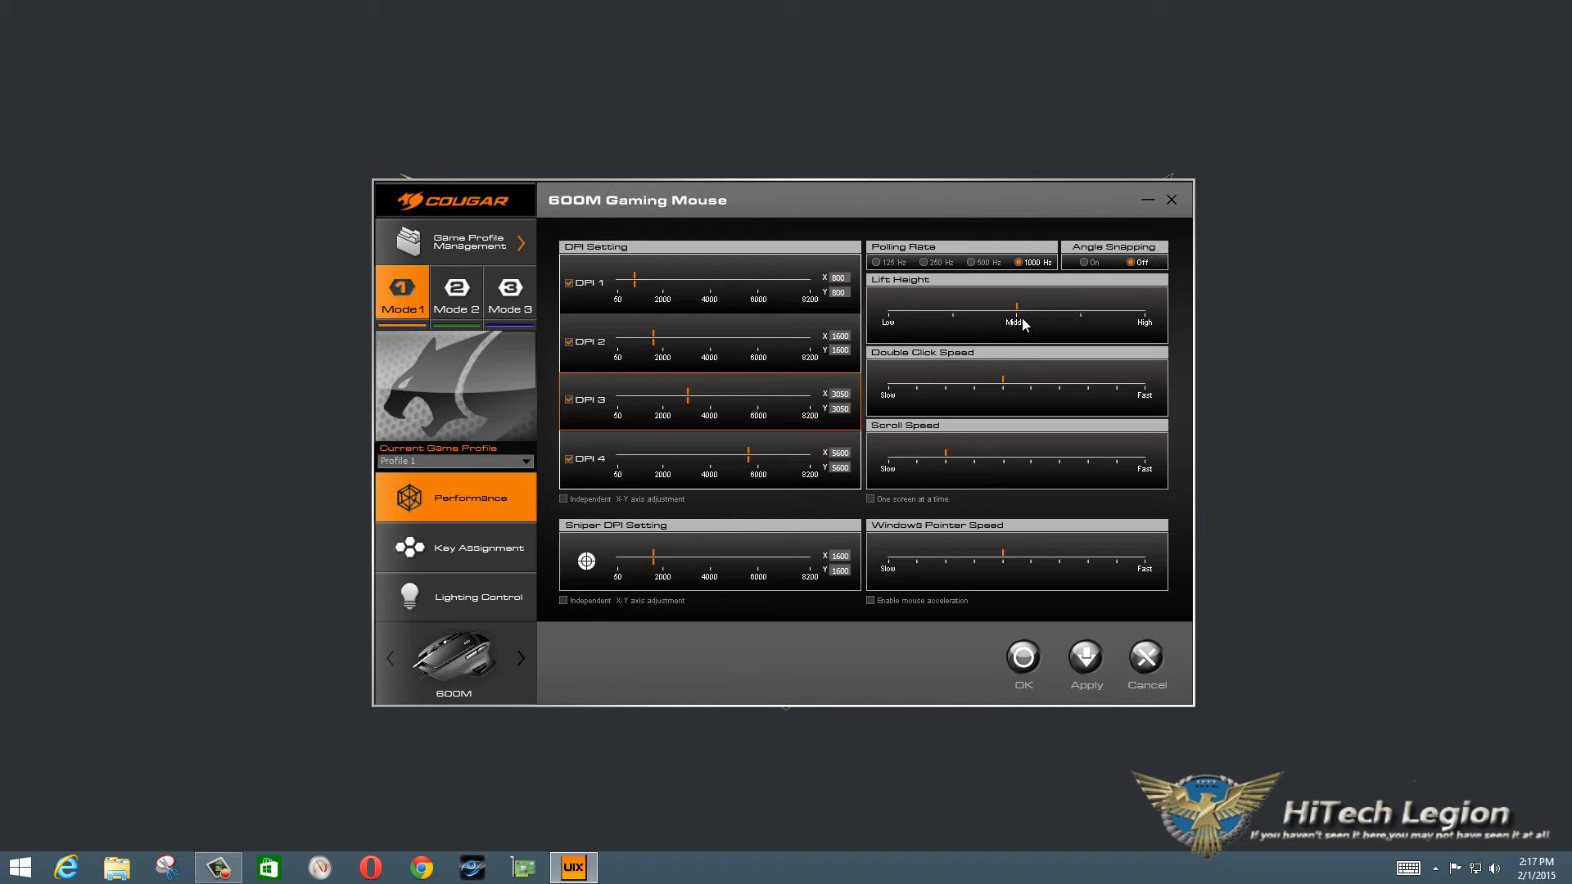
pyautogui.moveTo(1020, 316)
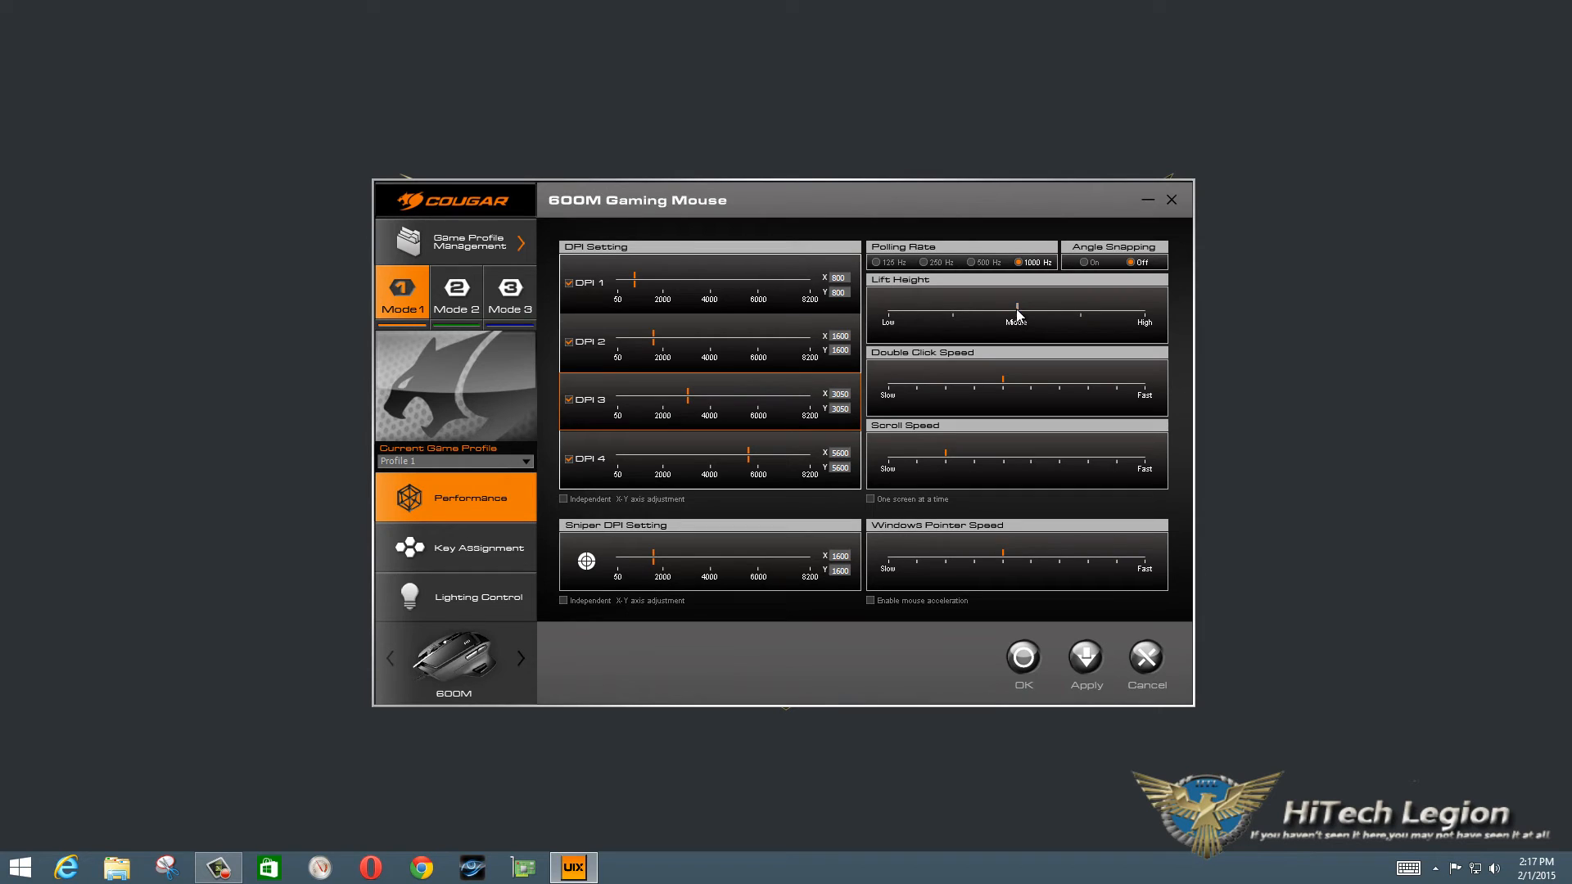
pyautogui.moveTo(1007, 310)
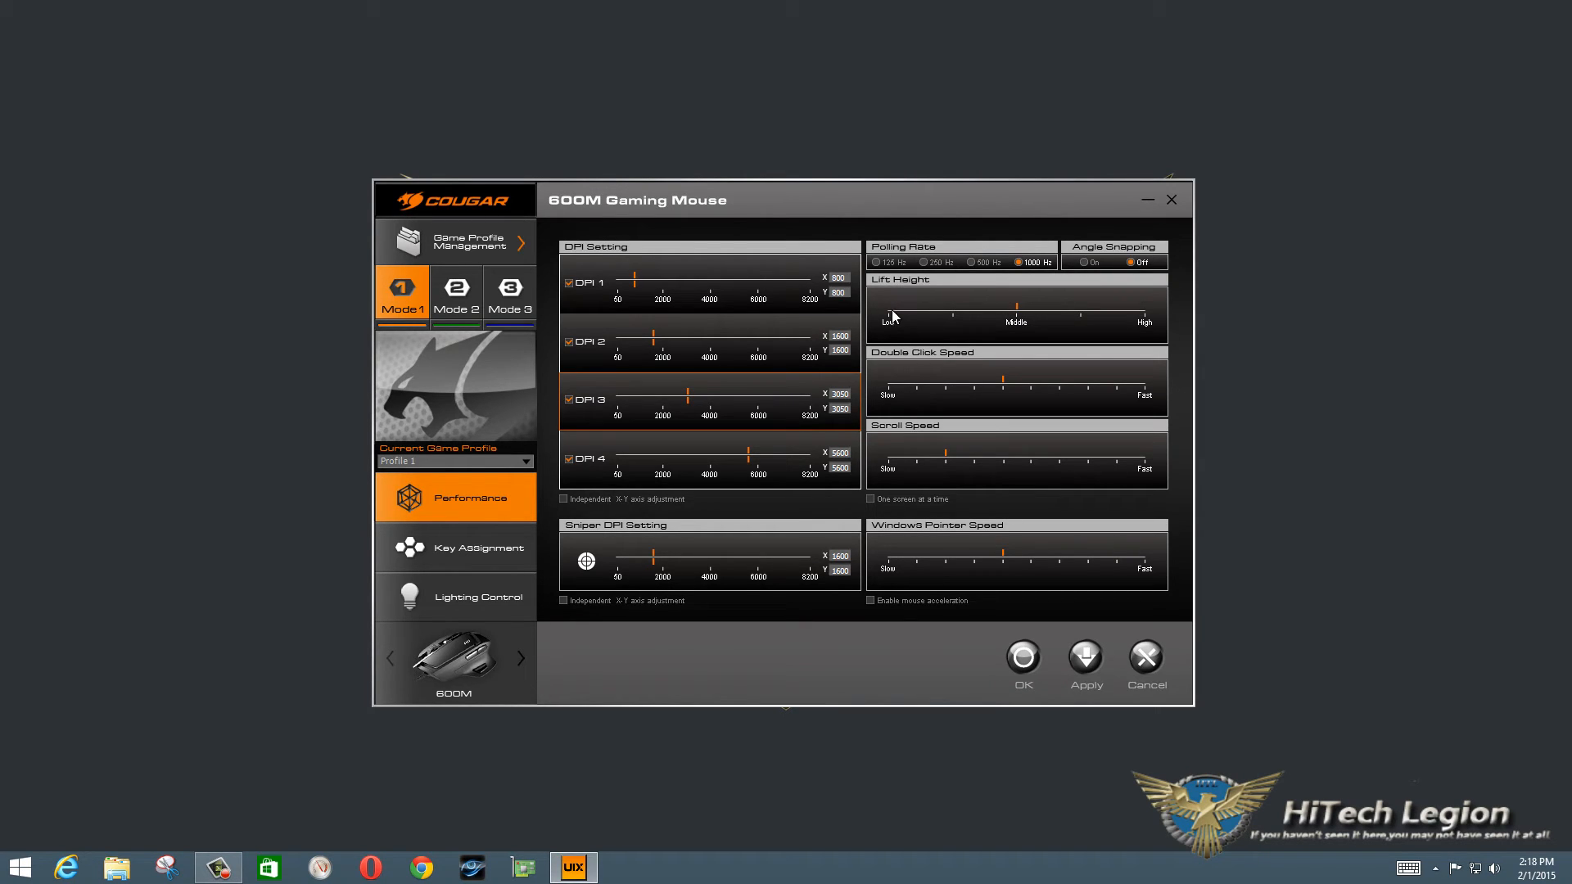
pyautogui.moveTo(890, 319)
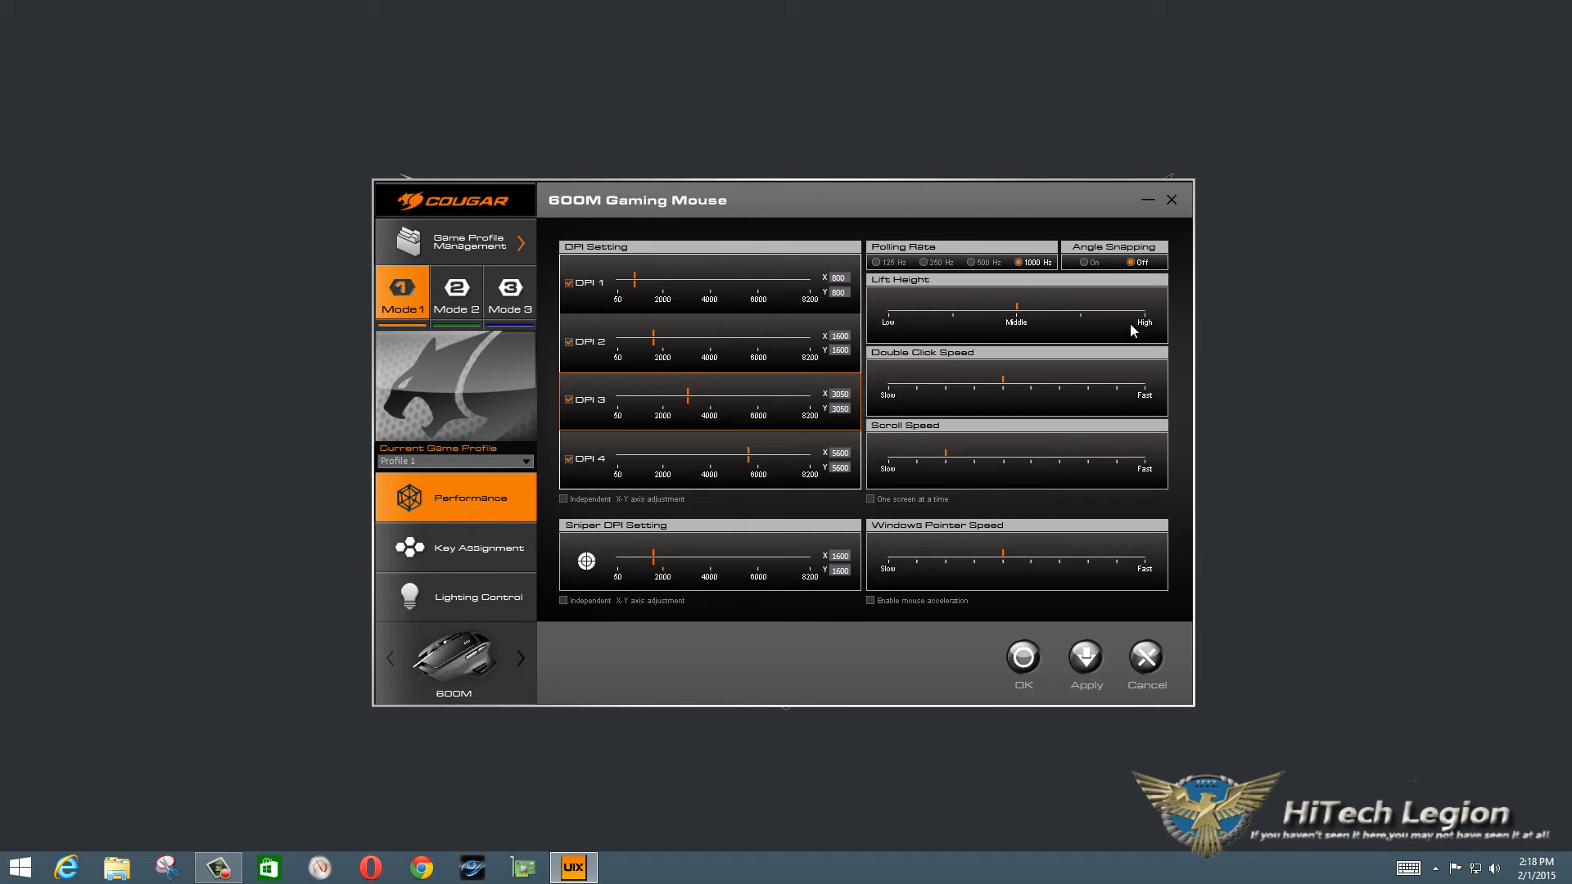
pyautogui.moveTo(913, 416)
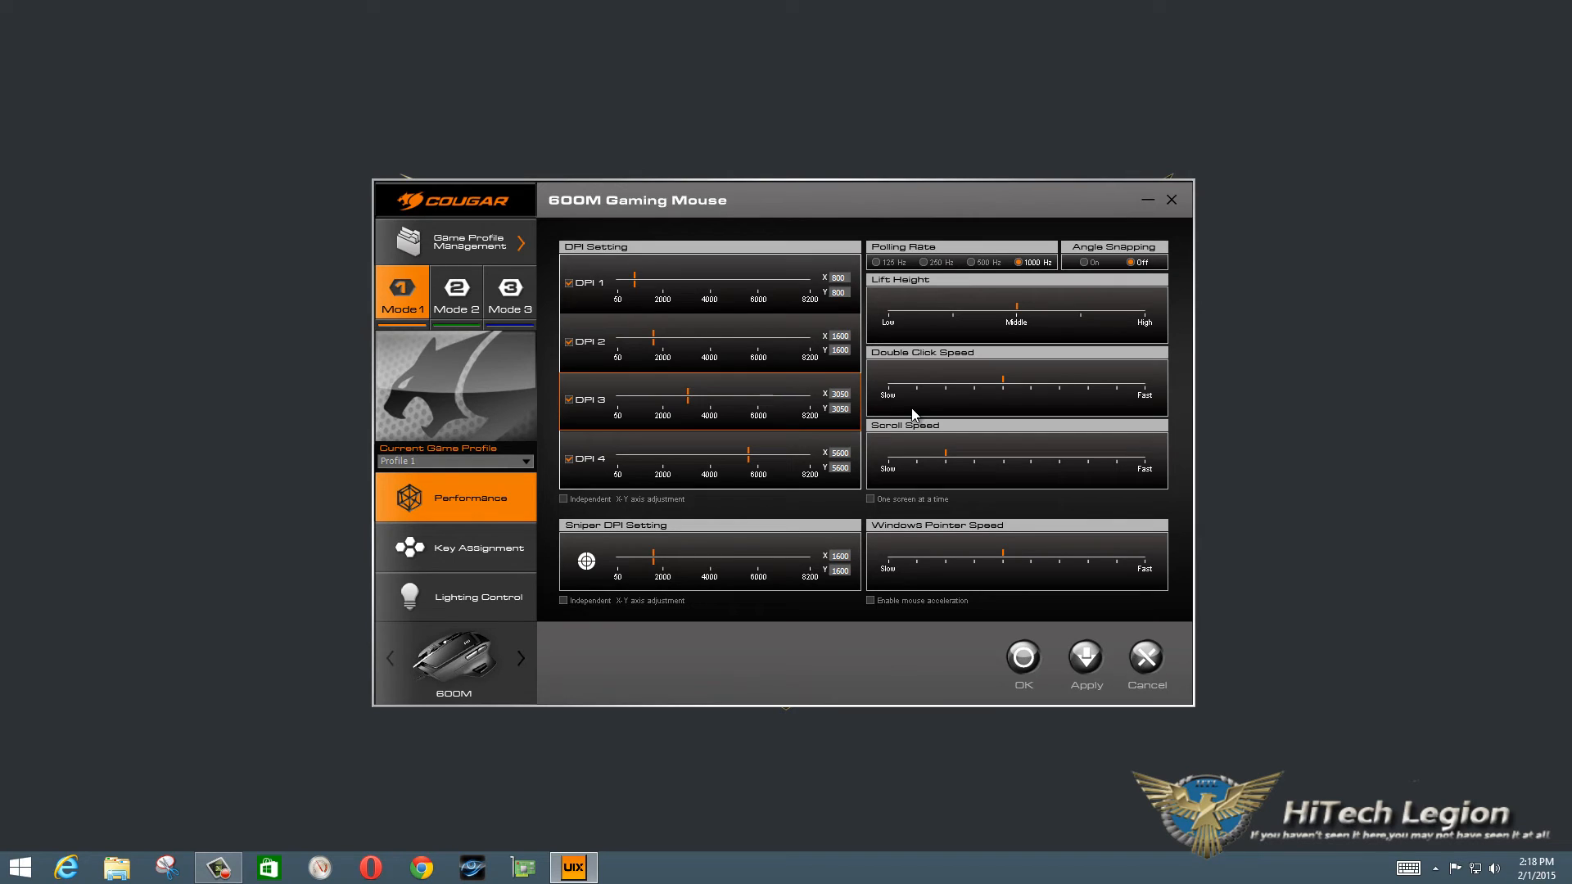
pyautogui.moveTo(1095, 373)
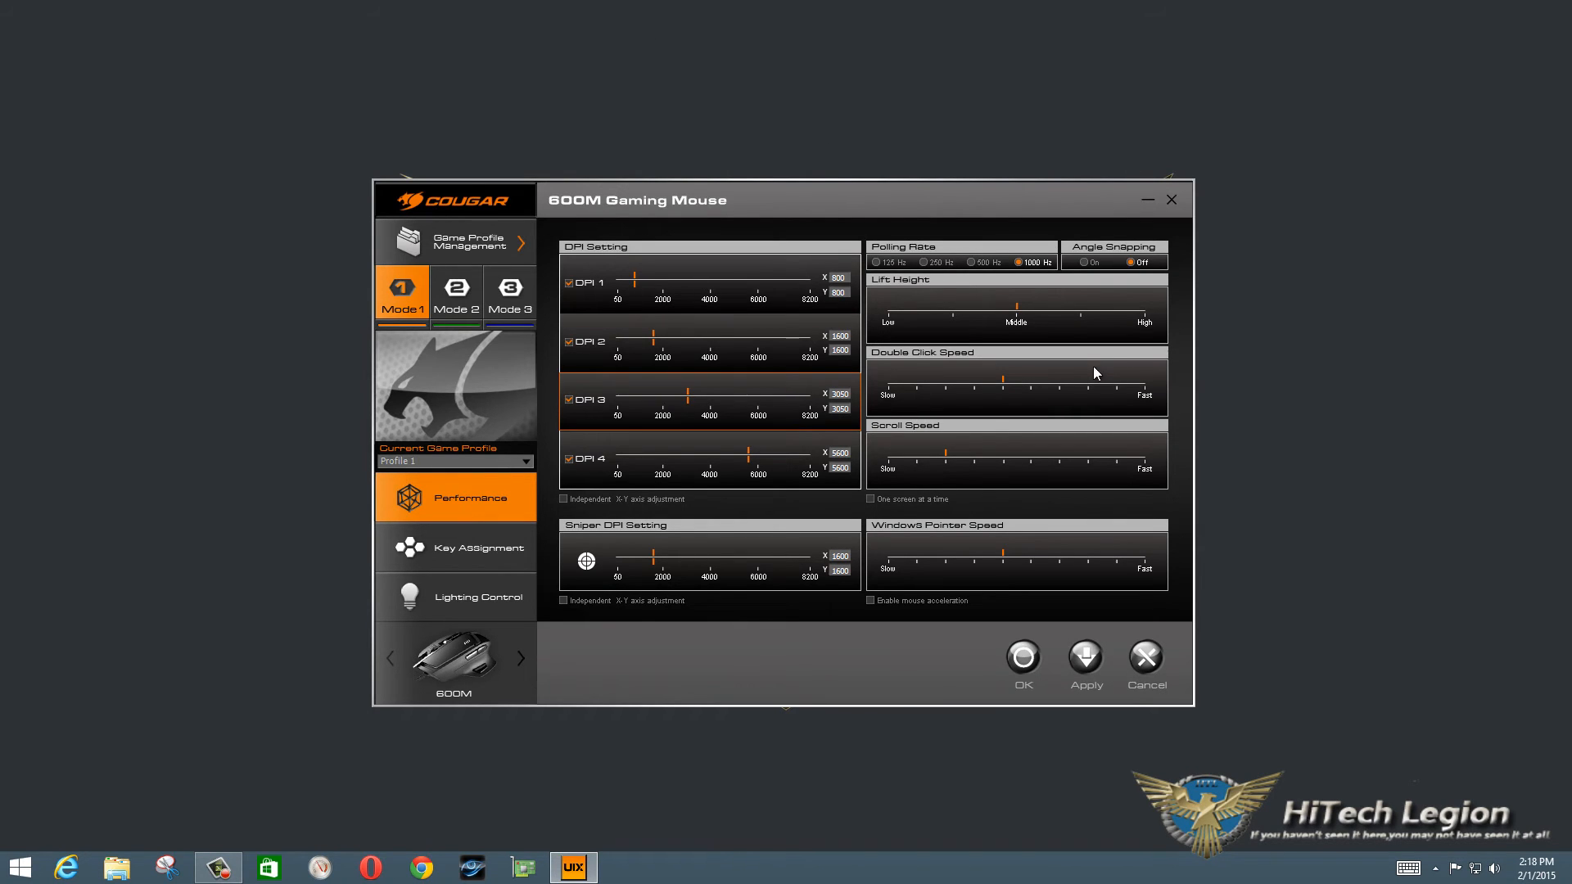
pyautogui.moveTo(961, 463)
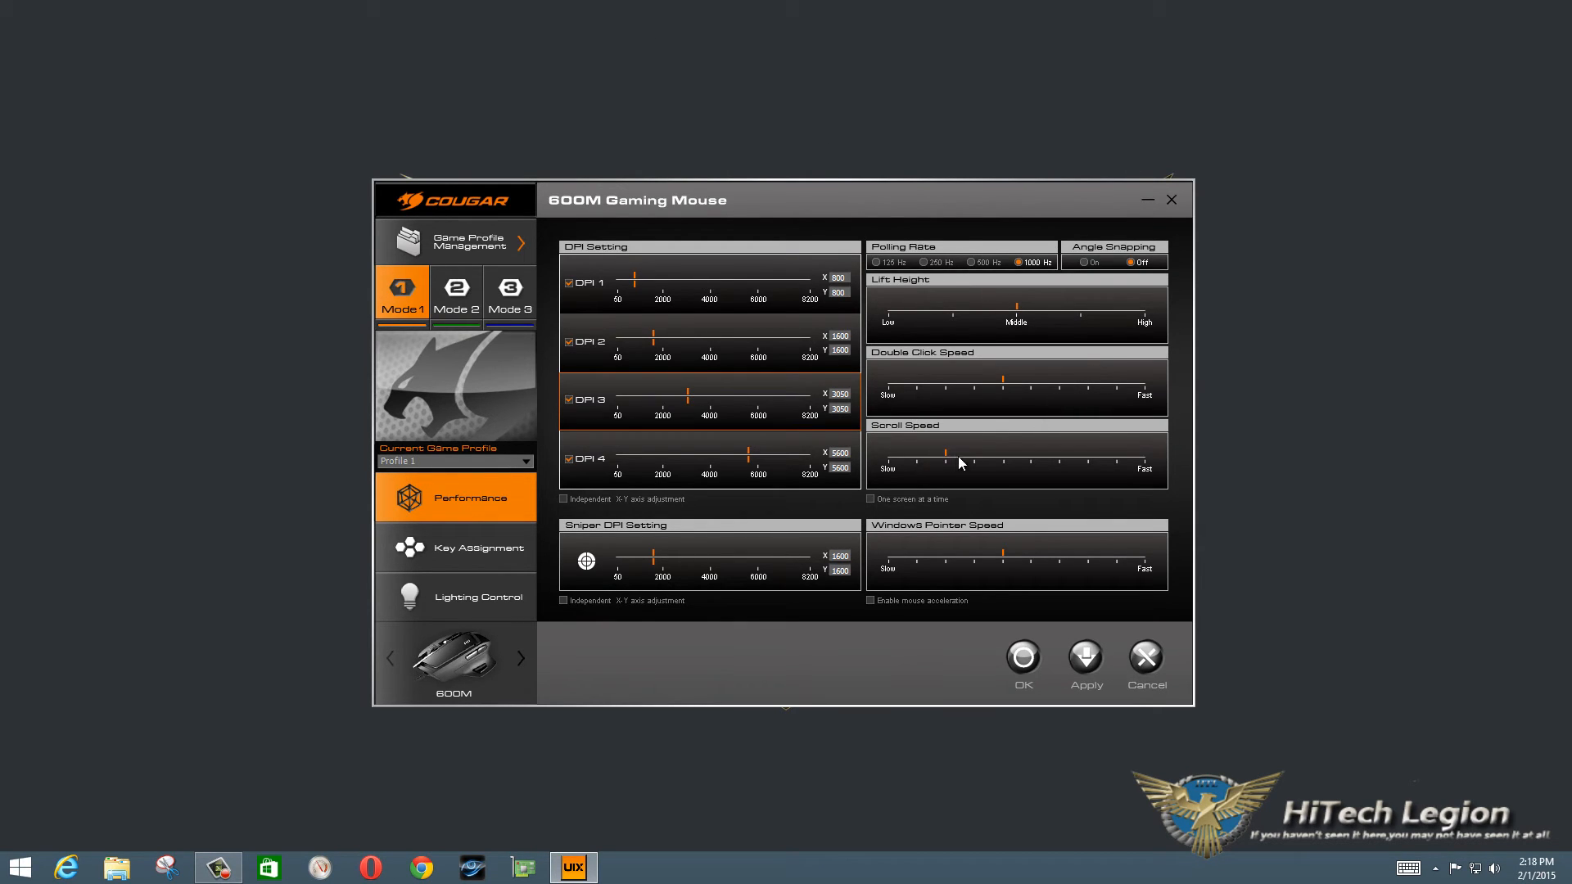
pyautogui.moveTo(1053, 475)
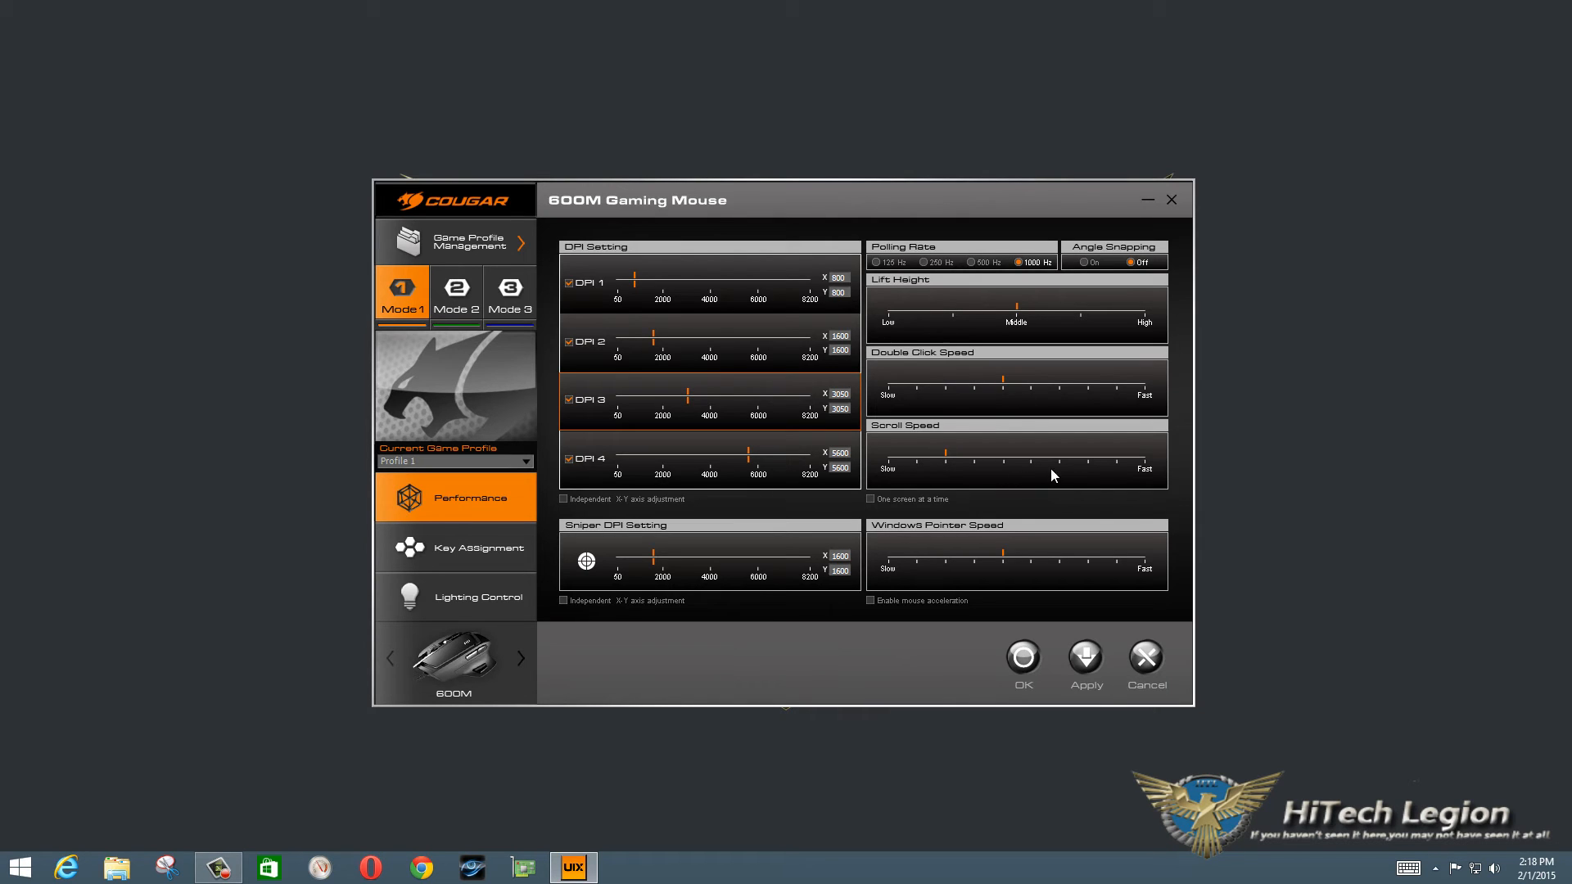
pyautogui.moveTo(926, 565)
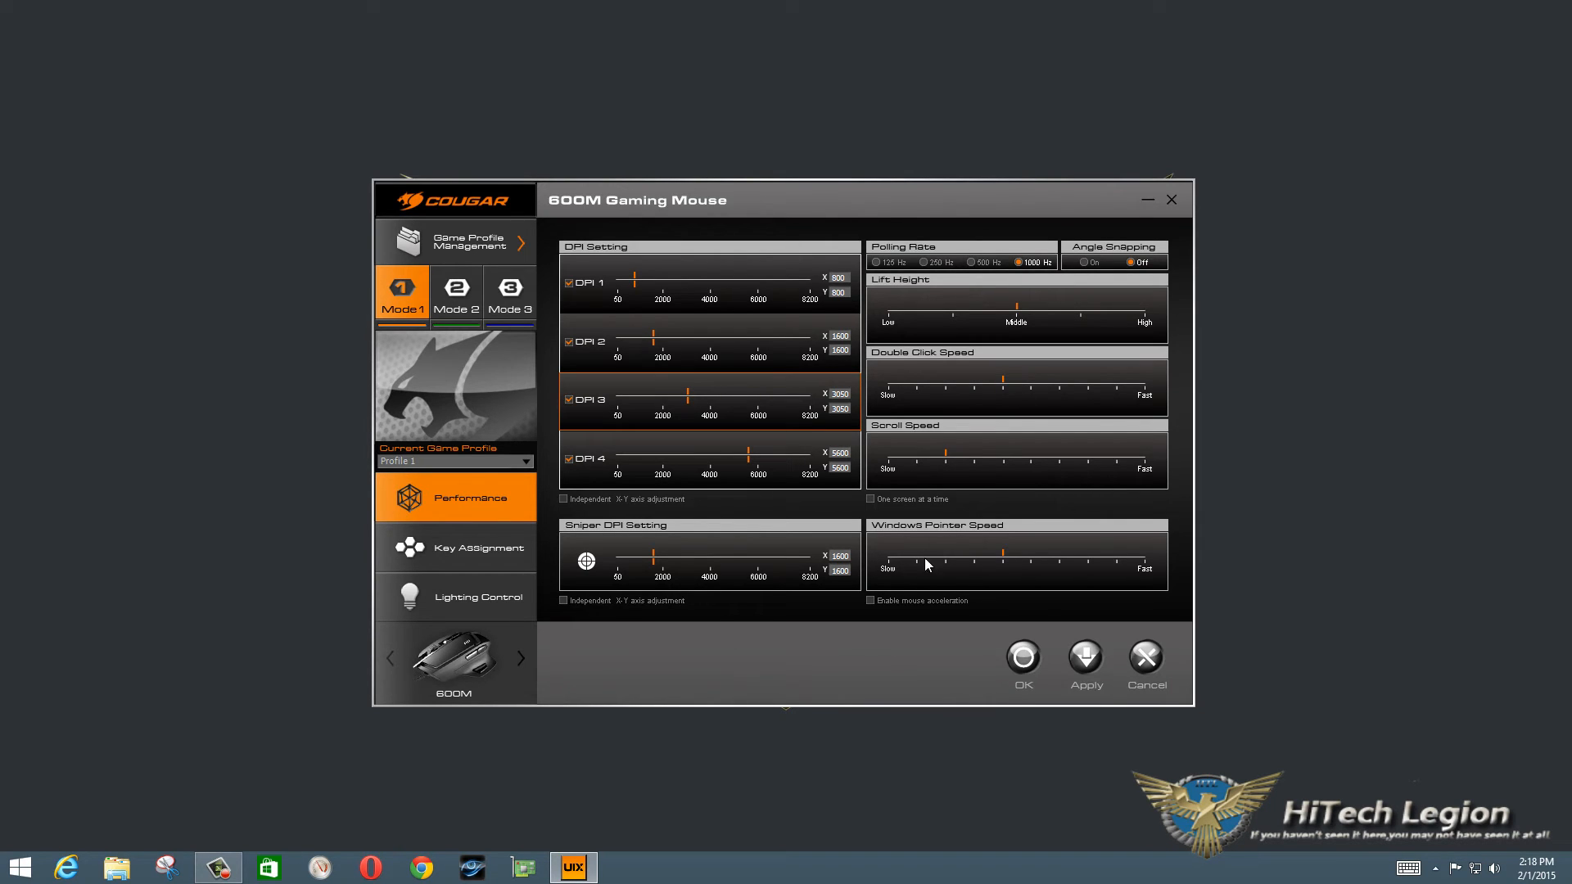
pyautogui.moveTo(871, 601)
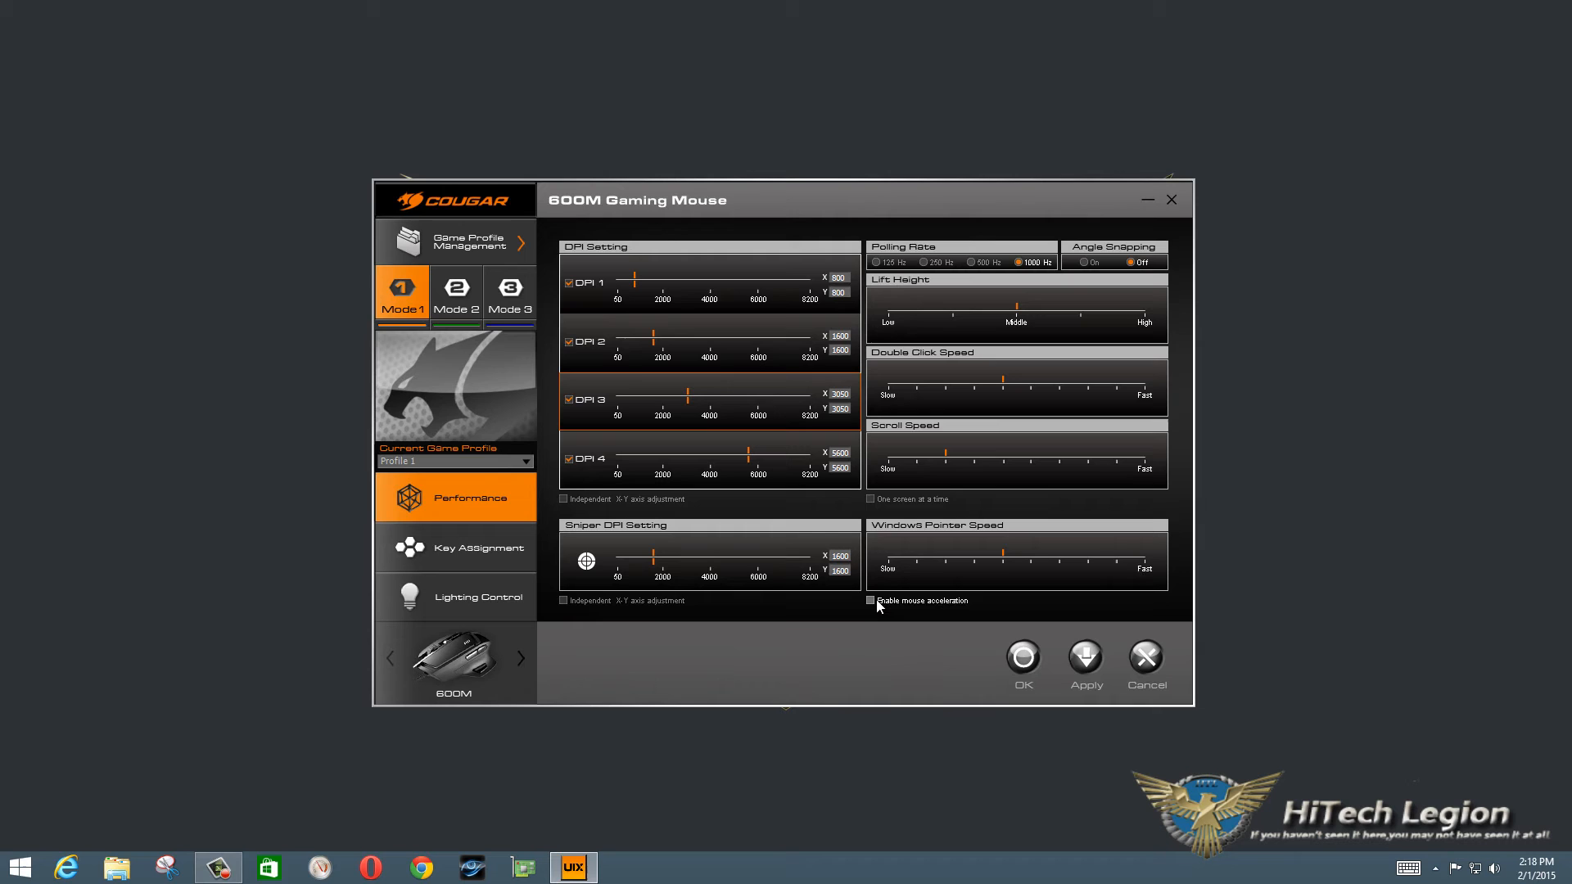
pyautogui.moveTo(868, 614)
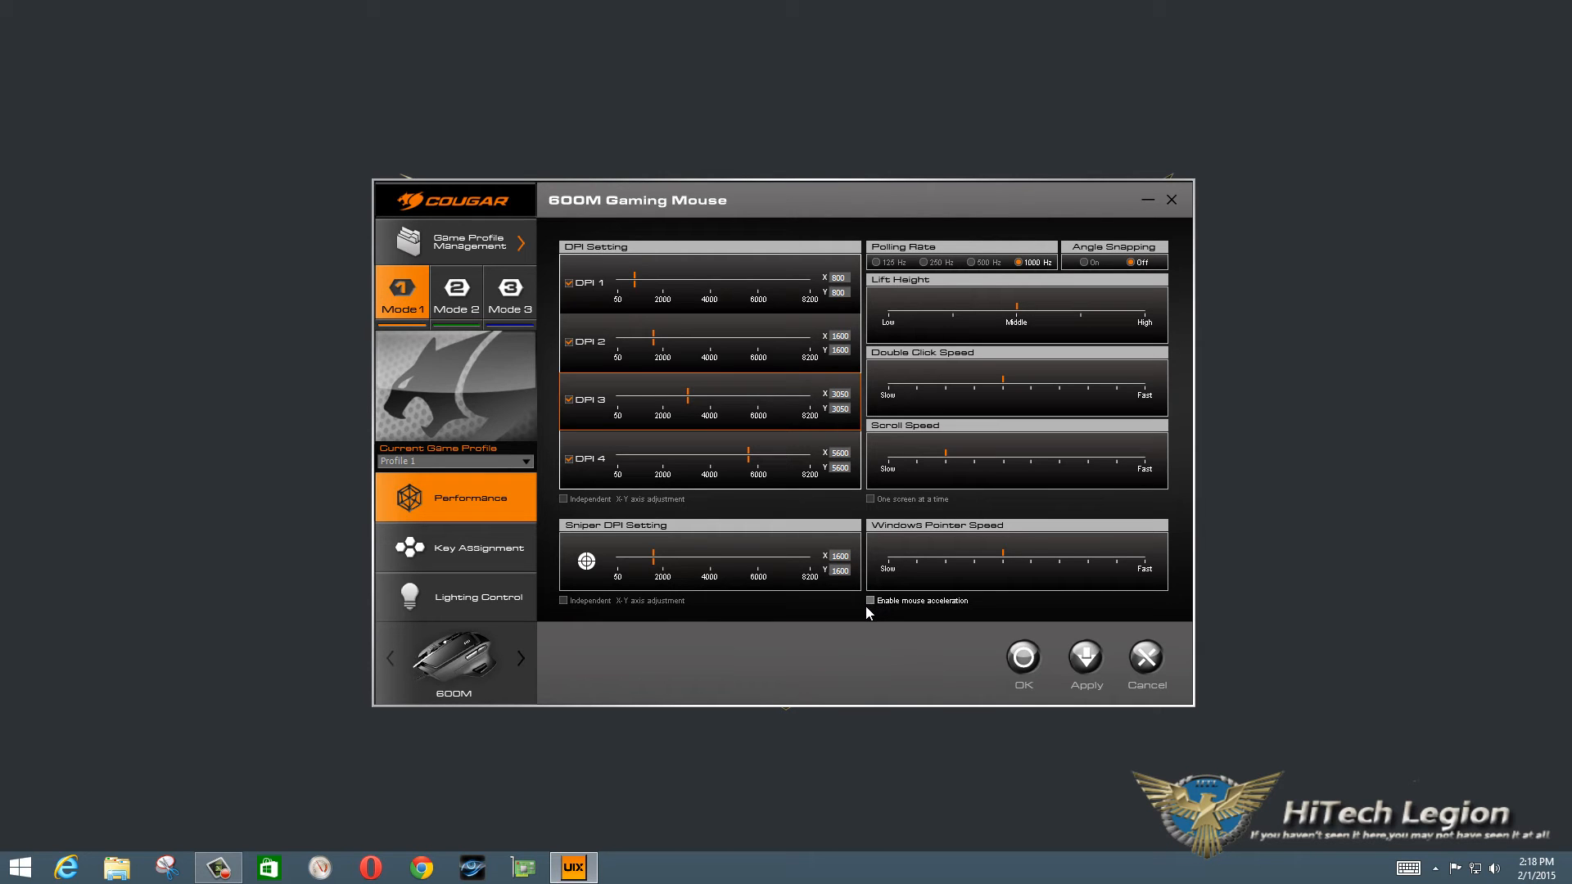
pyautogui.moveTo(432, 561)
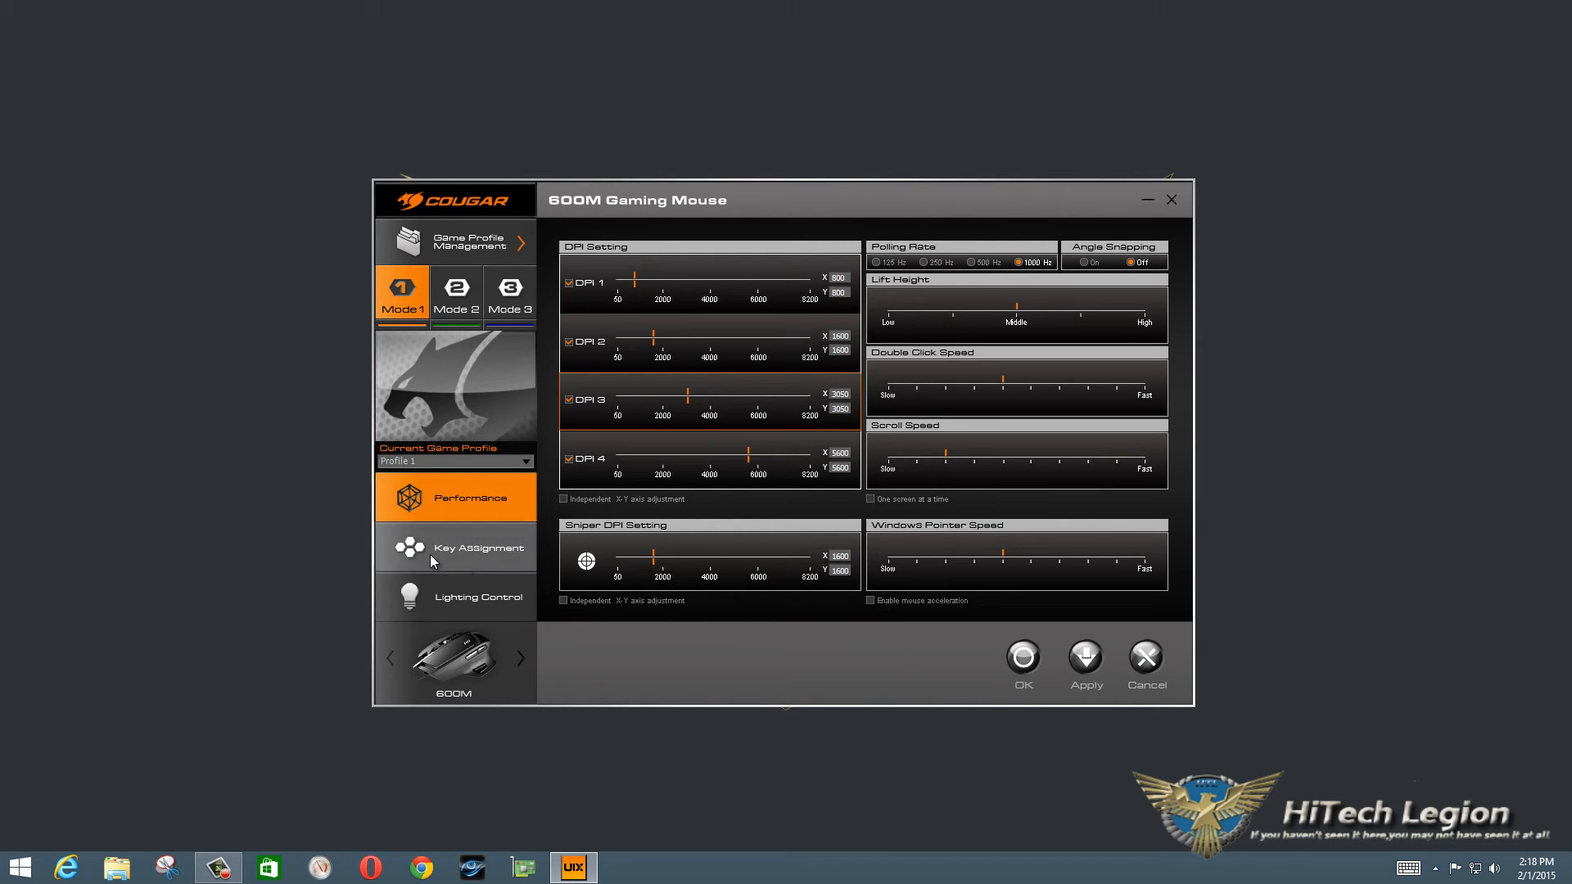
pyautogui.click(454, 547)
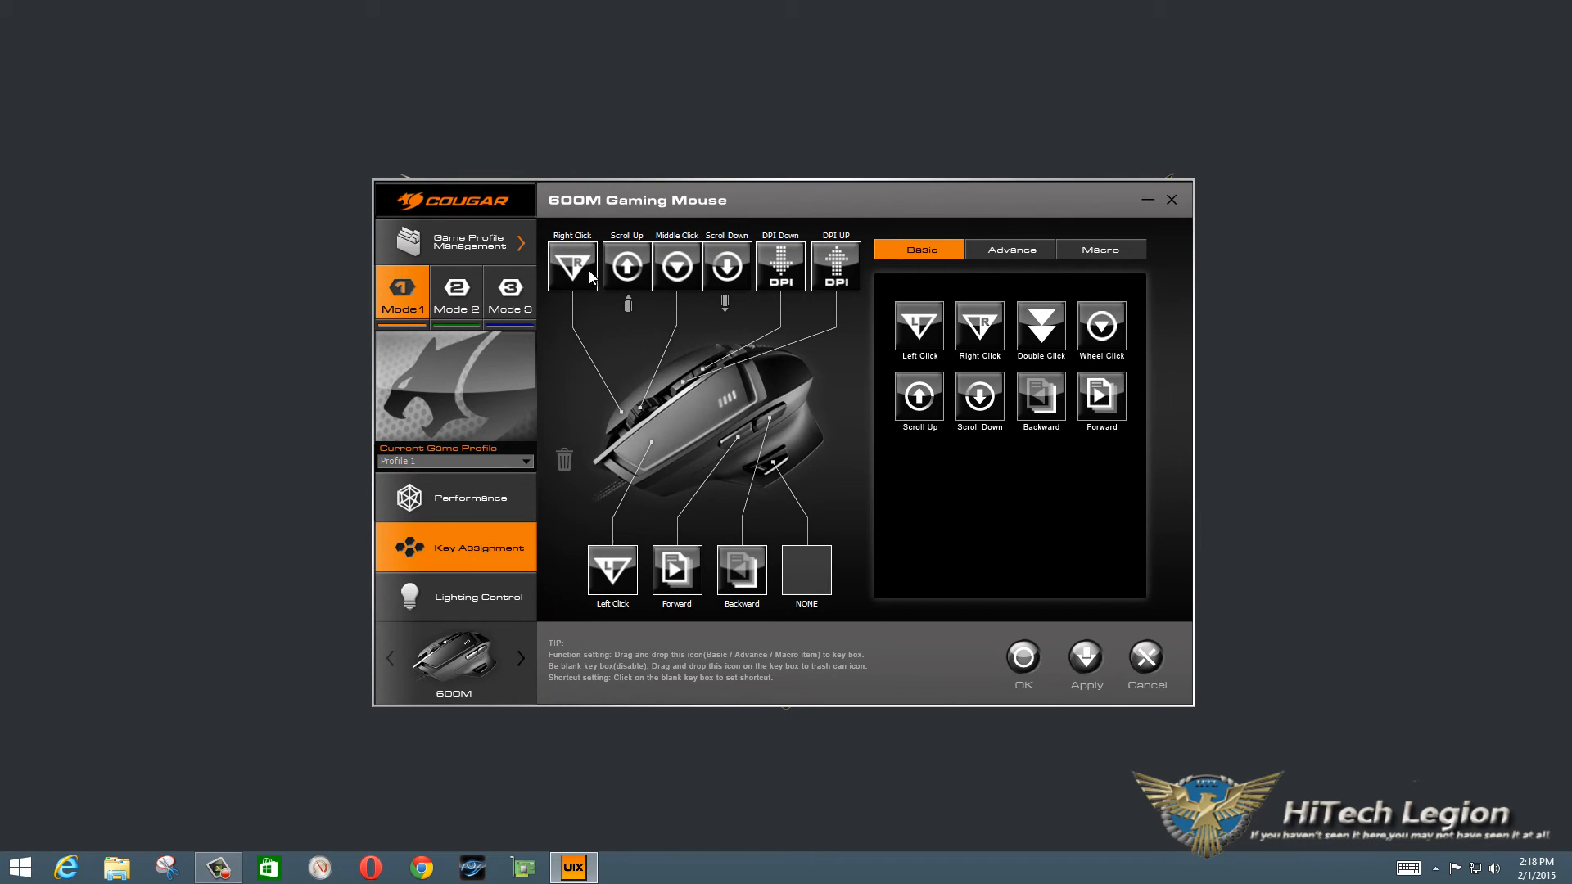
pyautogui.moveTo(699, 566)
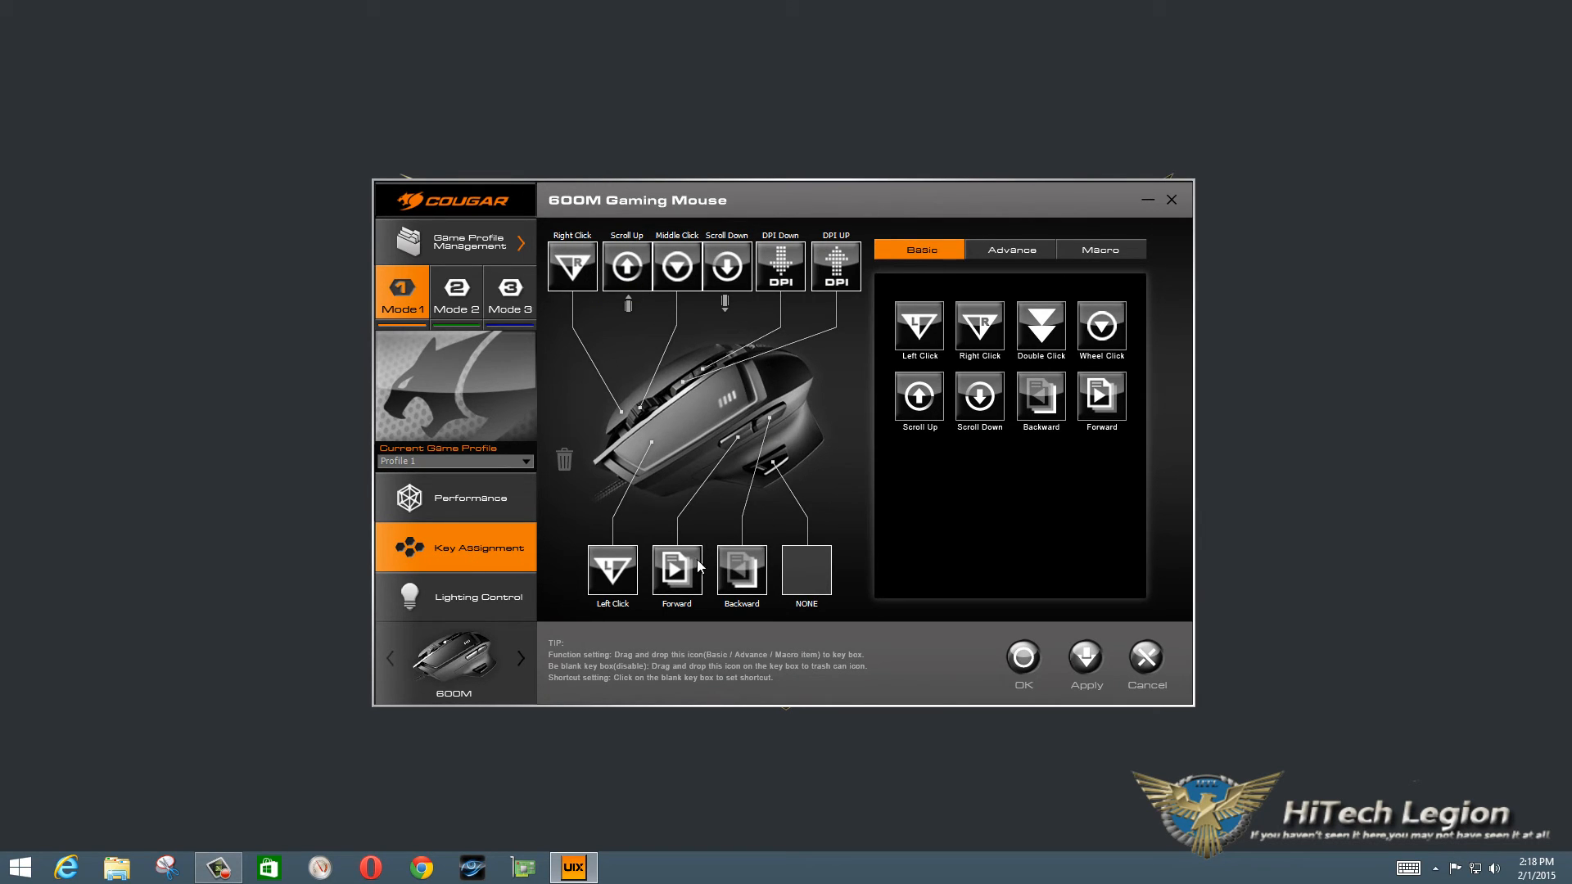
pyautogui.moveTo(770, 571)
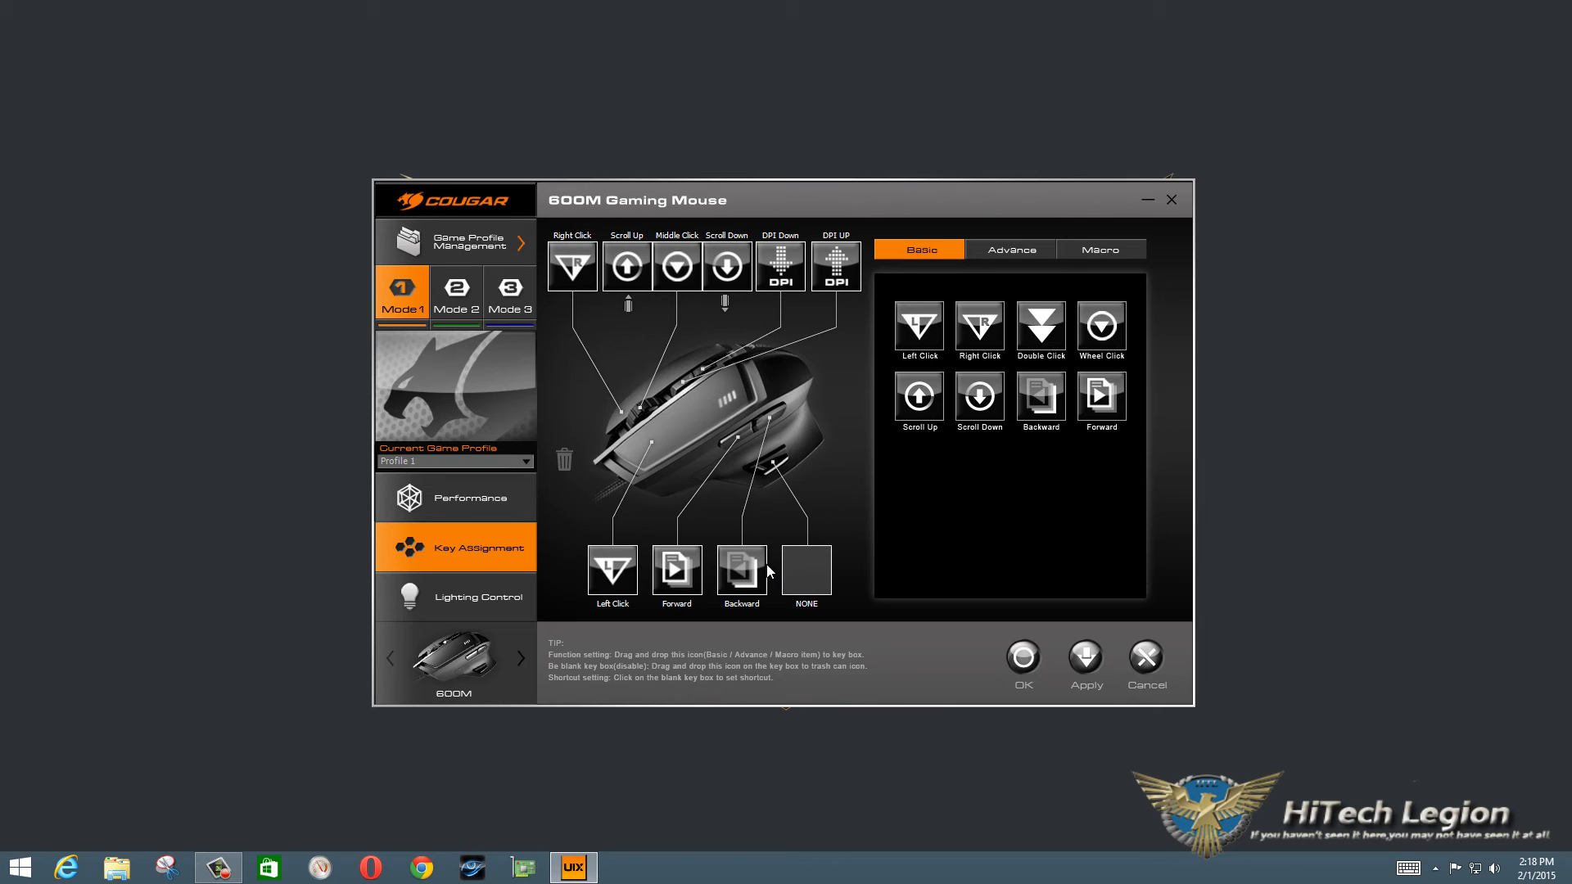
pyautogui.moveTo(378, 306)
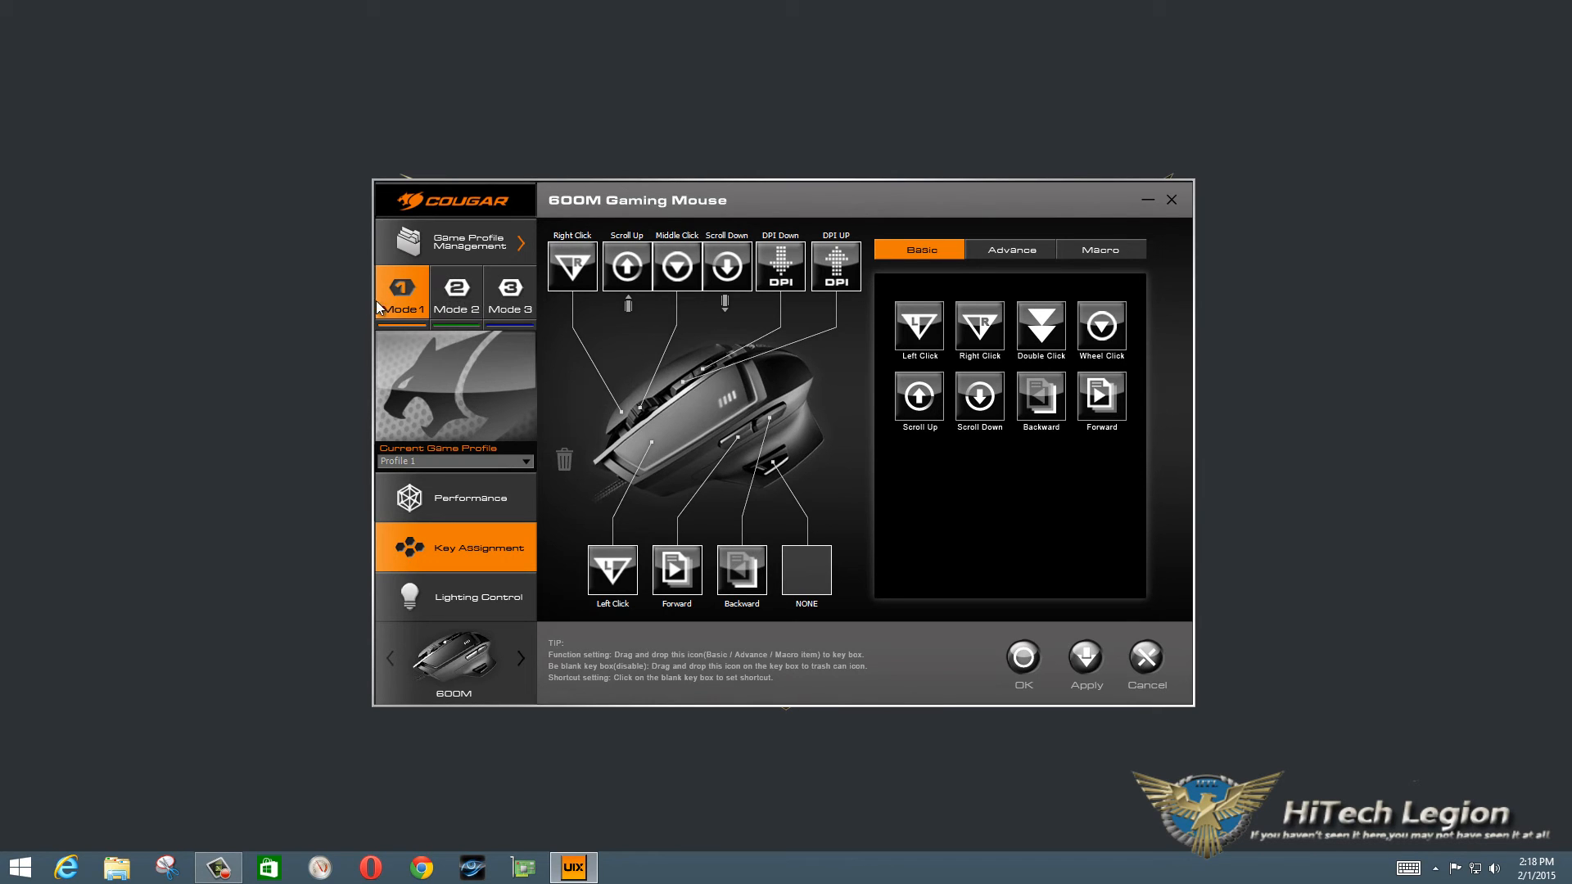
pyautogui.moveTo(769, 395)
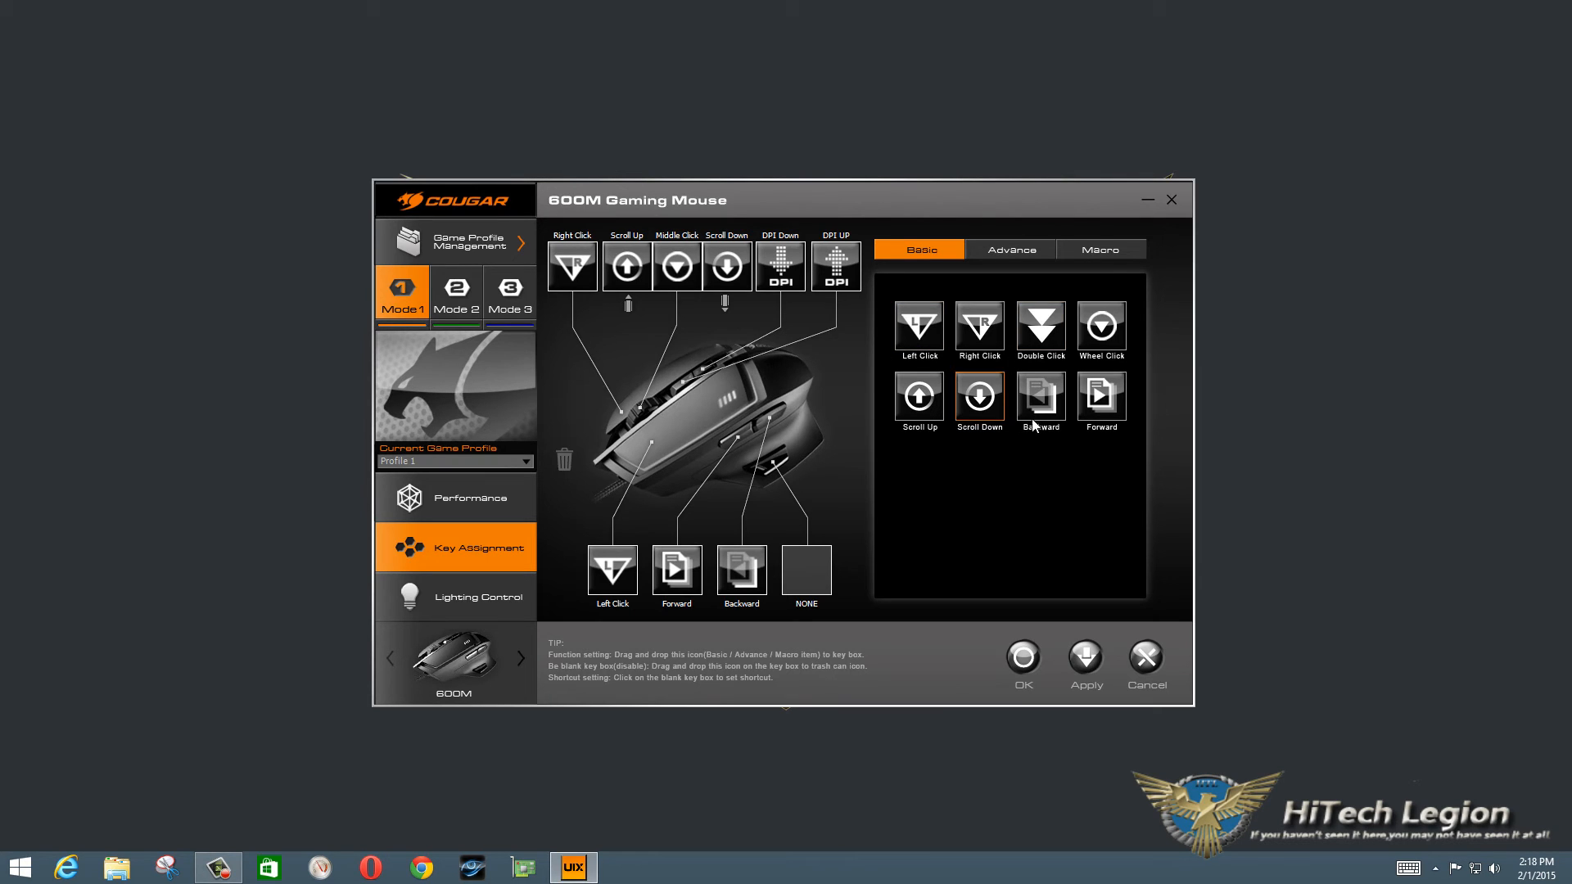
pyautogui.click(1010, 249)
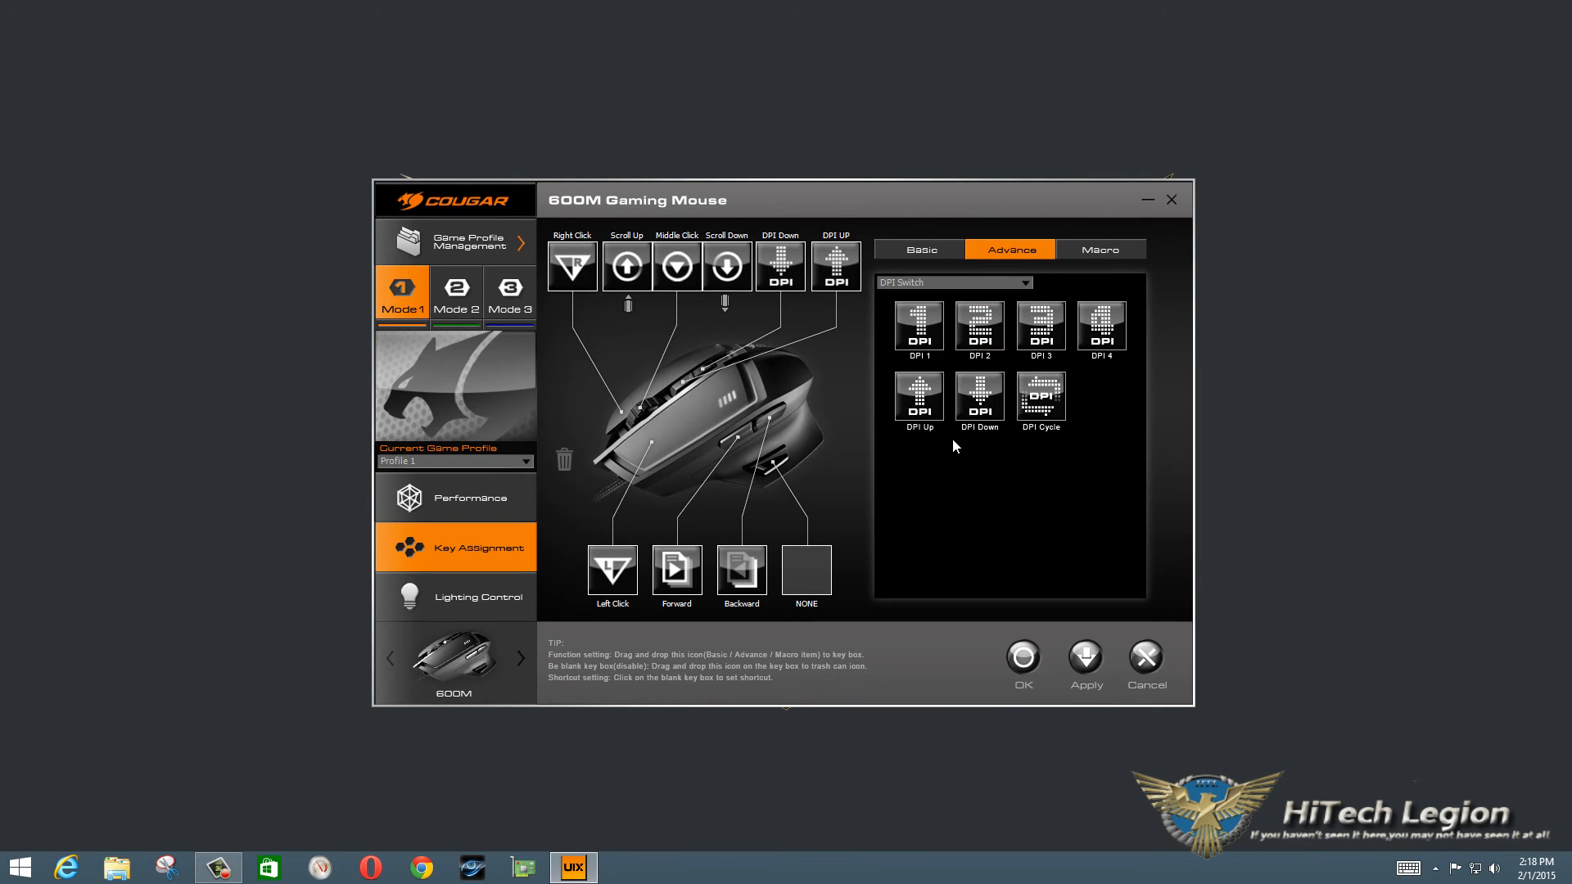
pyautogui.moveTo(961, 431)
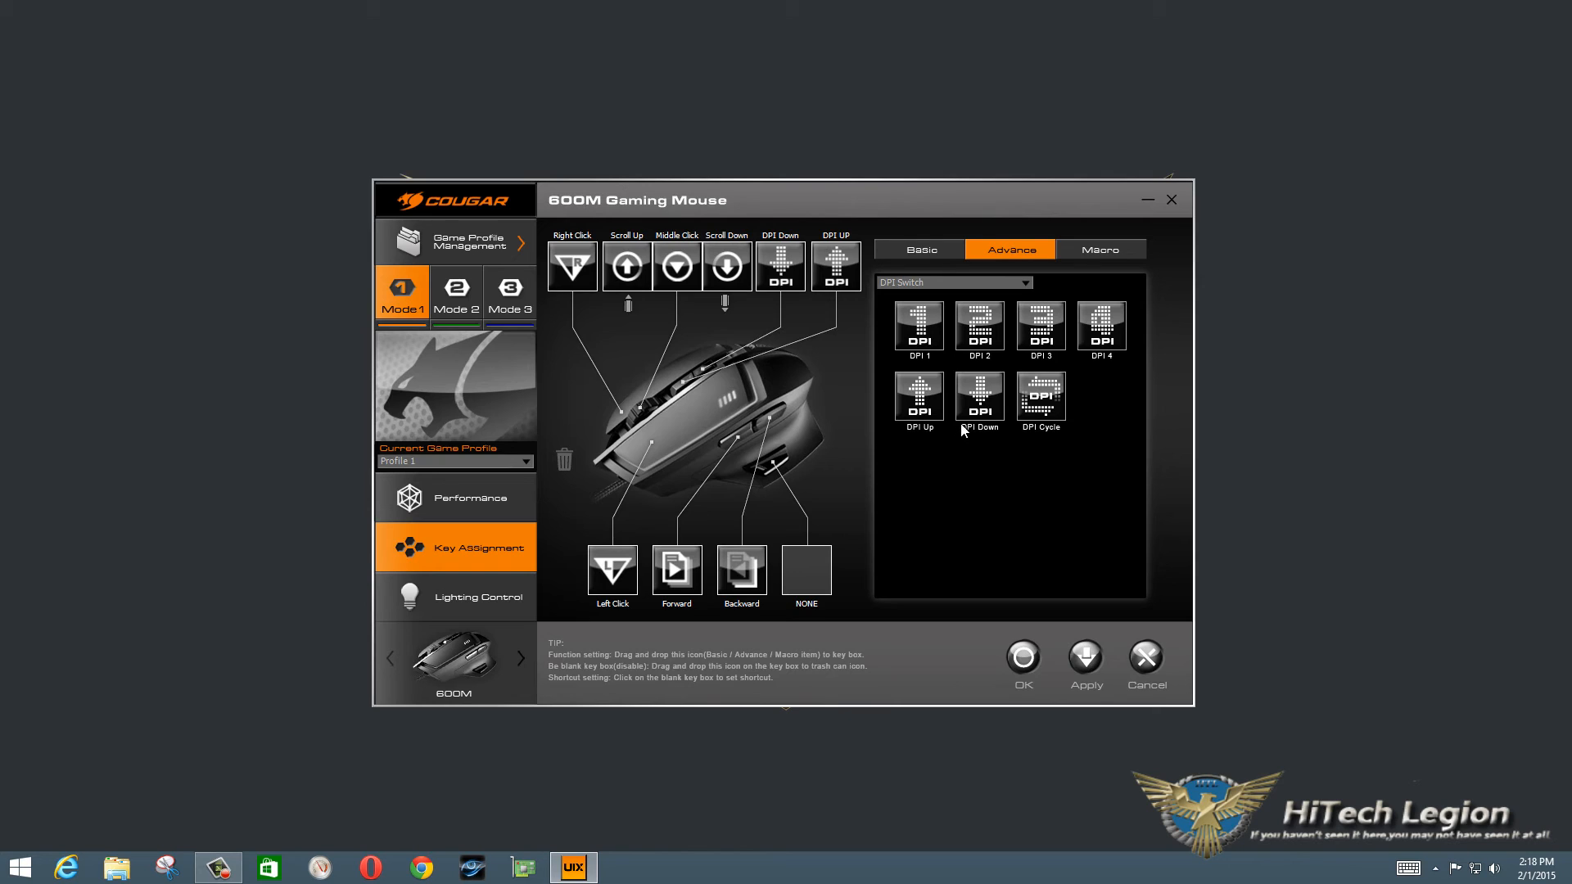
pyautogui.click(1098, 249)
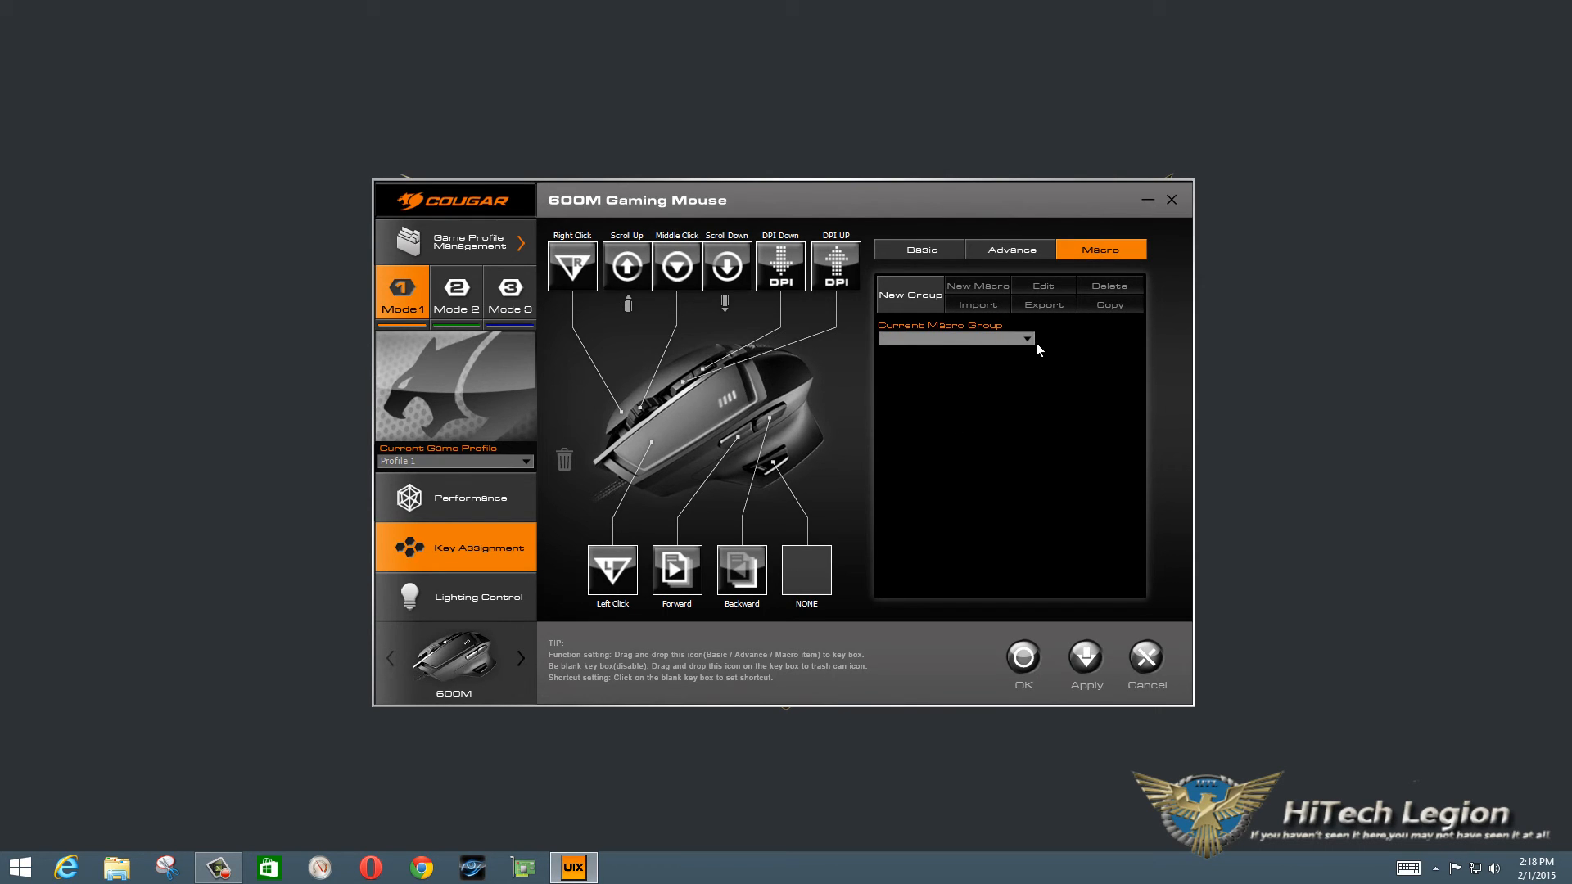
pyautogui.moveTo(997, 354)
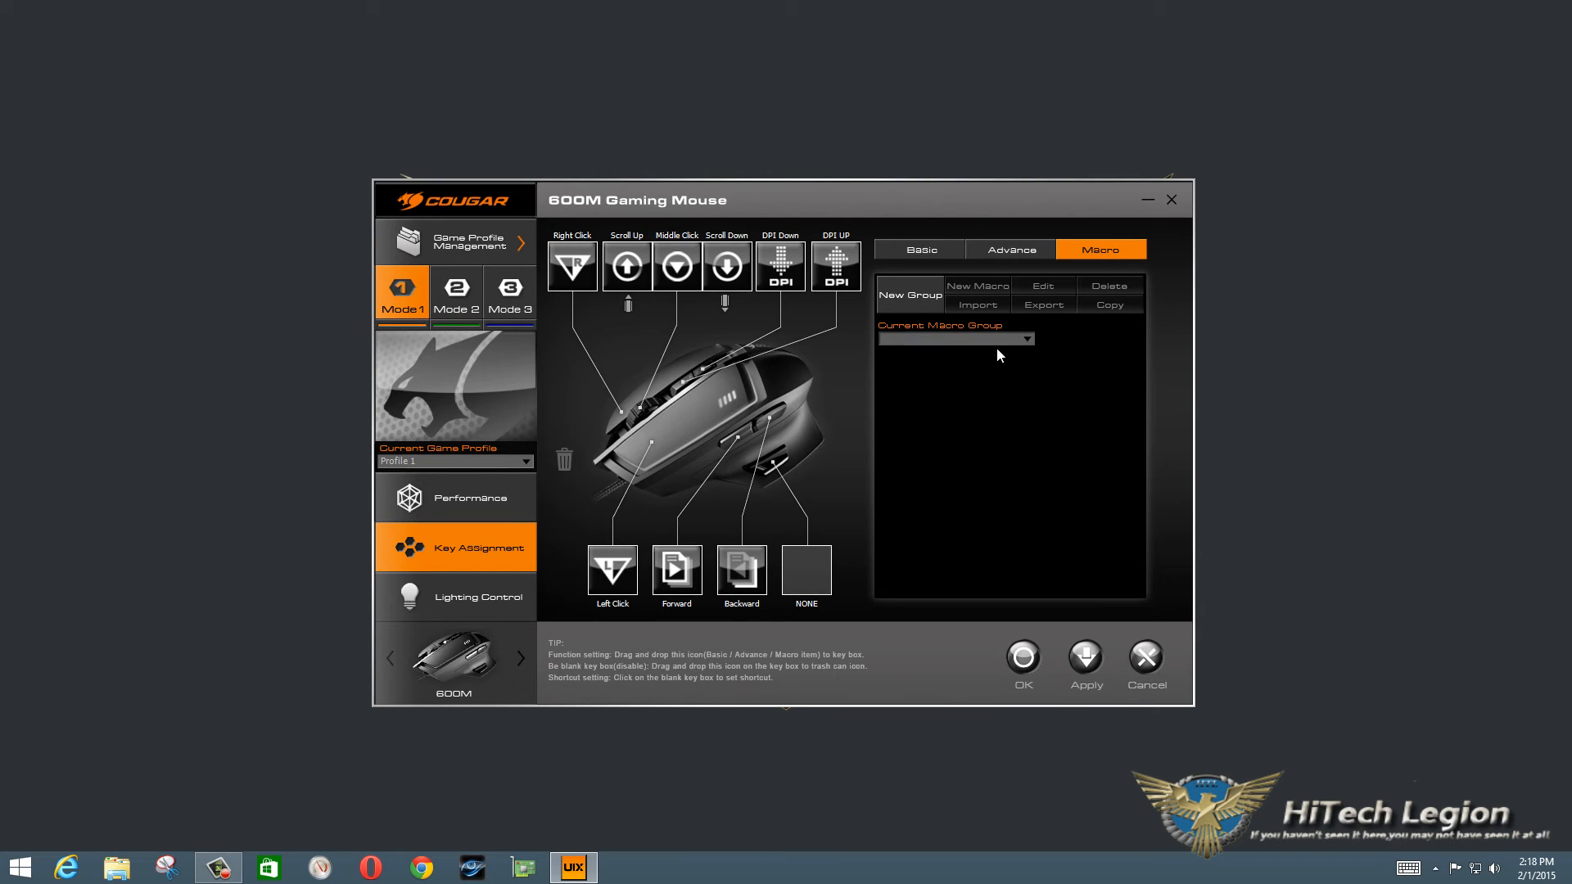
pyautogui.click(1010, 249)
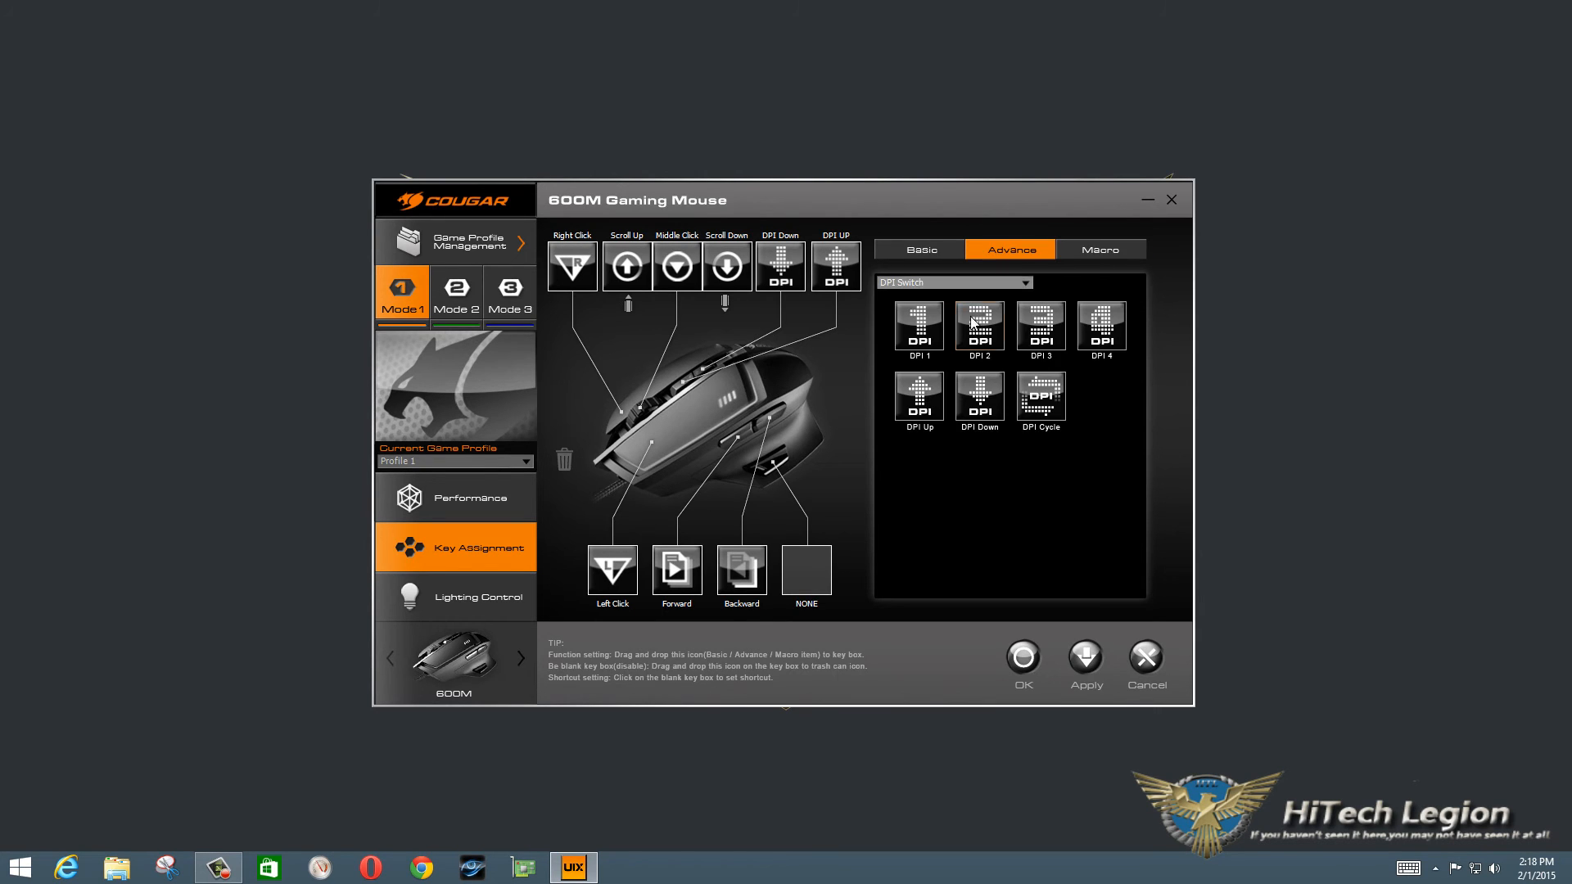
# - Browse the Advance function categories: Sniper, Mode Switch and keyboard mode switch
pyautogui.click(953, 282)
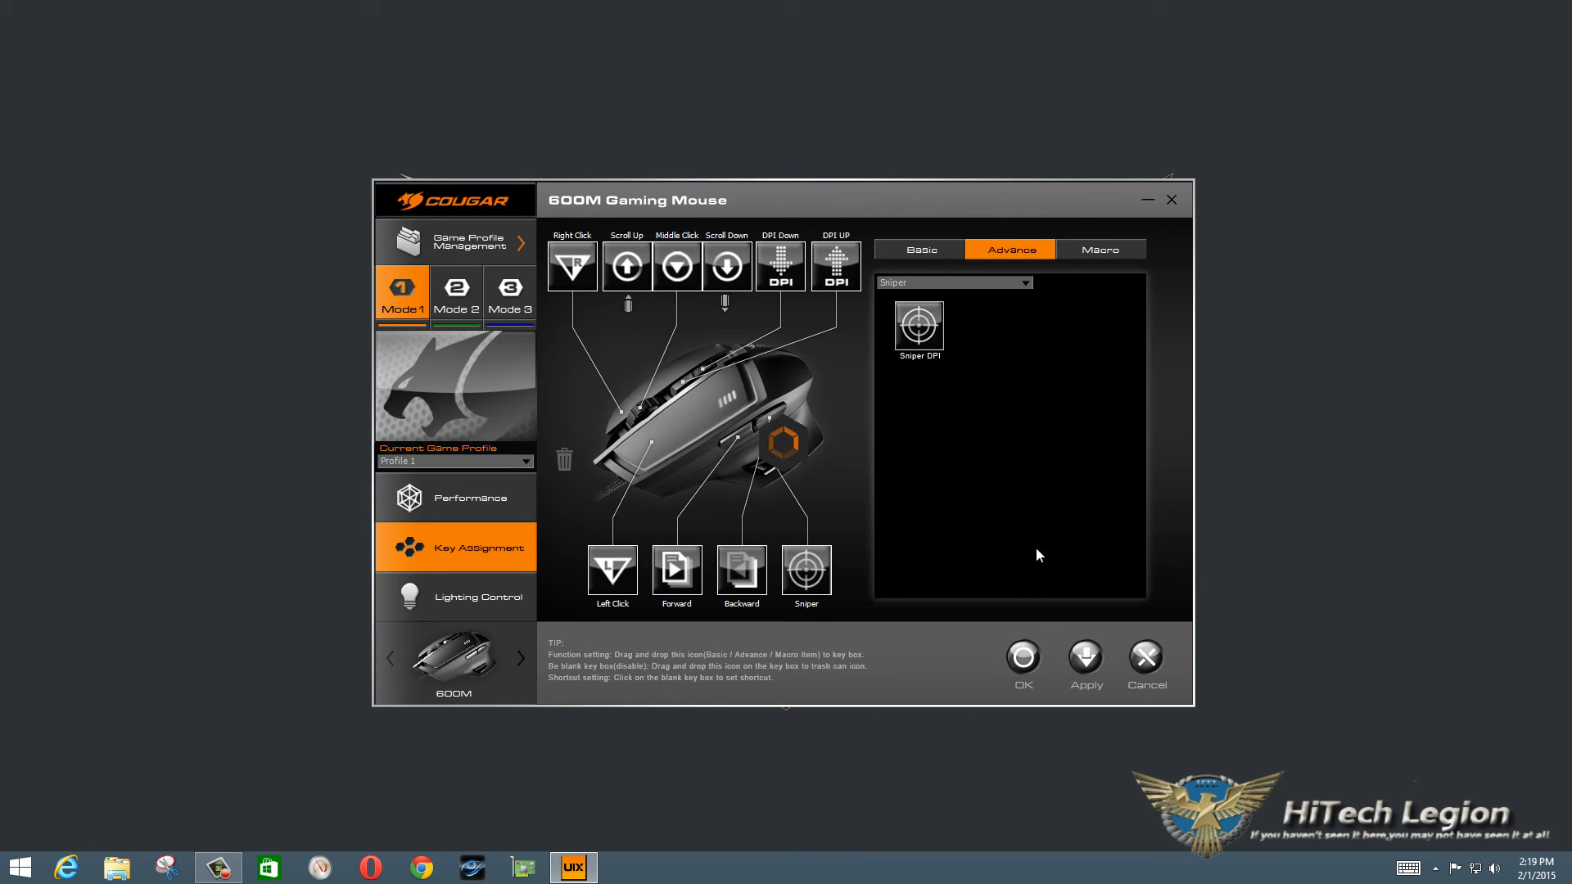
pyautogui.moveTo(999, 300)
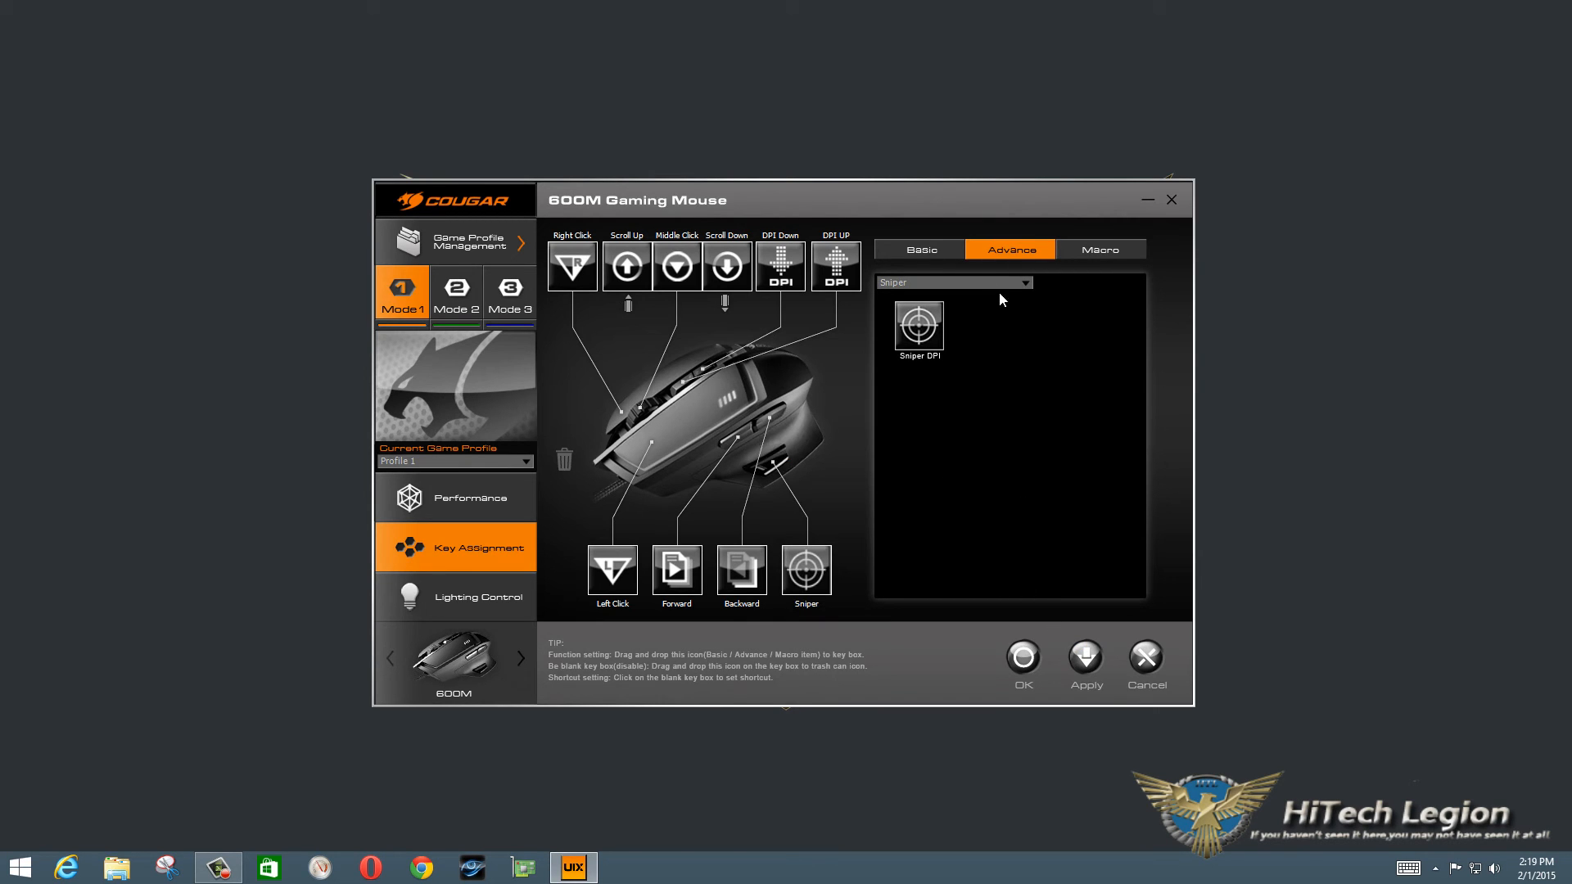
pyautogui.click(1020, 282)
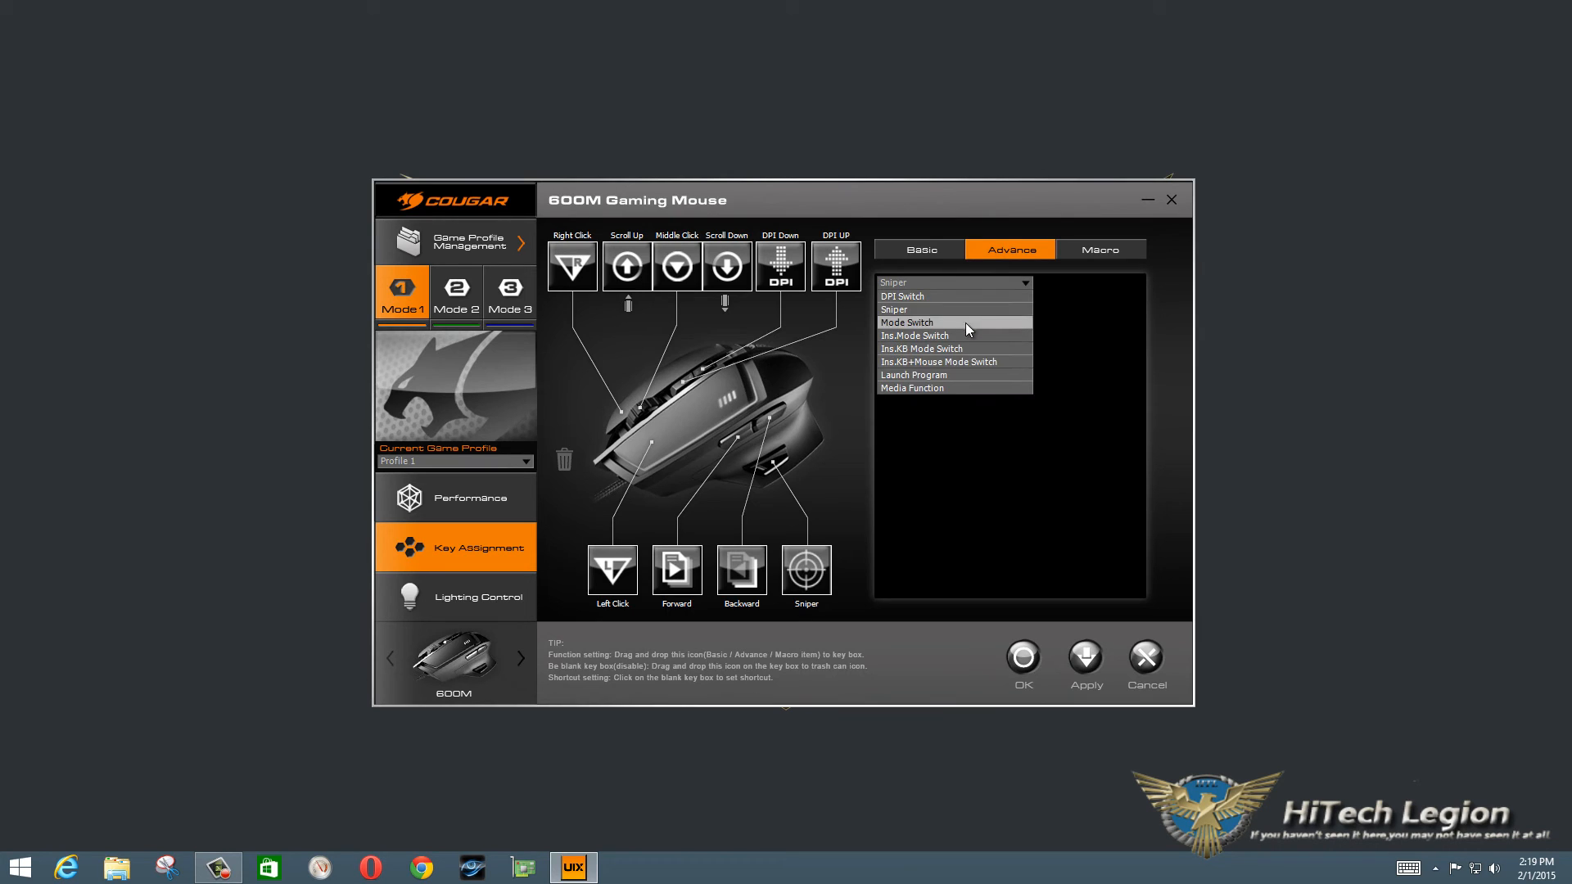
pyautogui.click(905, 323)
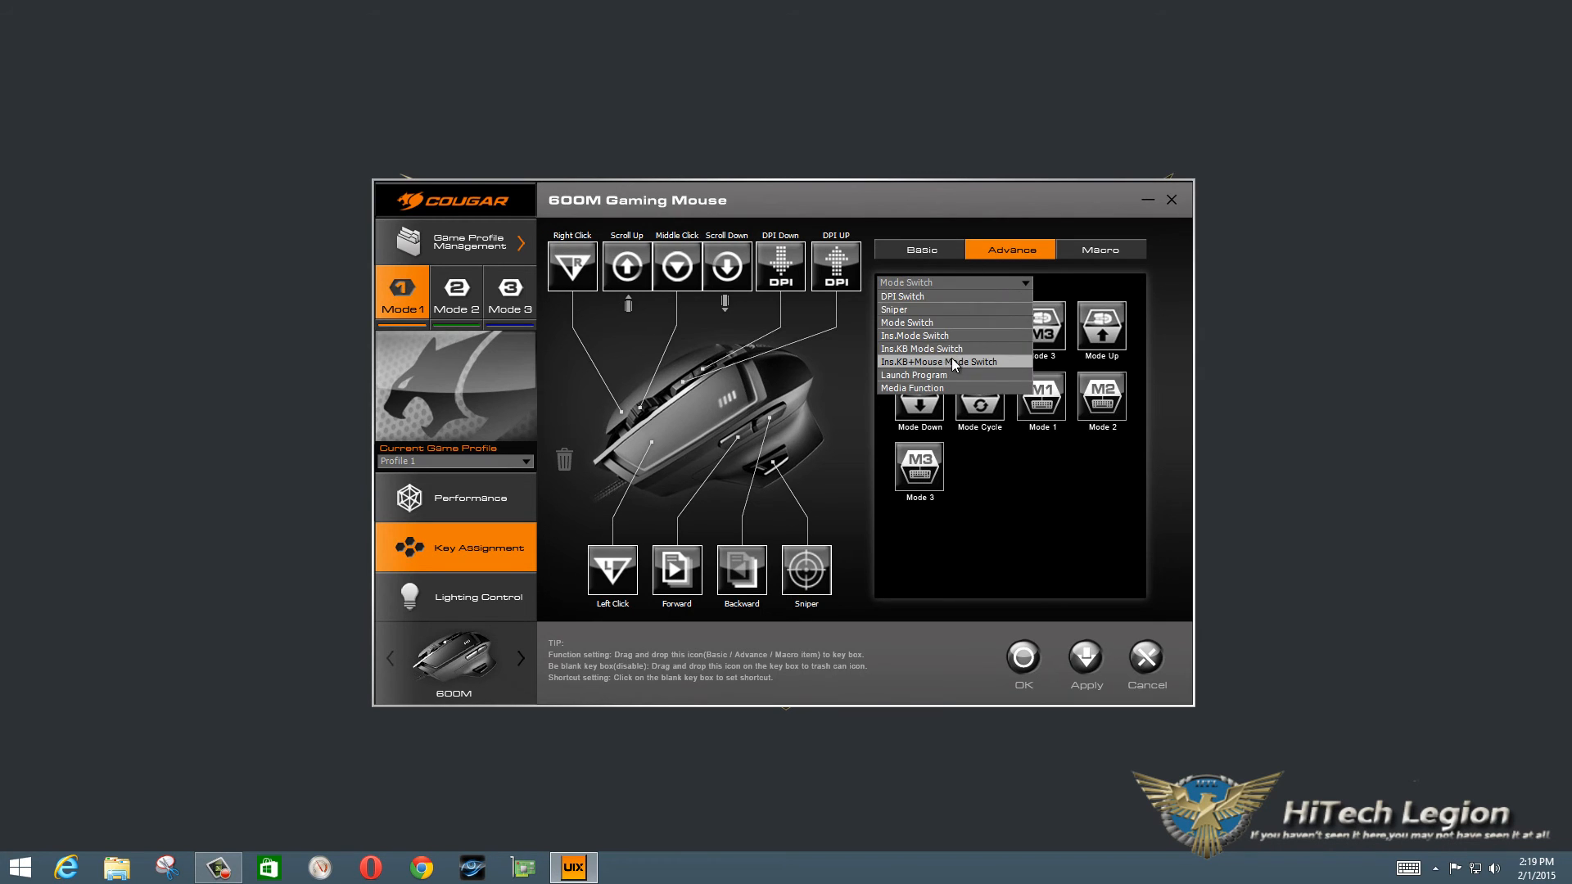
pyautogui.click(920, 347)
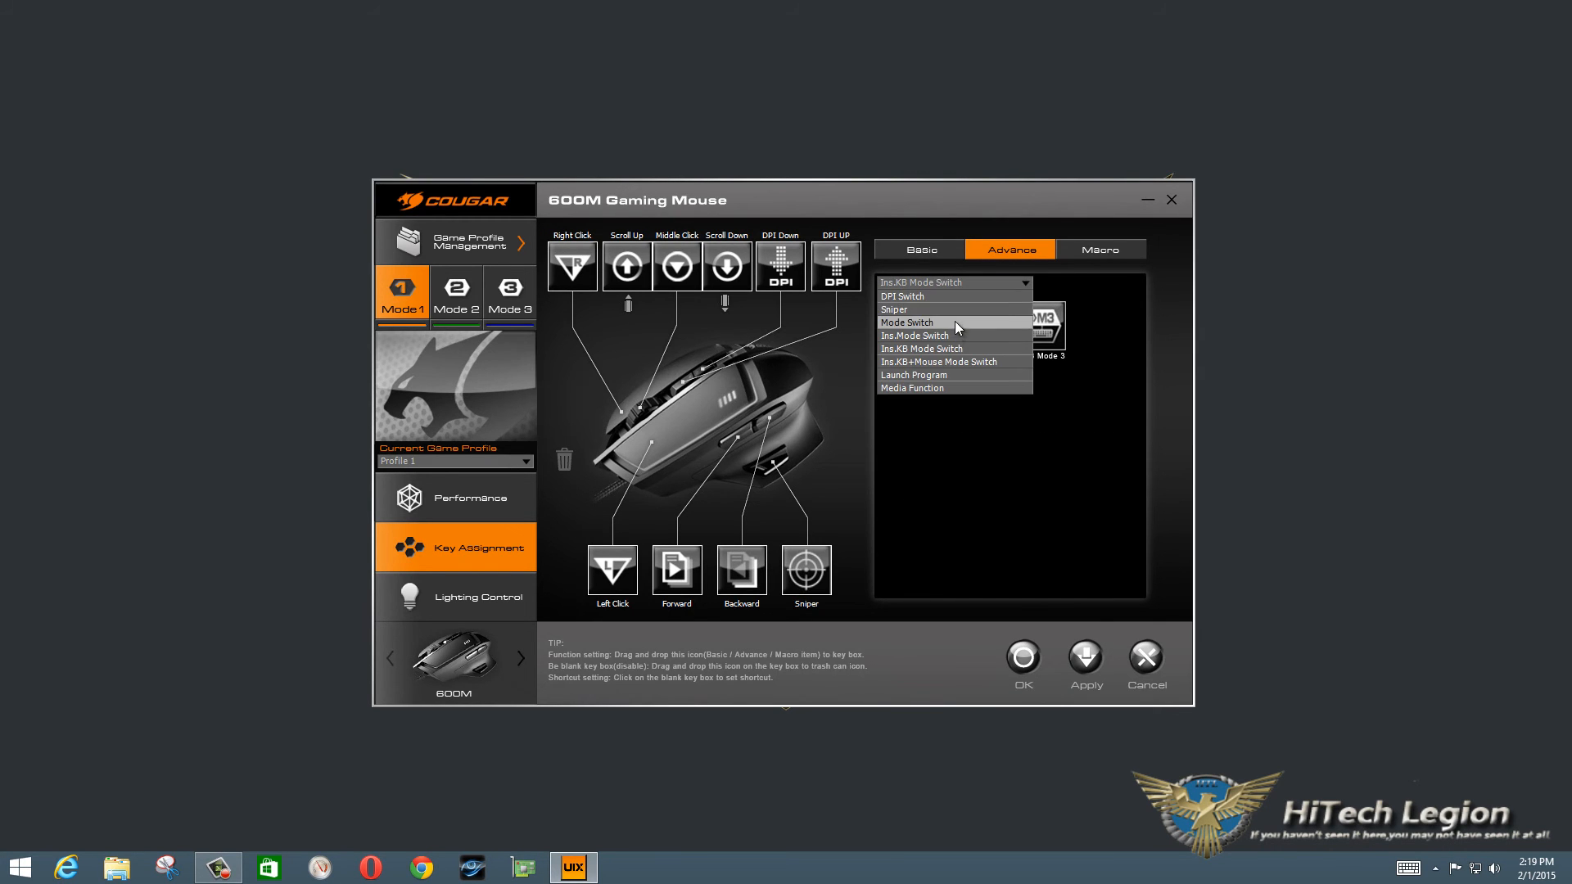
pyautogui.click(906, 322)
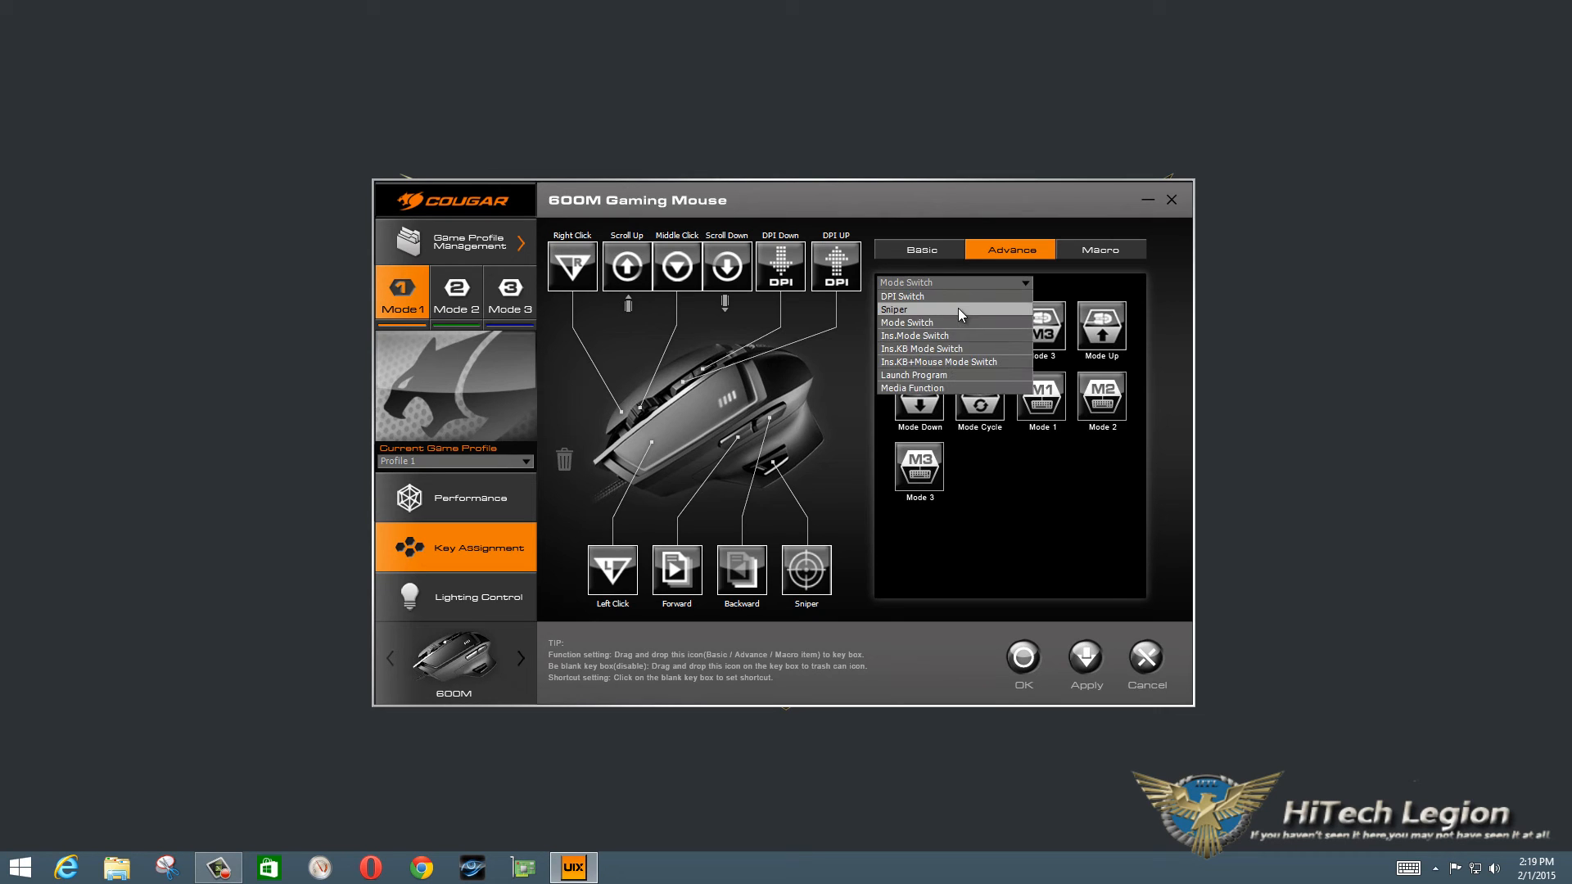
pyautogui.click(894, 310)
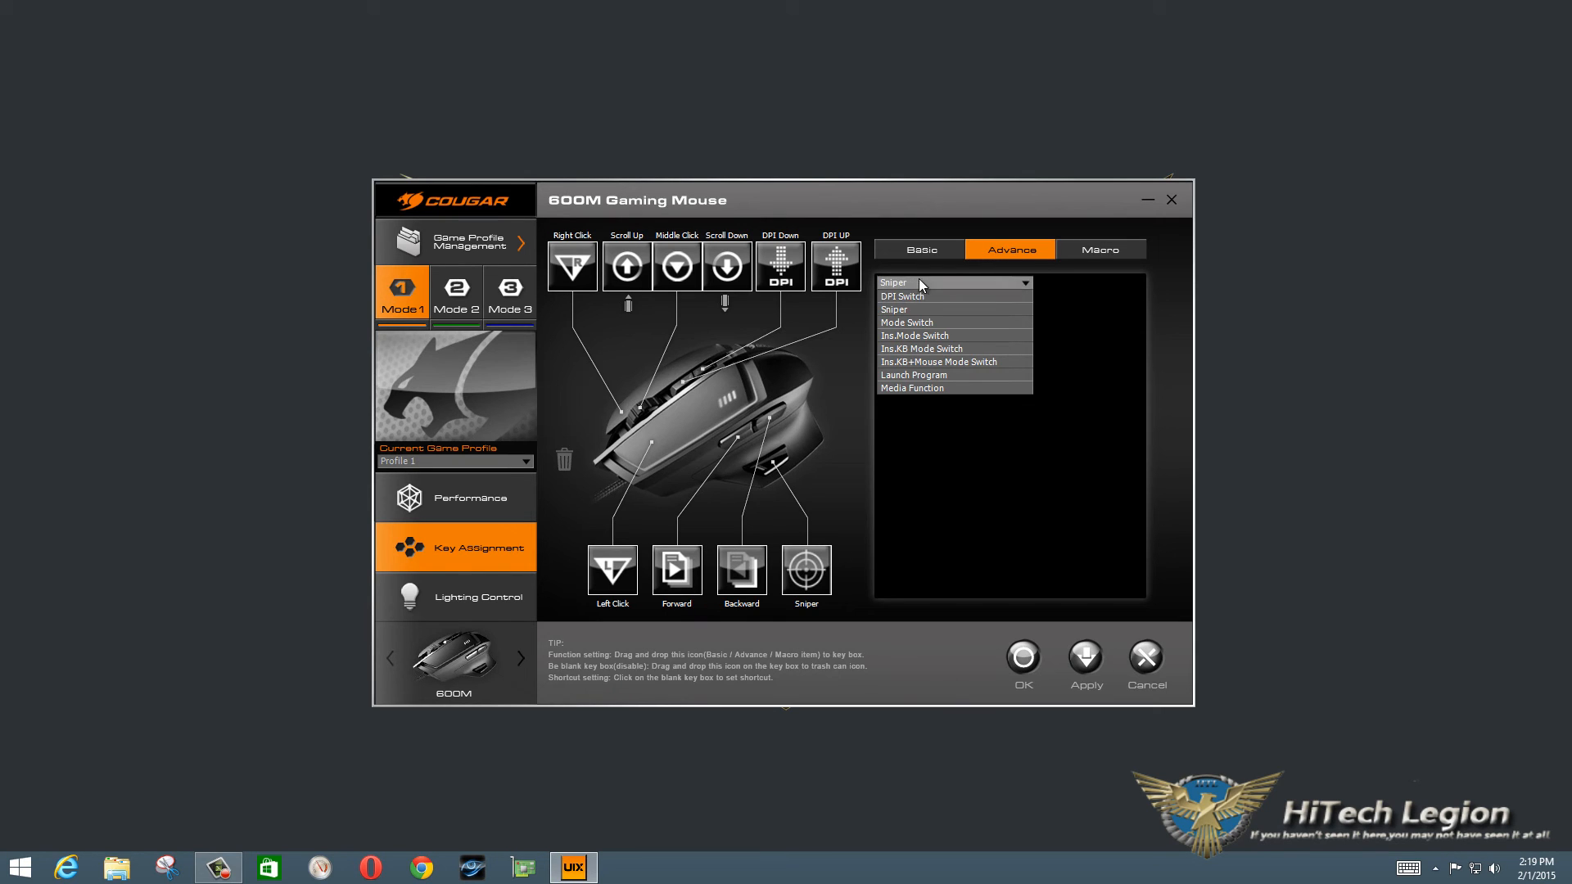
# - Show the keyboard-plus-mouse mode switch functions in the Advance category list
pyautogui.click(938, 360)
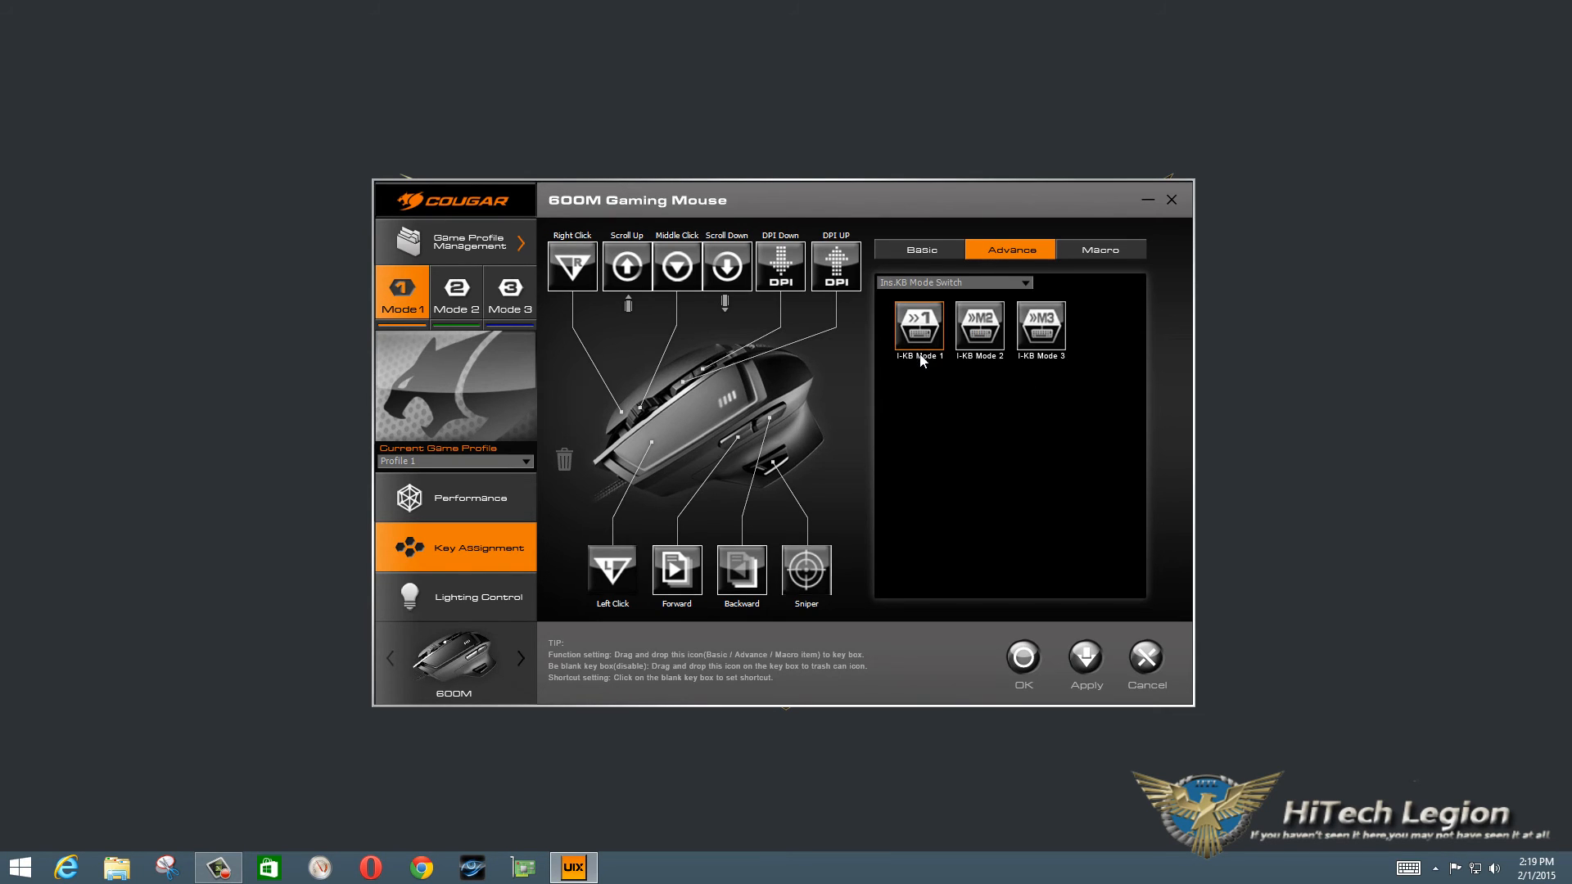
pyautogui.moveTo(899, 344)
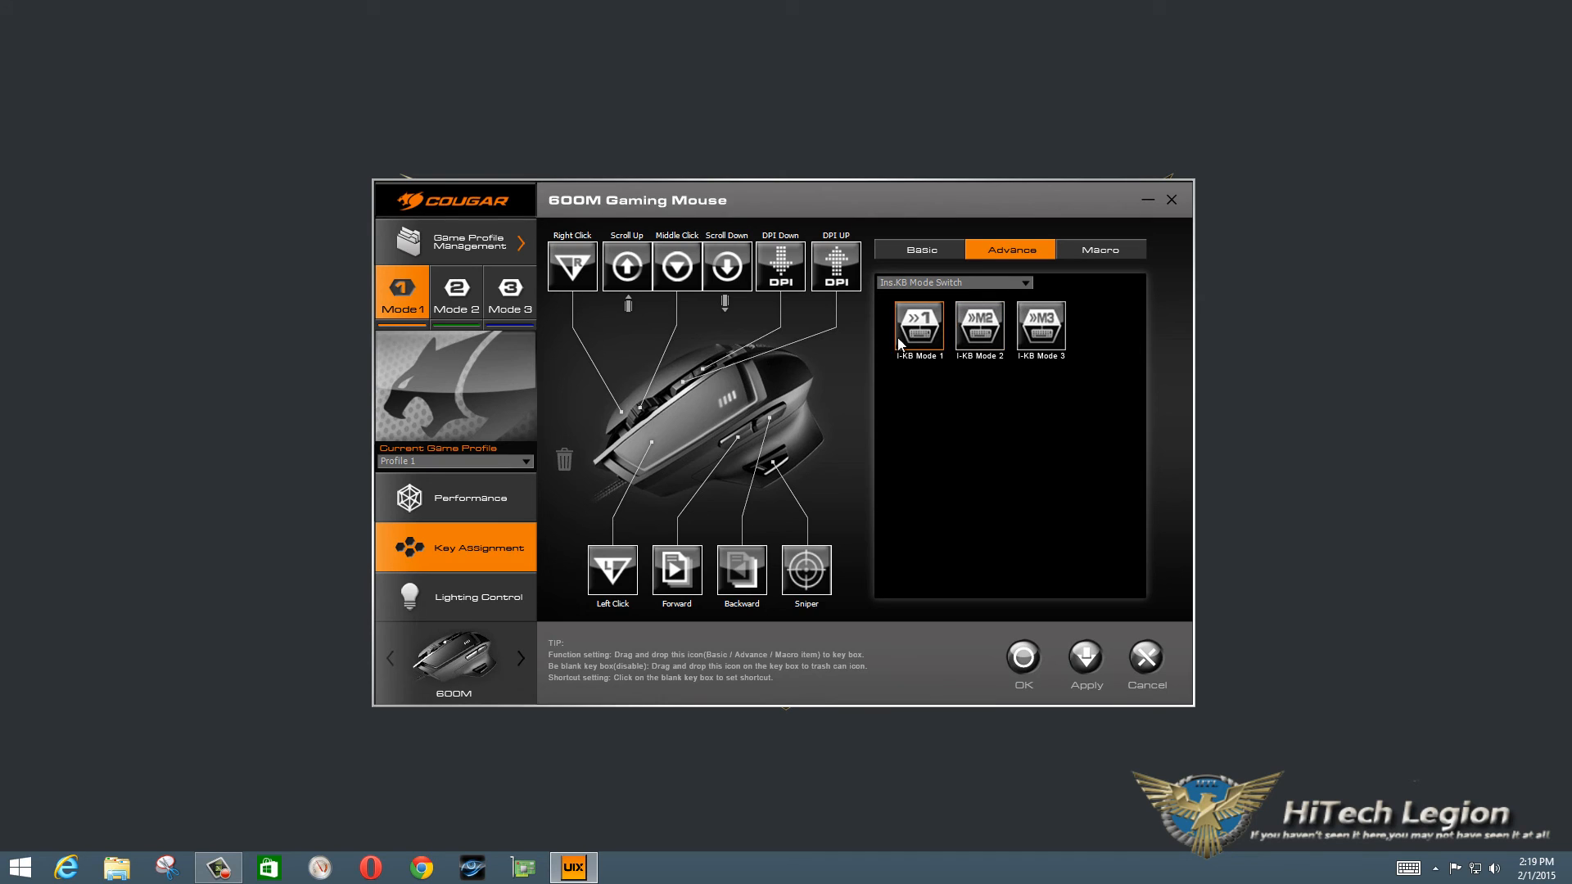
pyautogui.click(1020, 282)
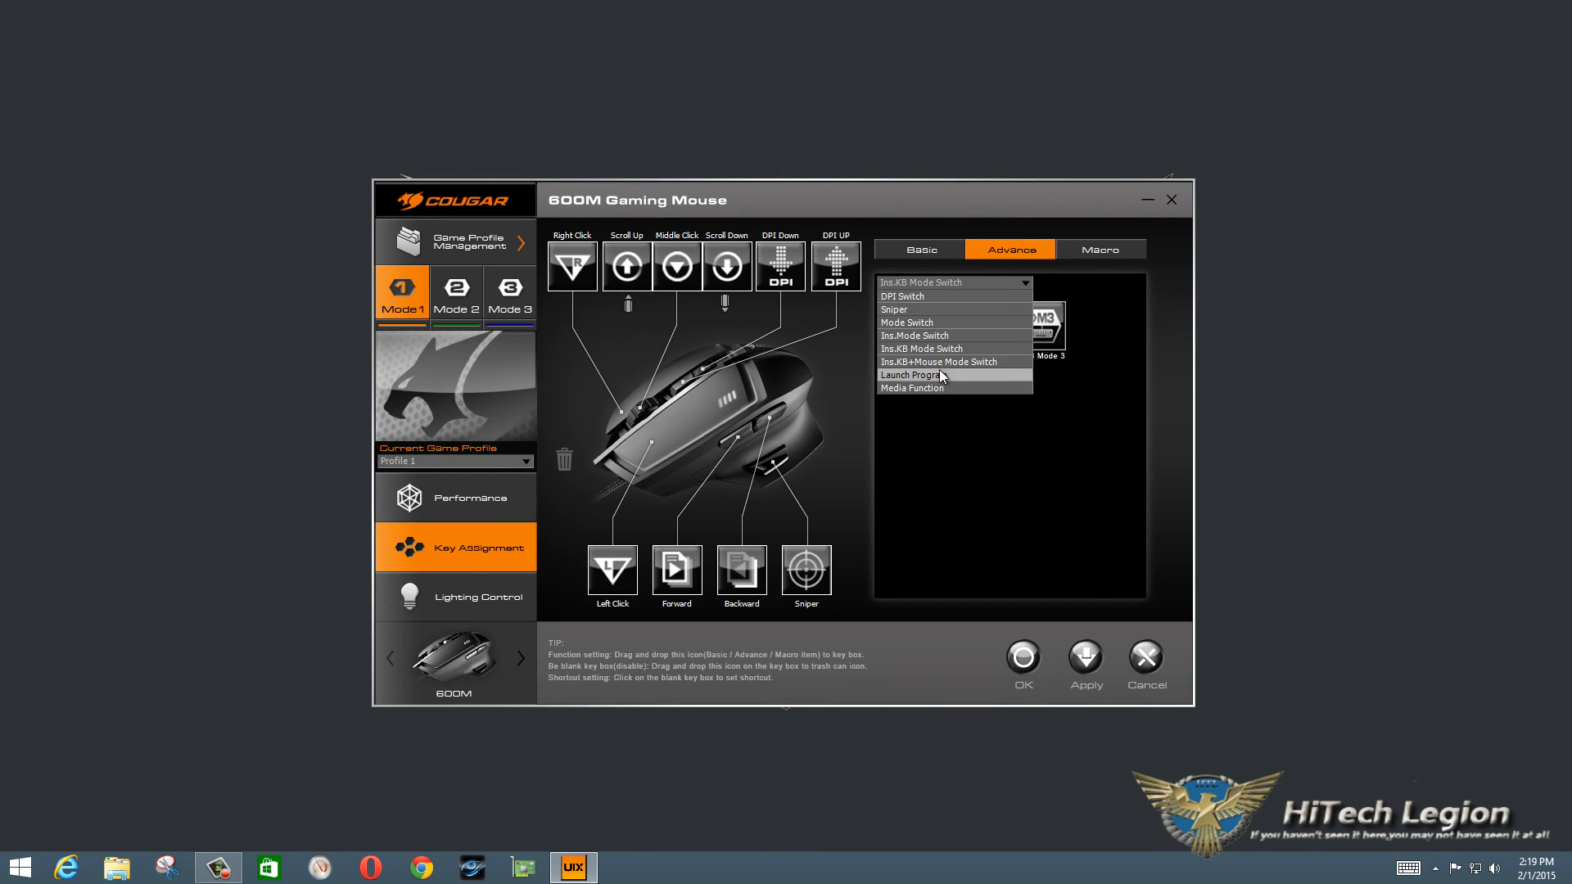
pyautogui.click(938, 361)
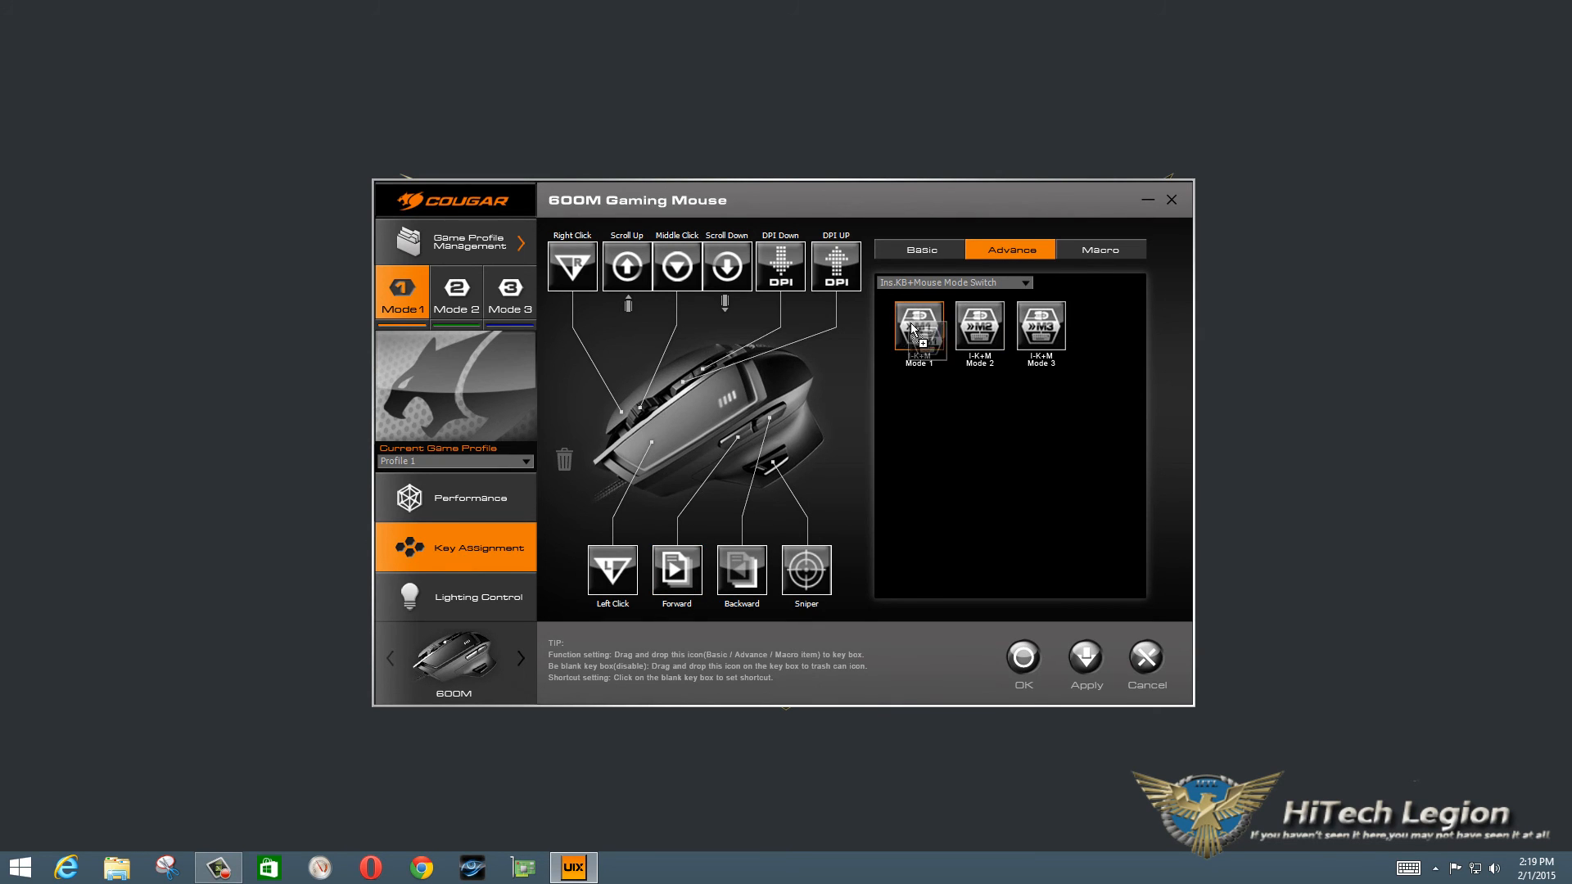
pyautogui.moveTo(1053, 619)
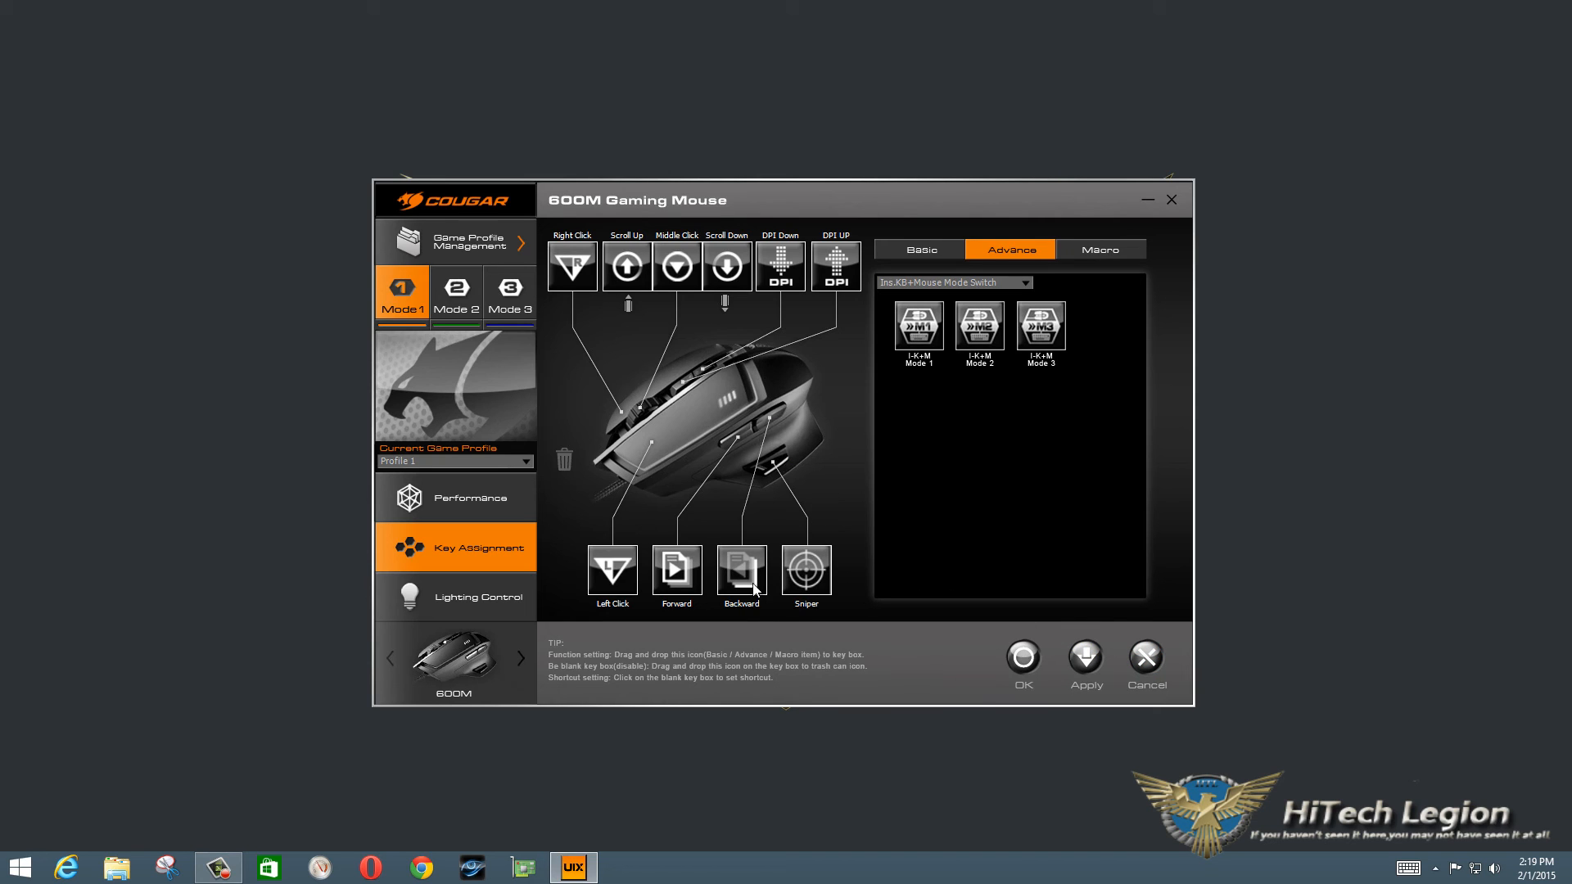
pyautogui.moveTo(652, 401)
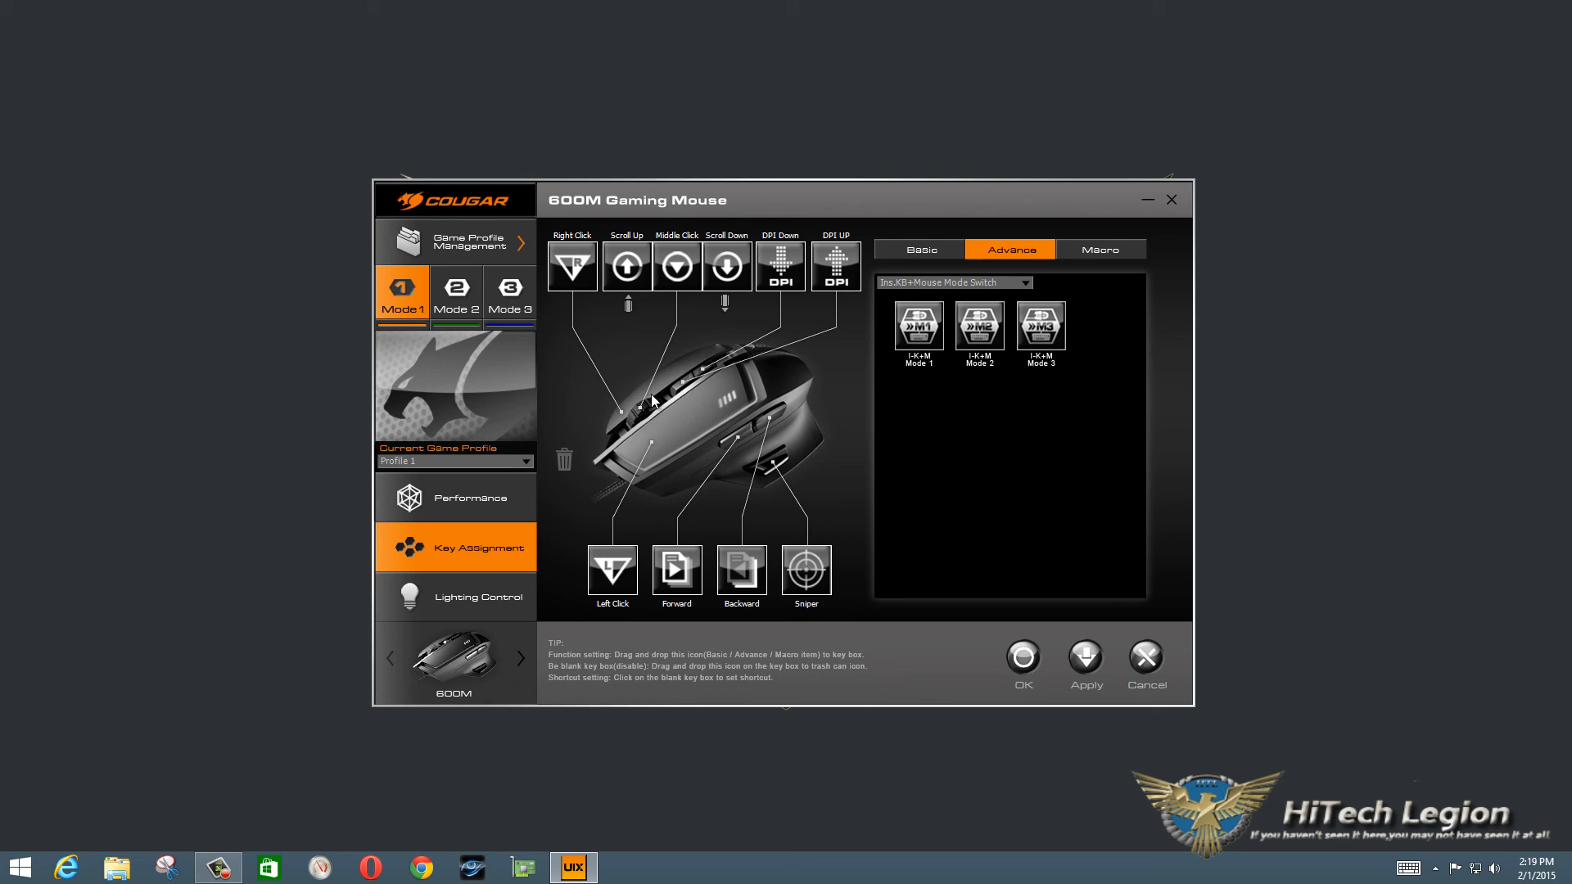
# - Set Mode 1 lighting colour to purple (140, 0, 240) and apply it to the mouse
pyautogui.click(476, 596)
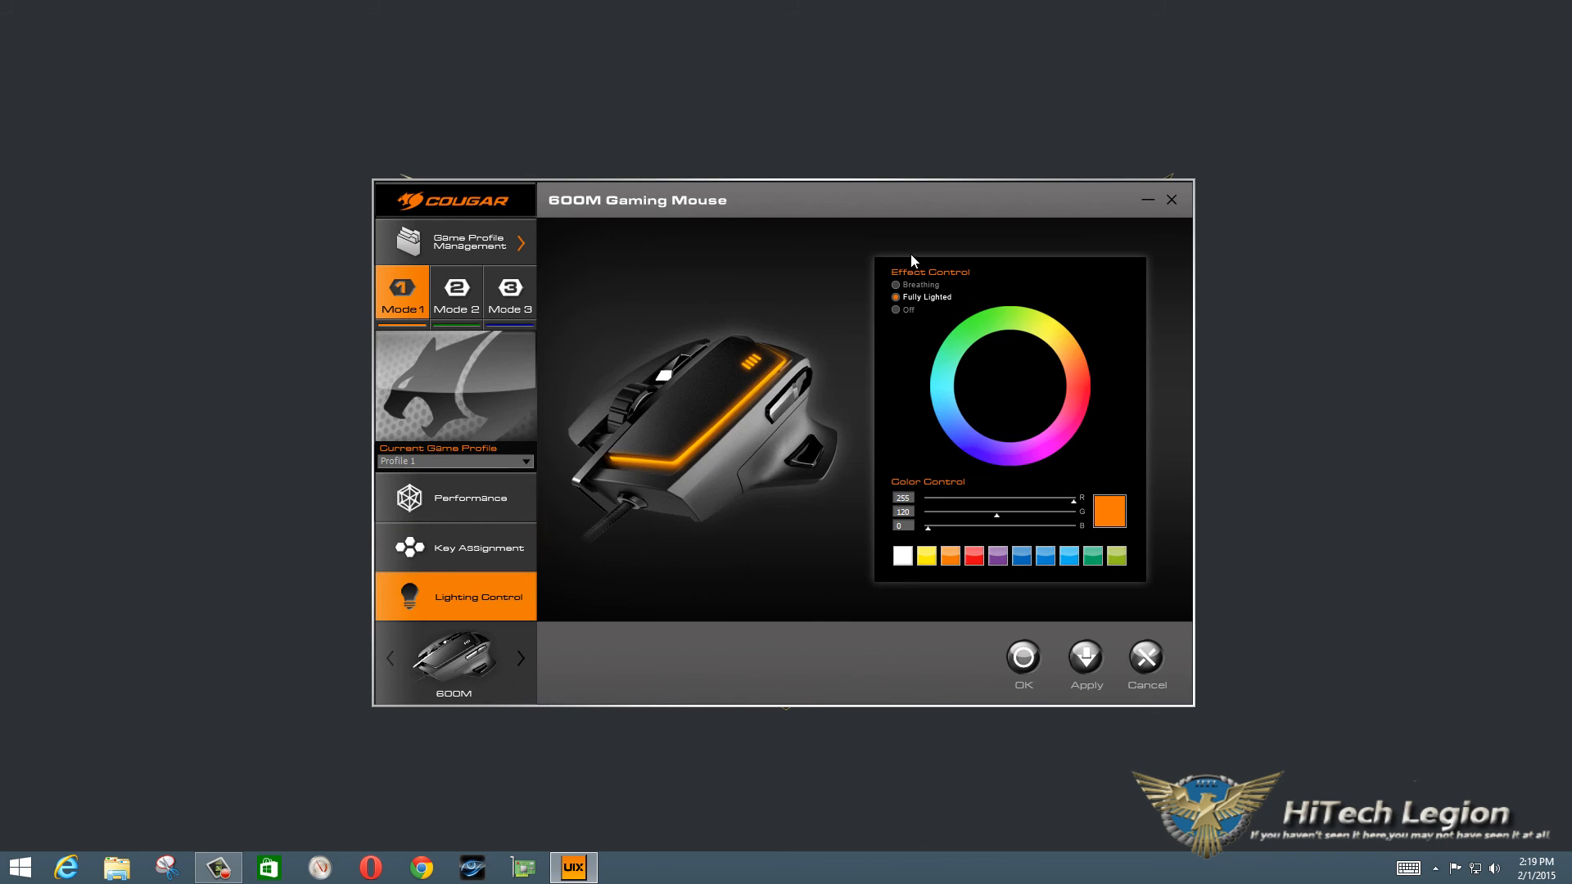
pyautogui.moveTo(907, 570)
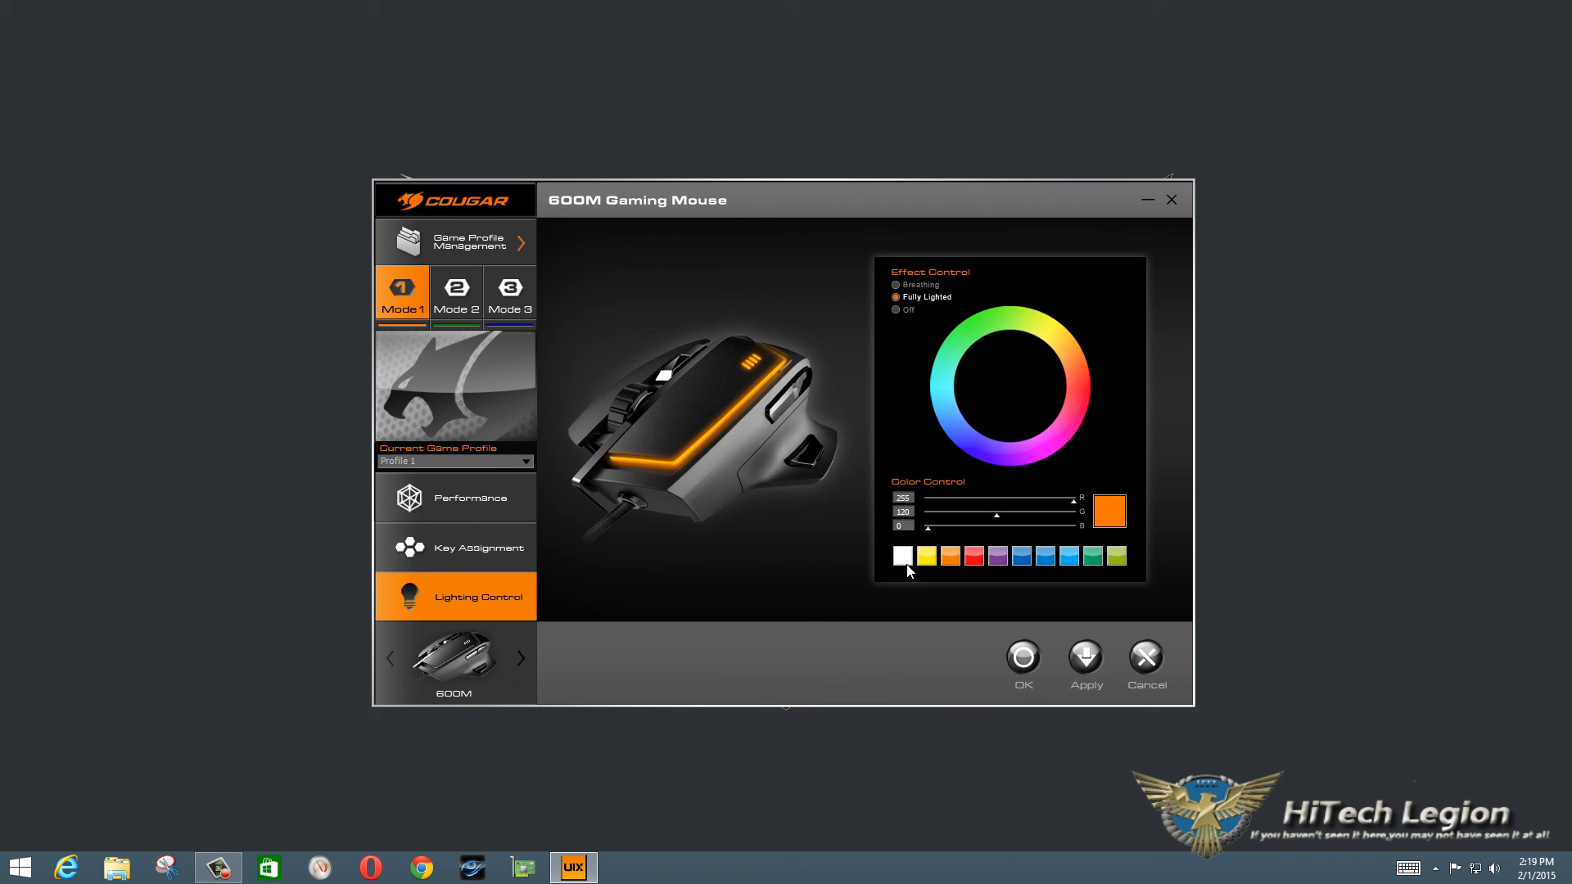
pyautogui.moveTo(943, 321)
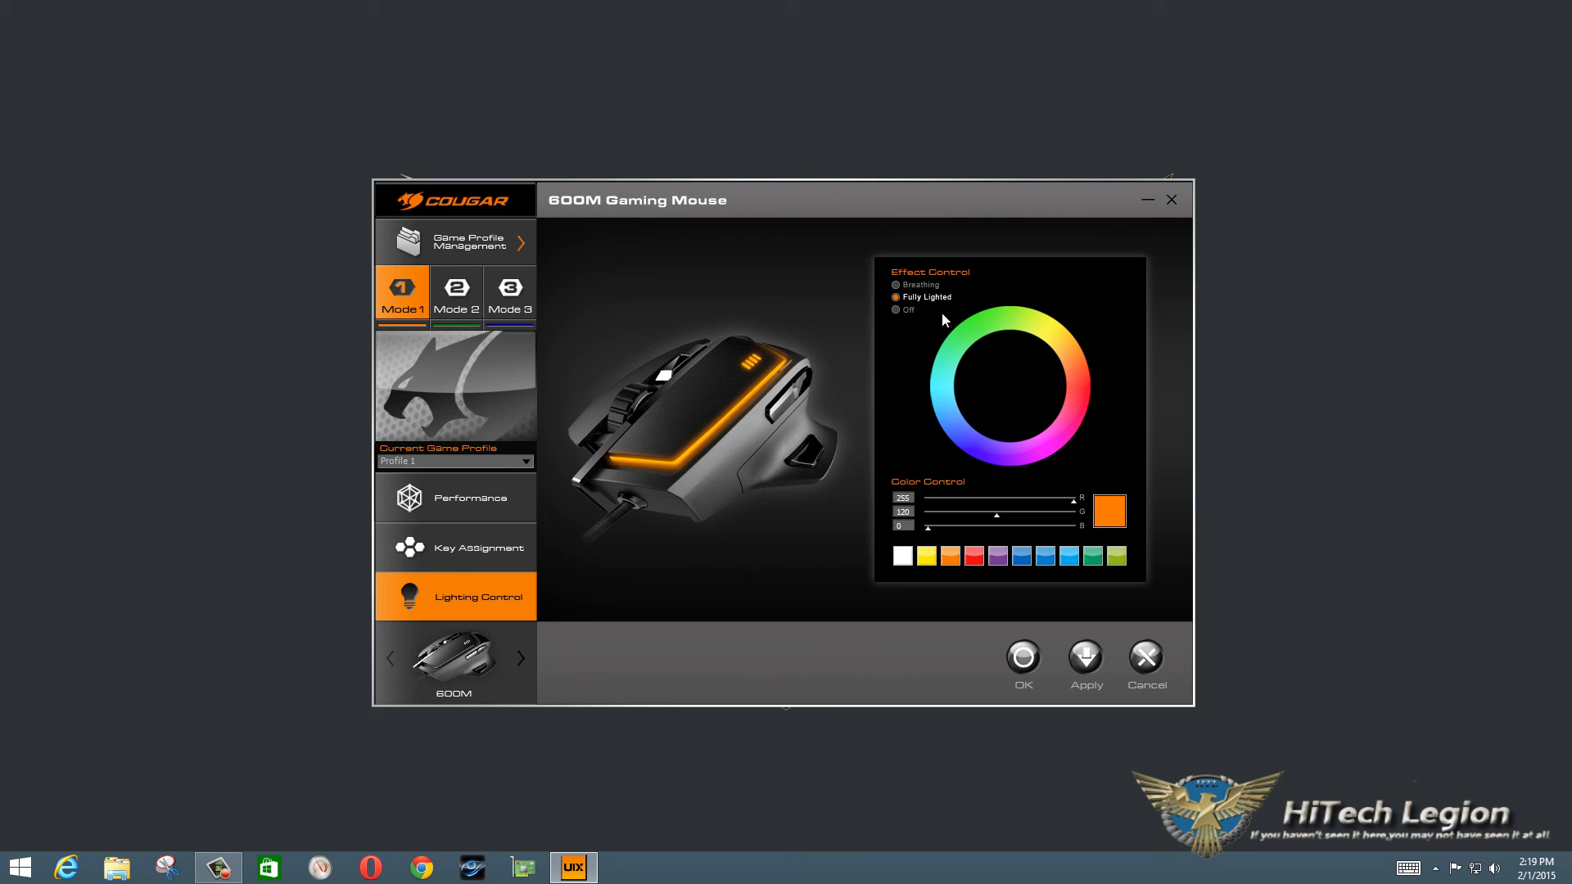
pyautogui.moveTo(896, 326)
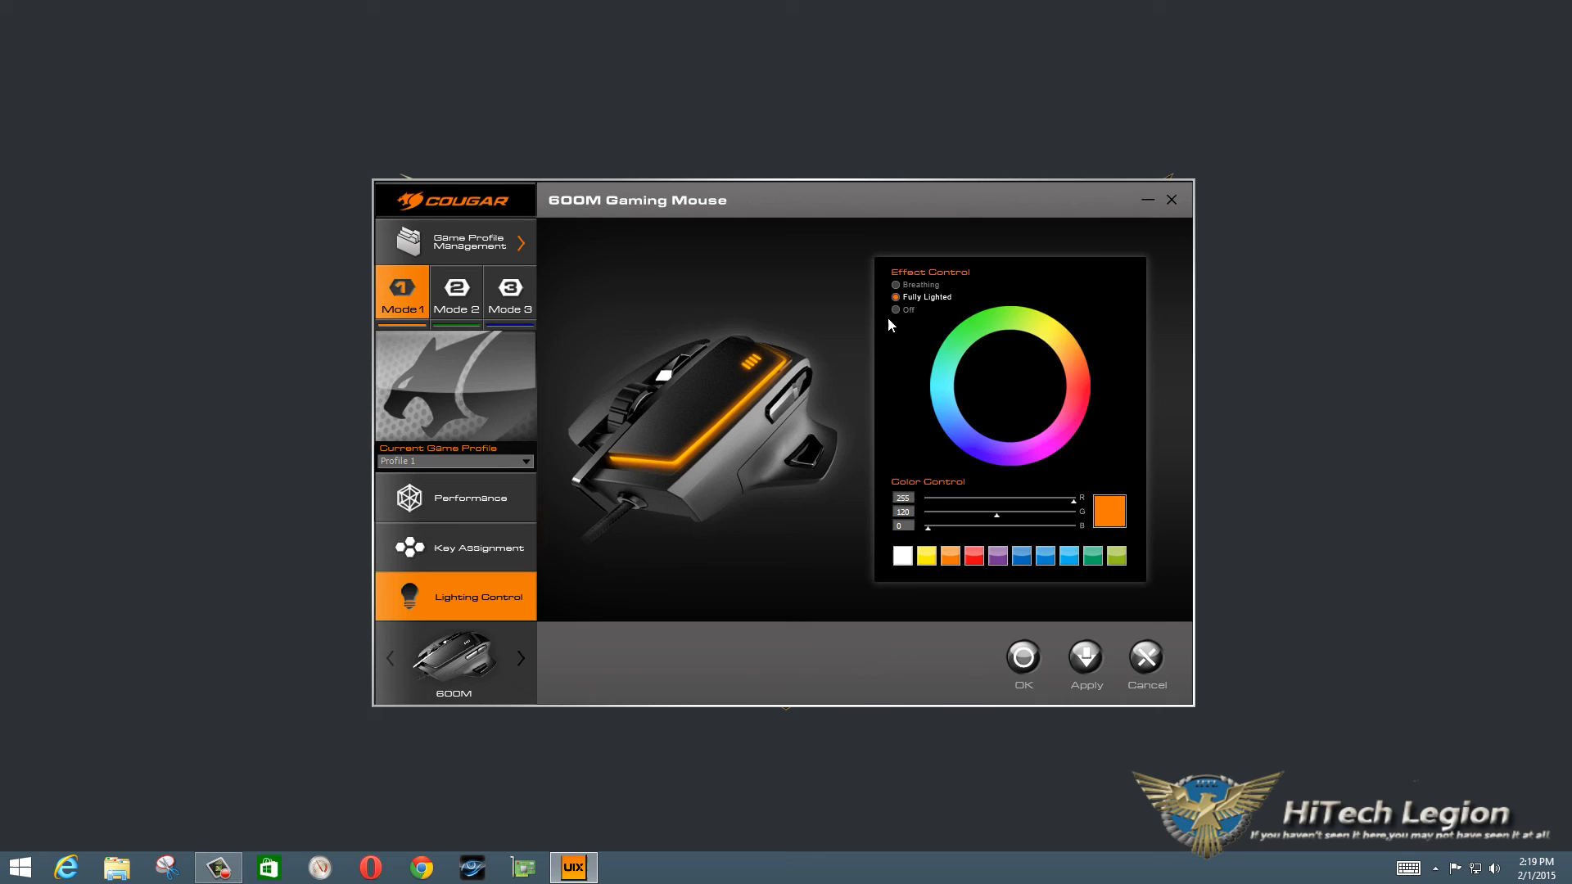
pyautogui.moveTo(672, 270)
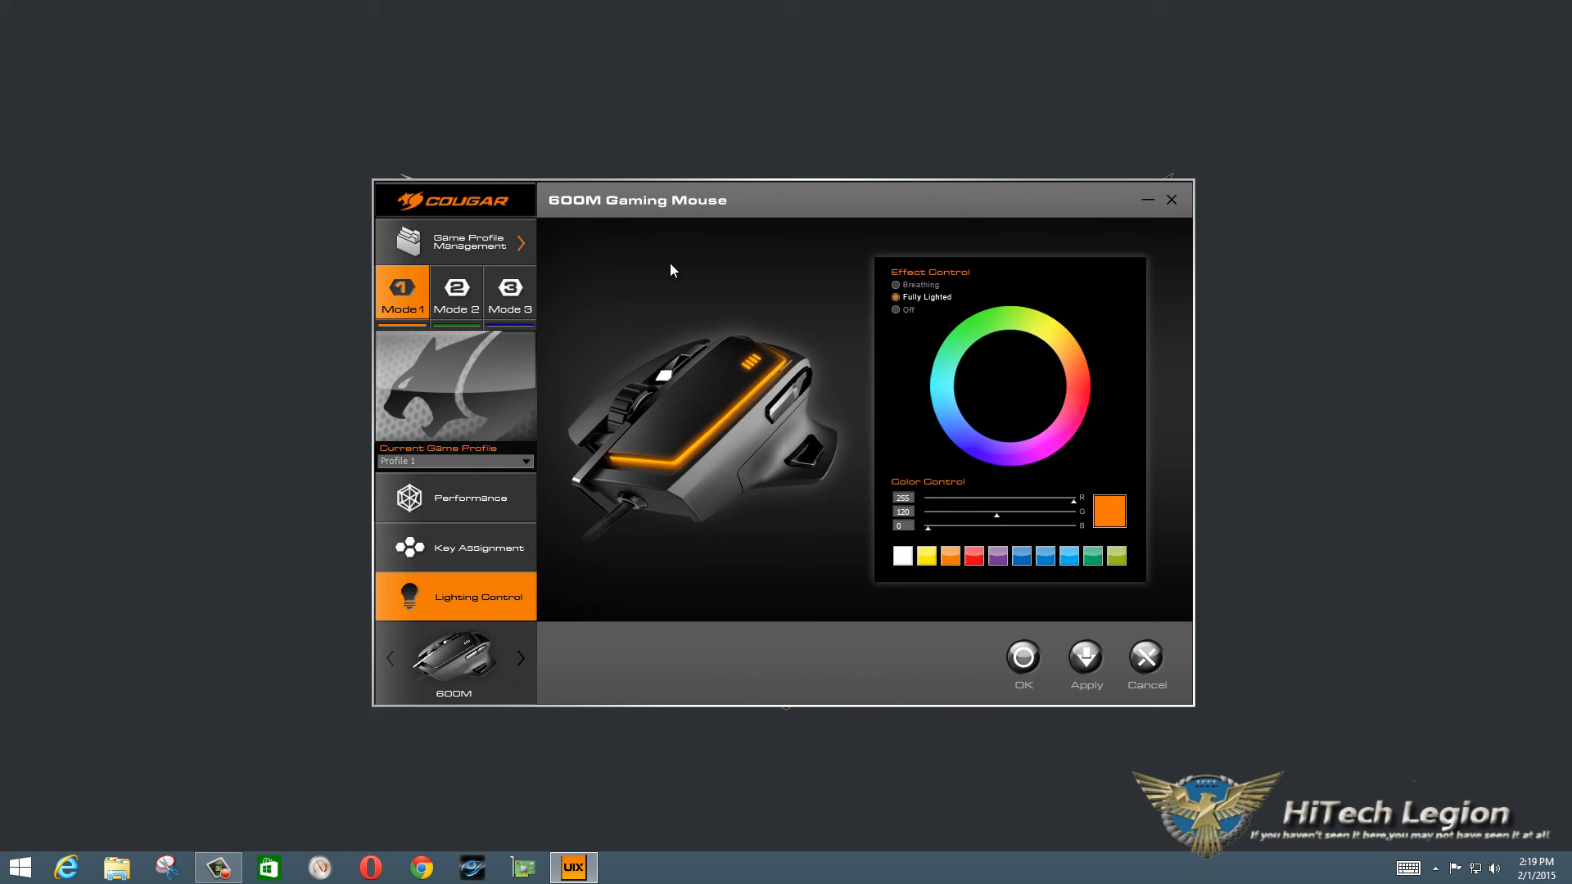
pyautogui.moveTo(1005, 571)
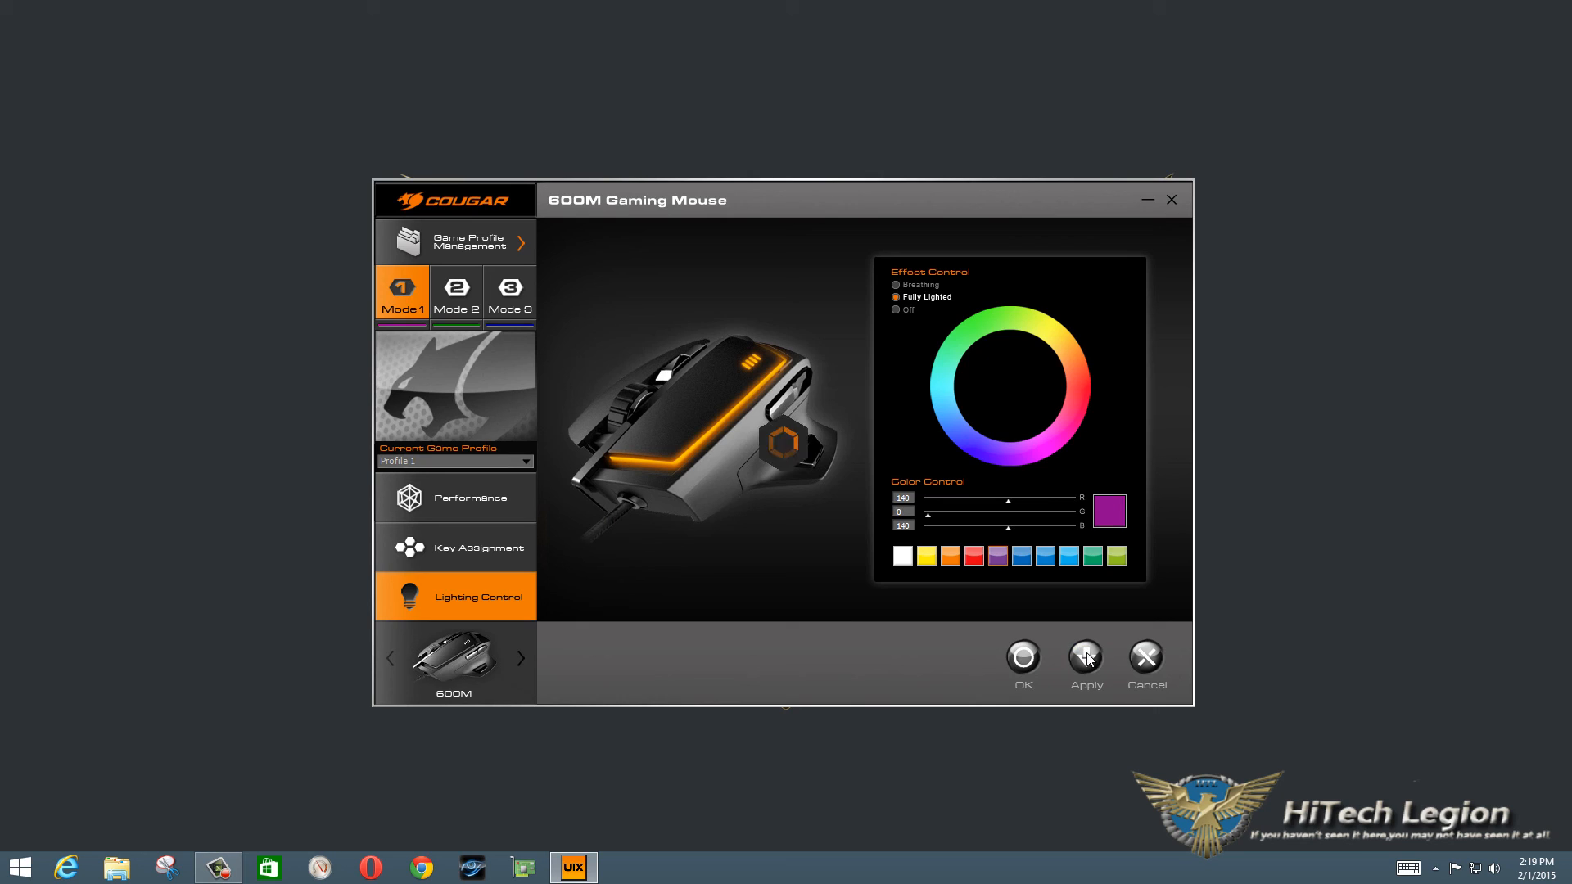
pyautogui.click(1084, 658)
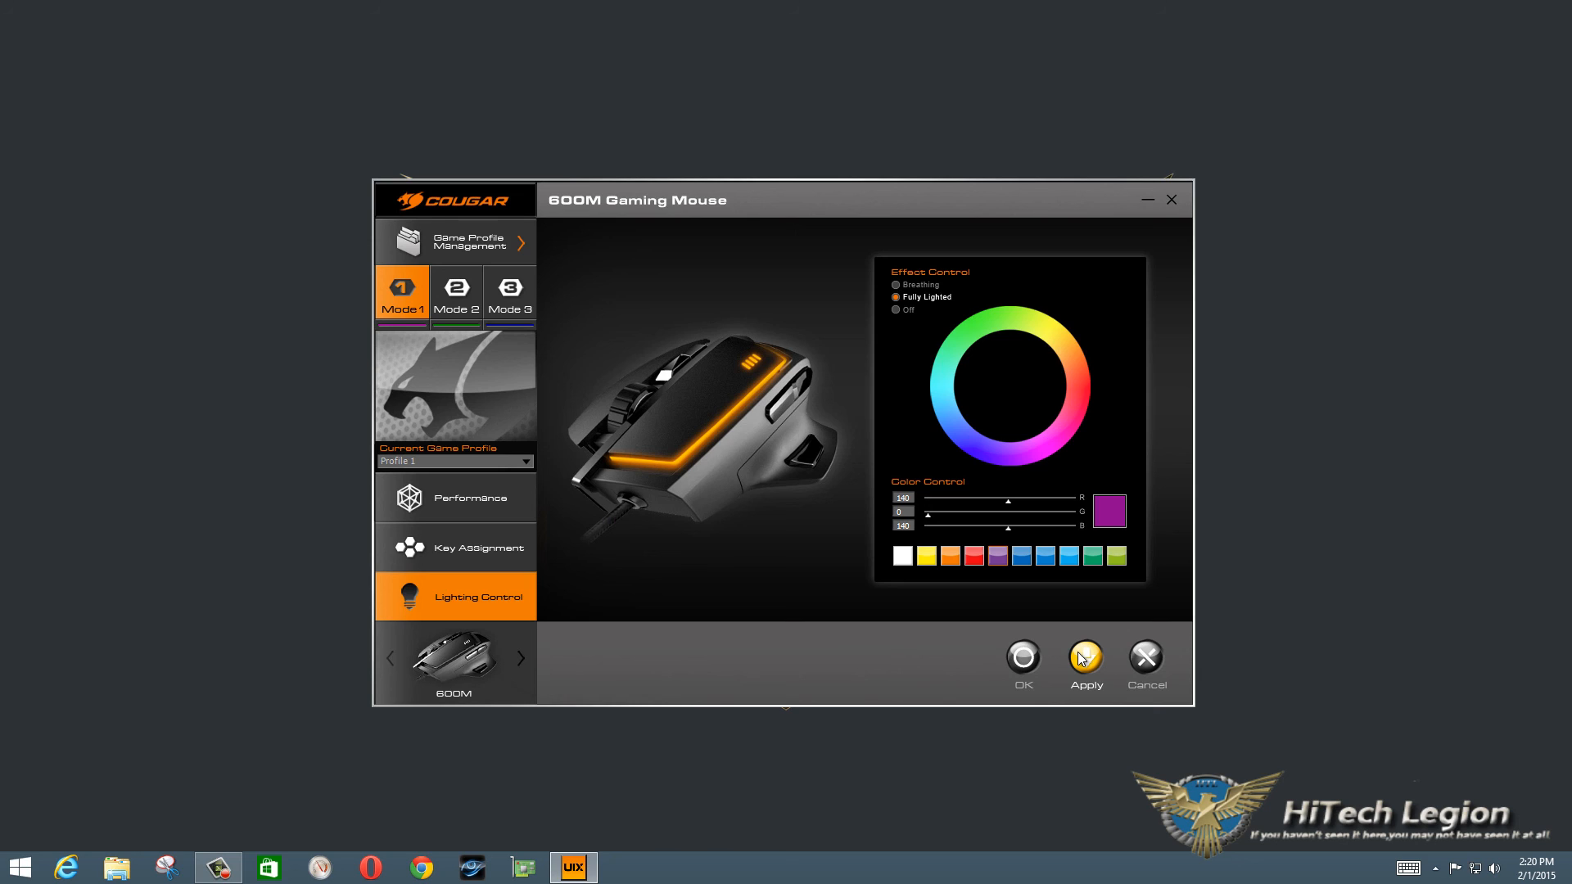
pyautogui.moveTo(744, 528)
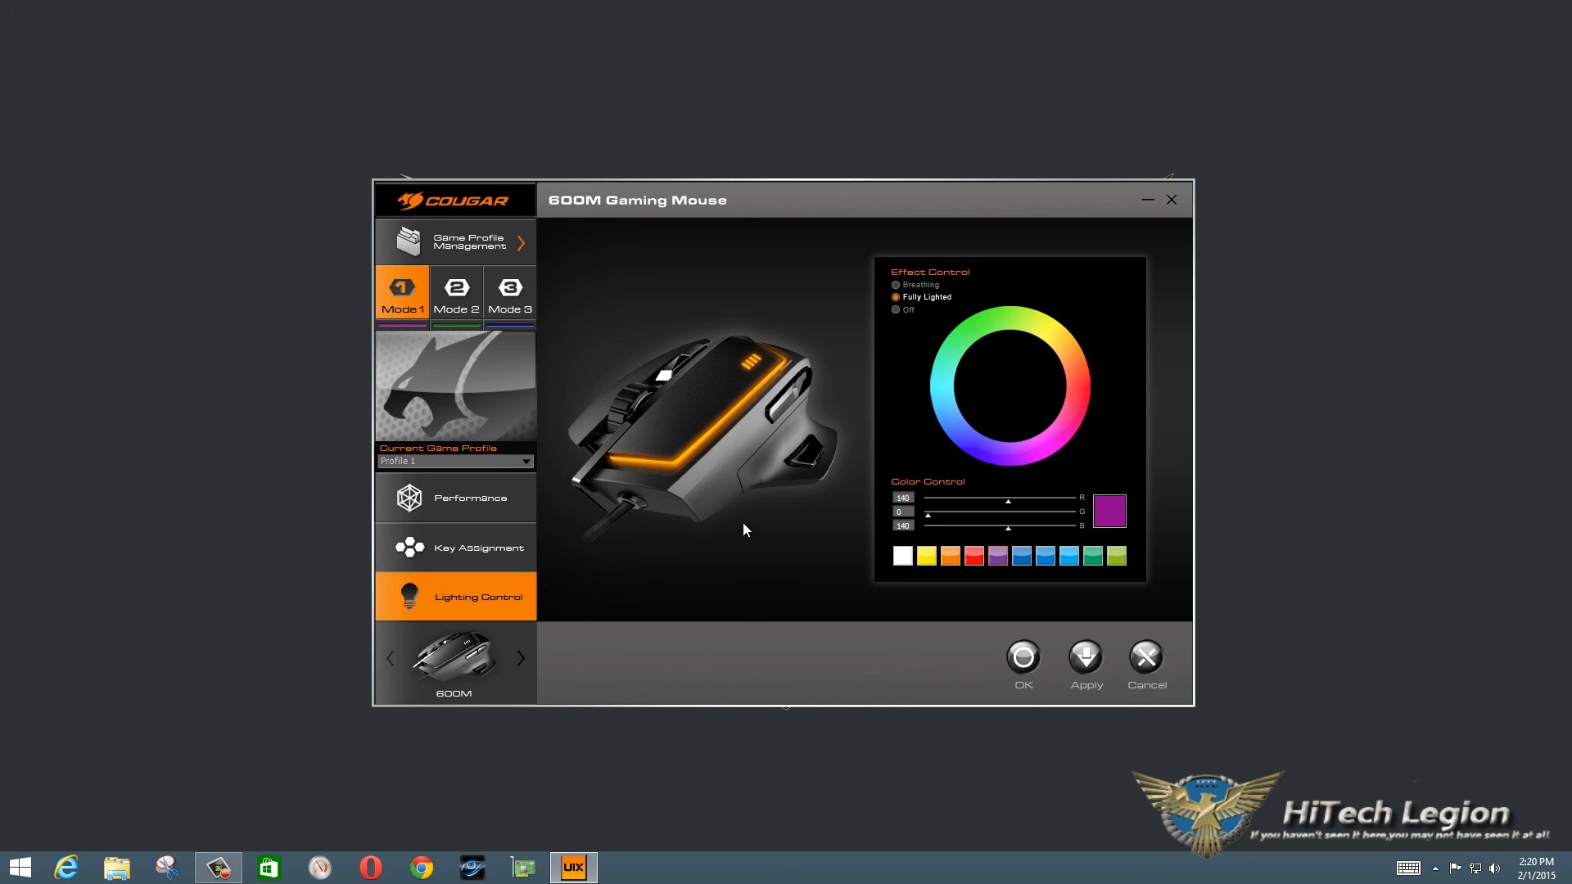
pyautogui.moveTo(707, 611)
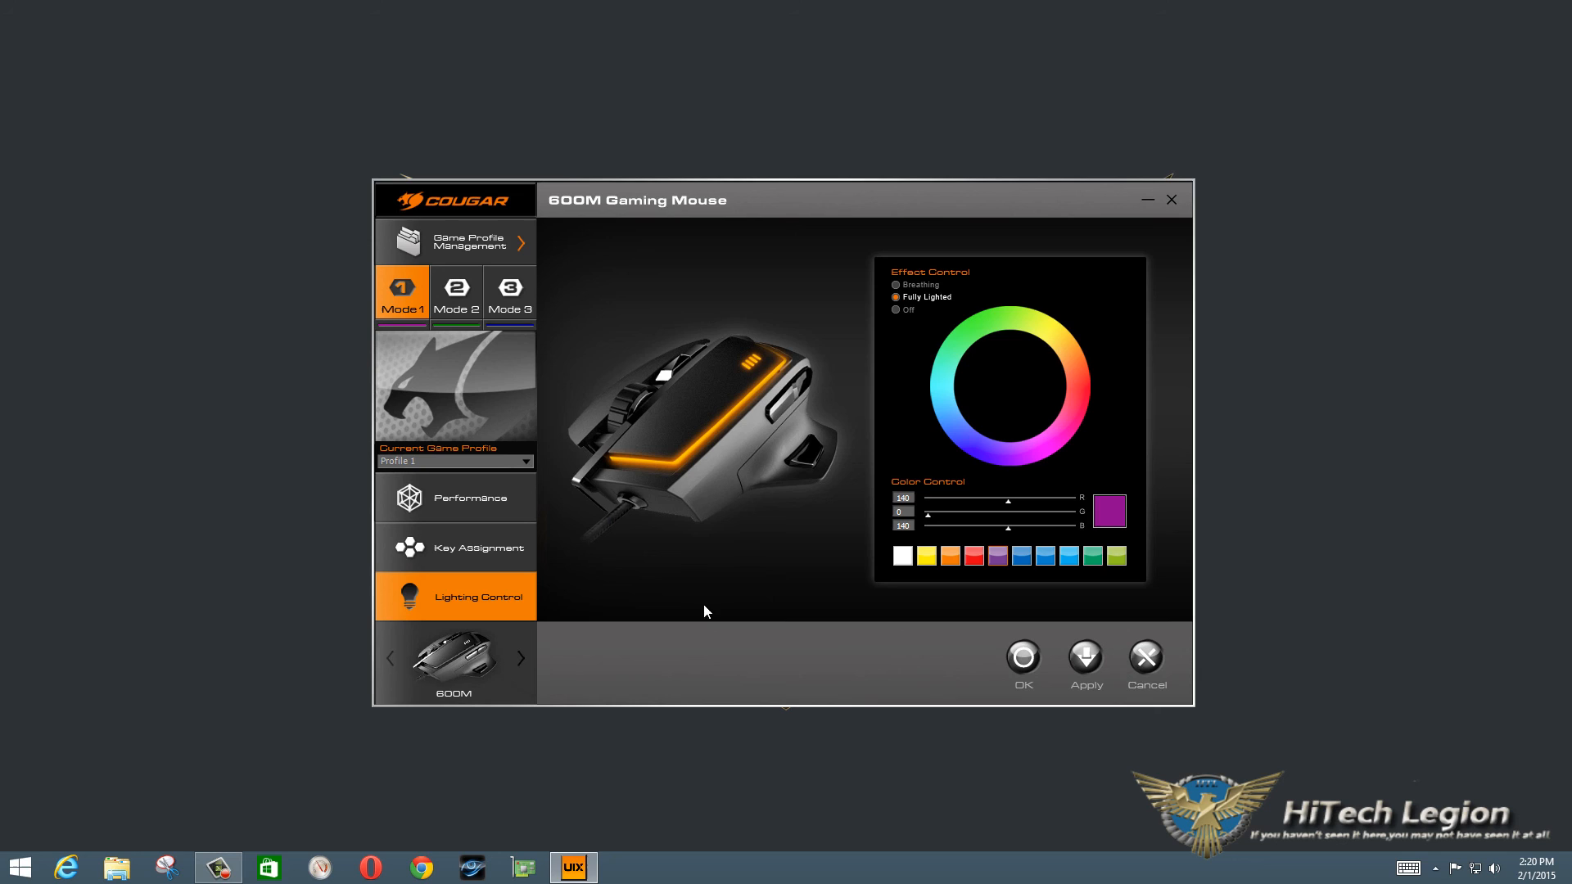
pyautogui.moveTo(670, 673)
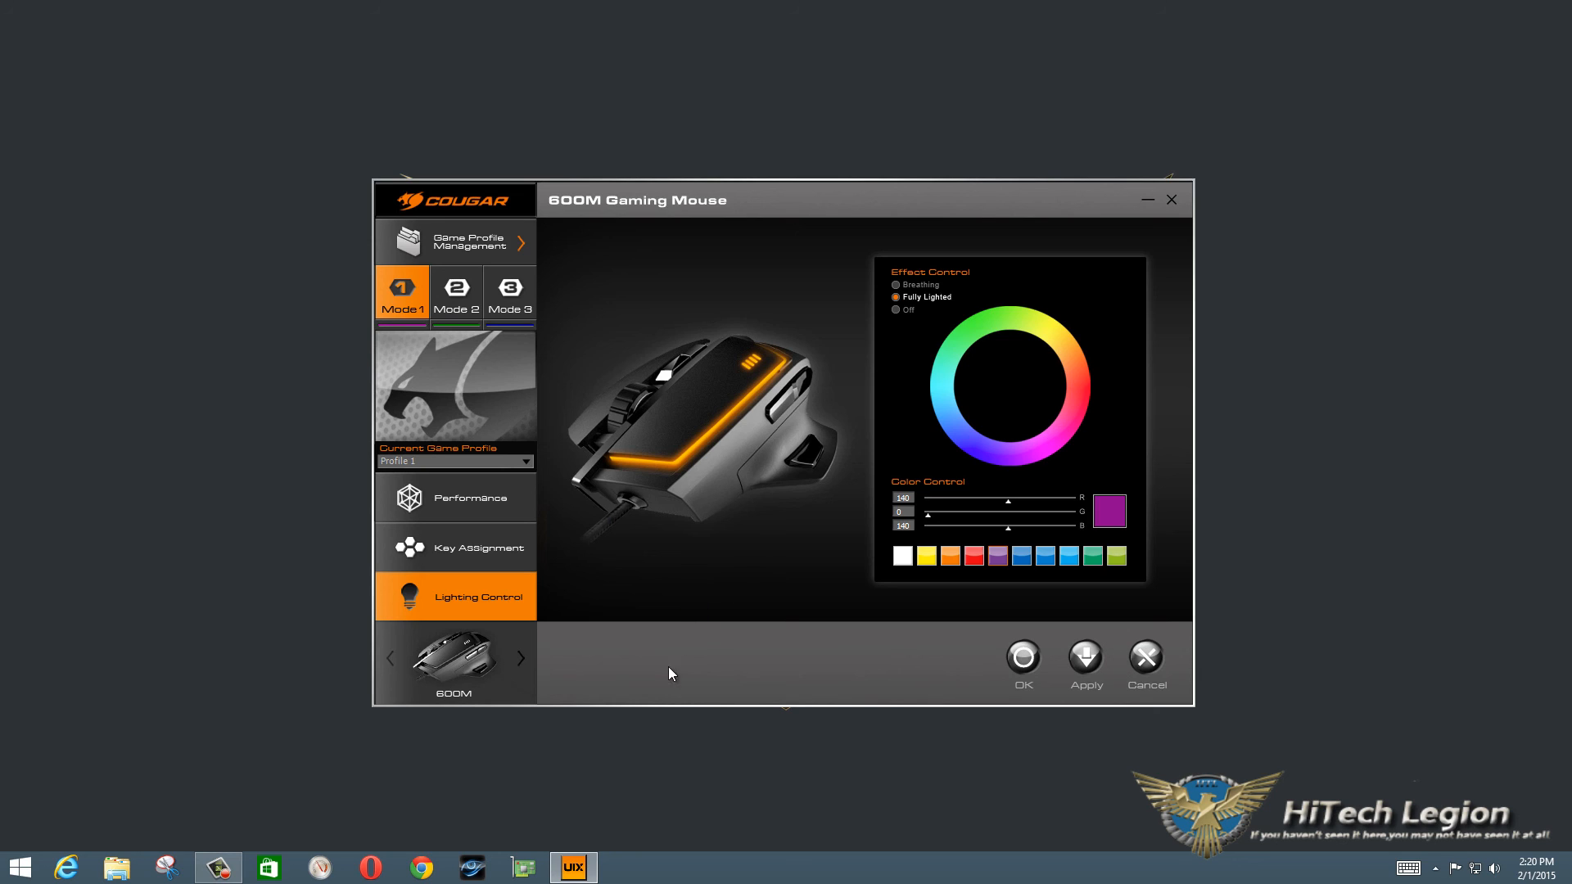
pyautogui.moveTo(643, 671)
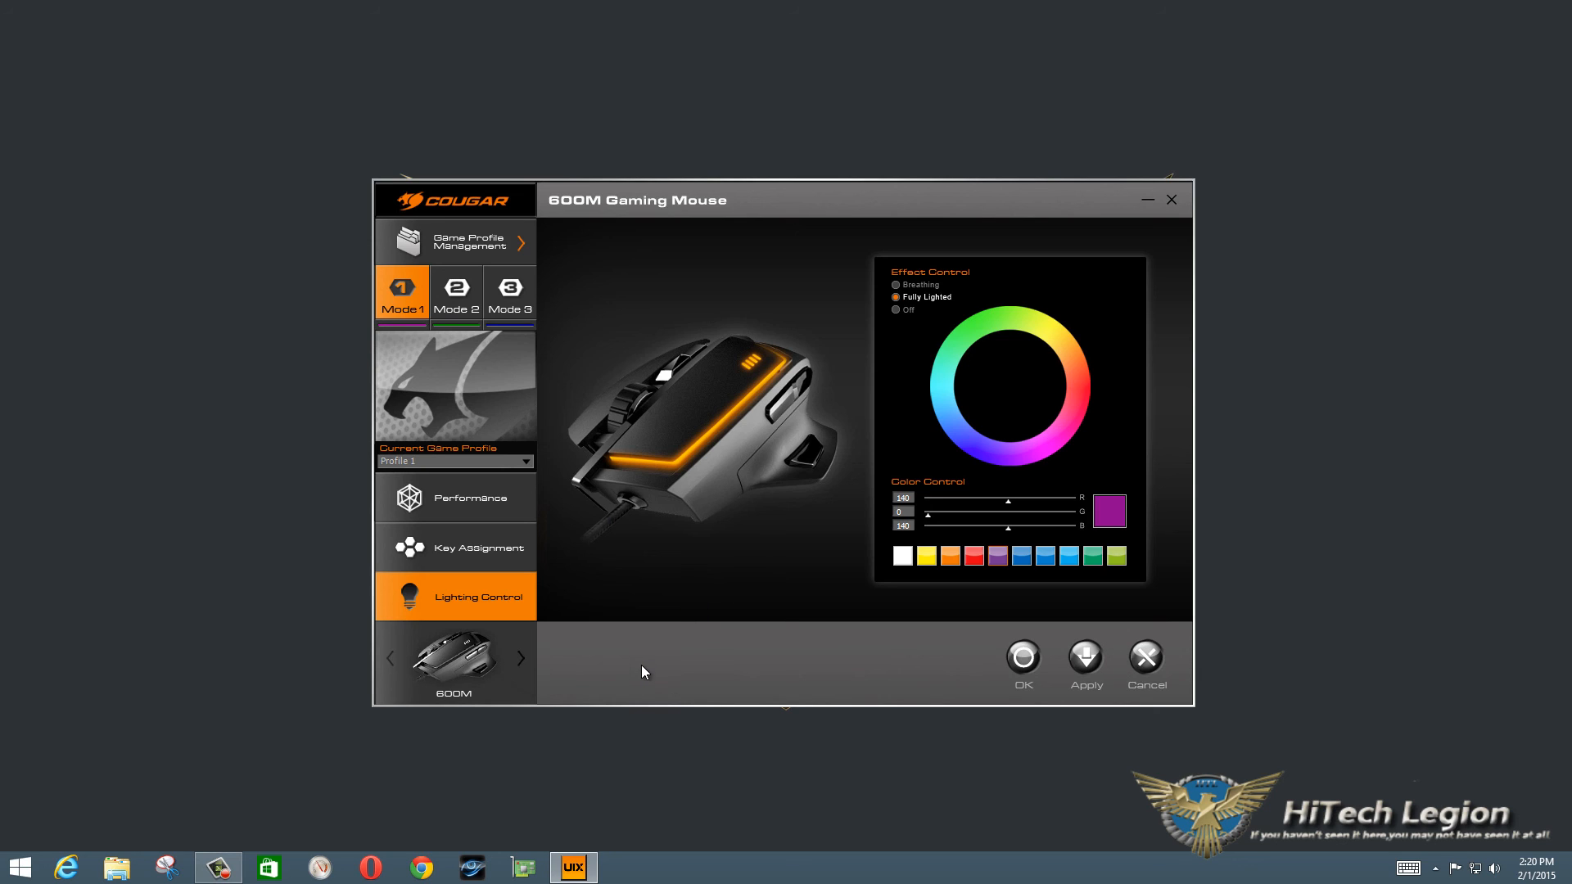
pyautogui.moveTo(660, 660)
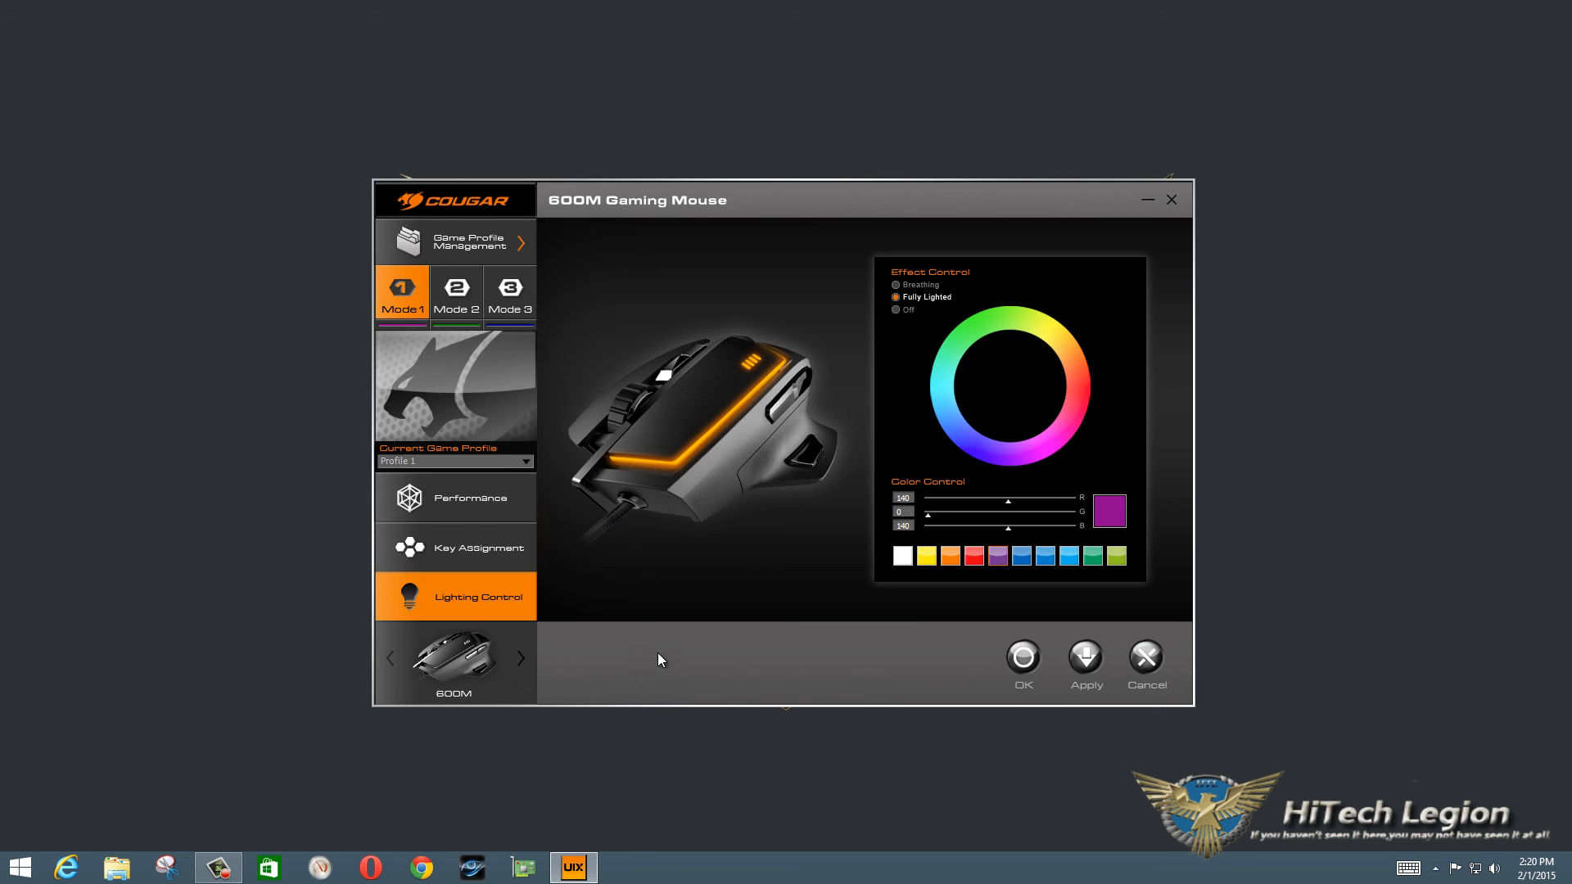